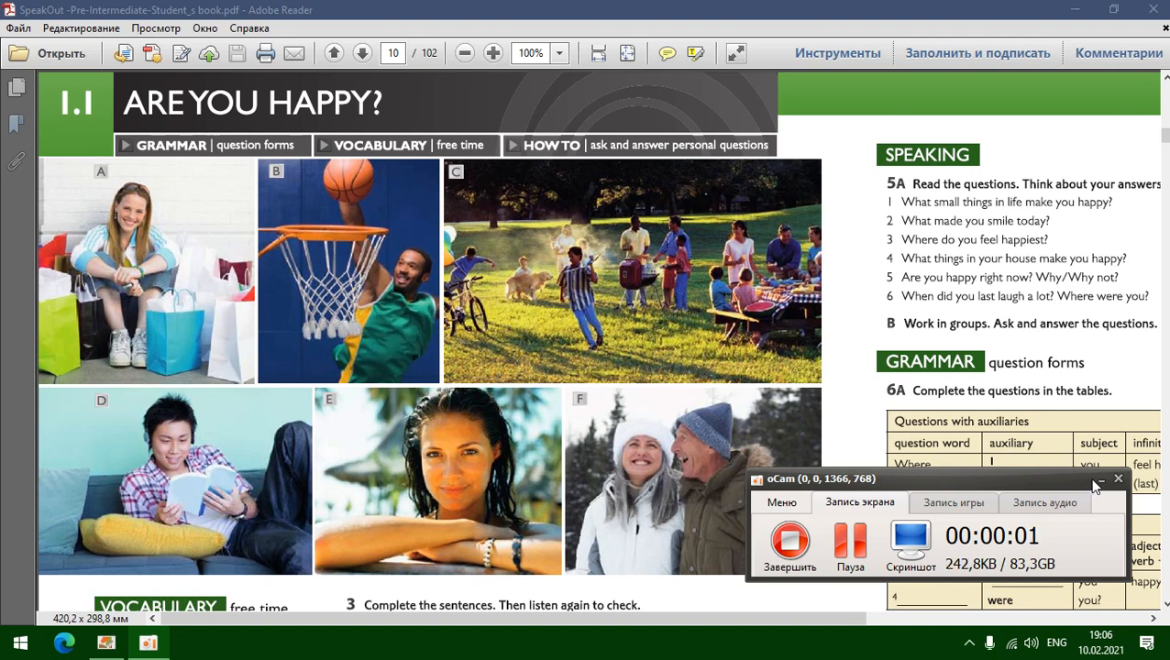
- Scroll down to Vocabulary exercise 1A's verb-phrase matching and exercise 3's sentence completion
click(1117, 479)
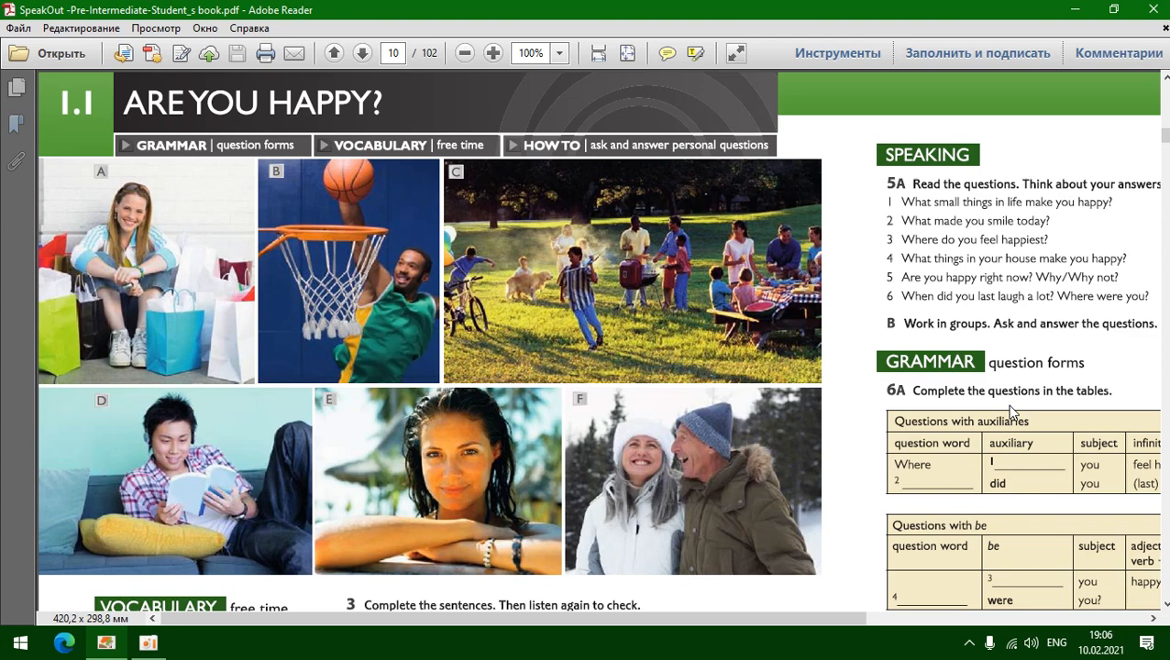
scroll(down, 3)
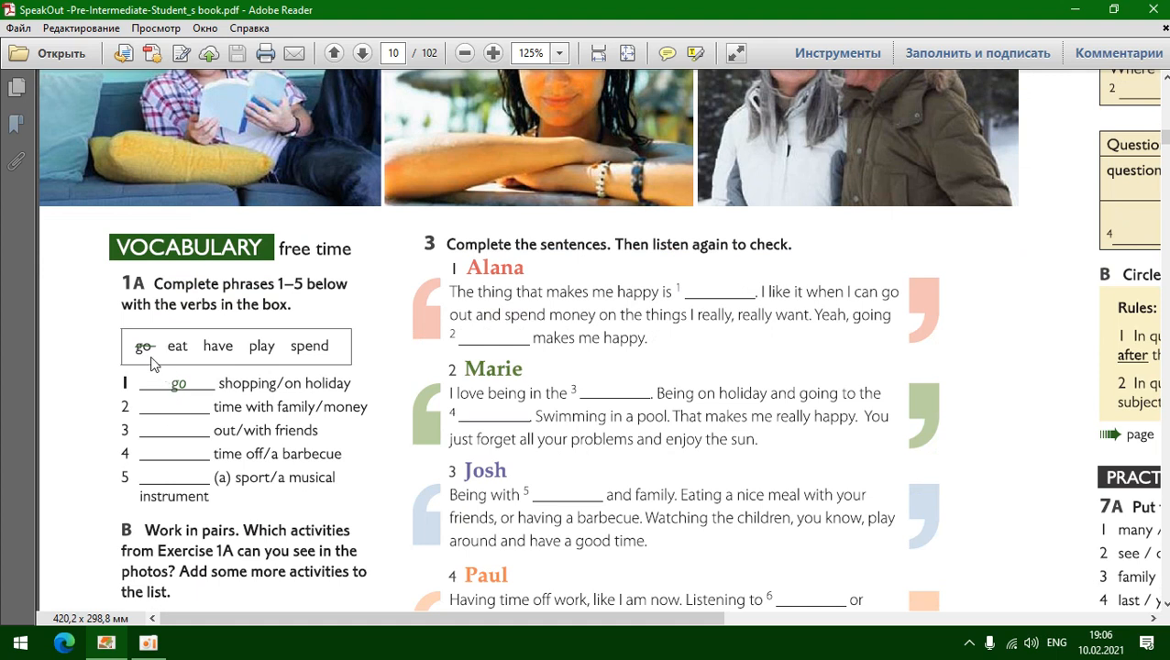
mouse_move(228, 383)
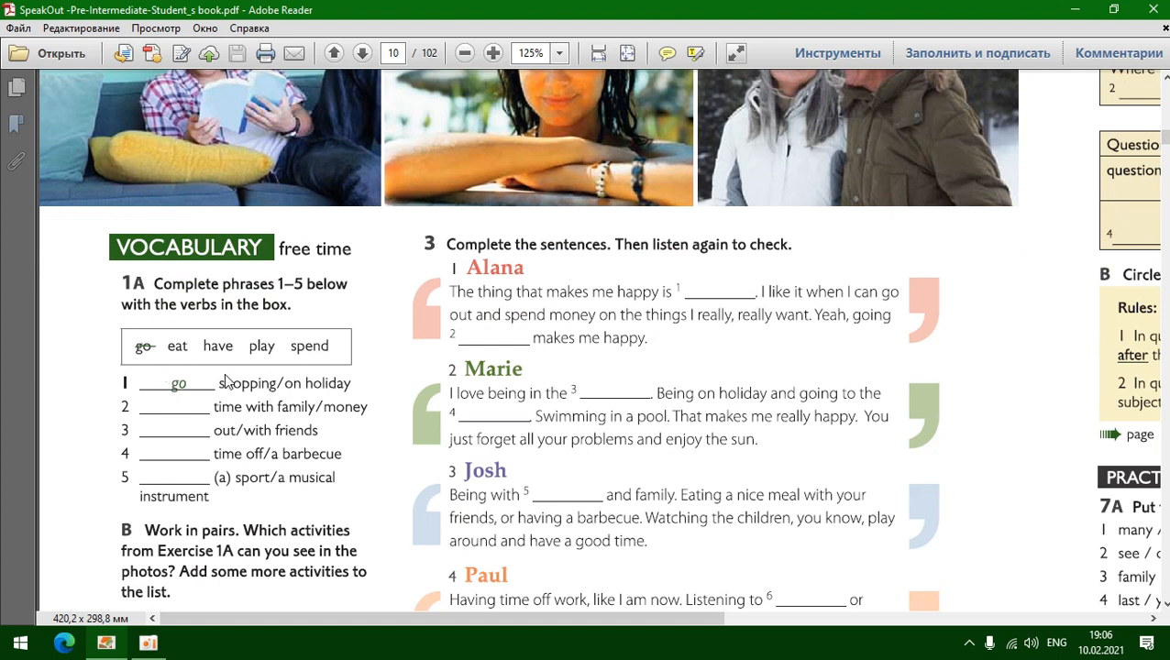
mouse_move(304, 378)
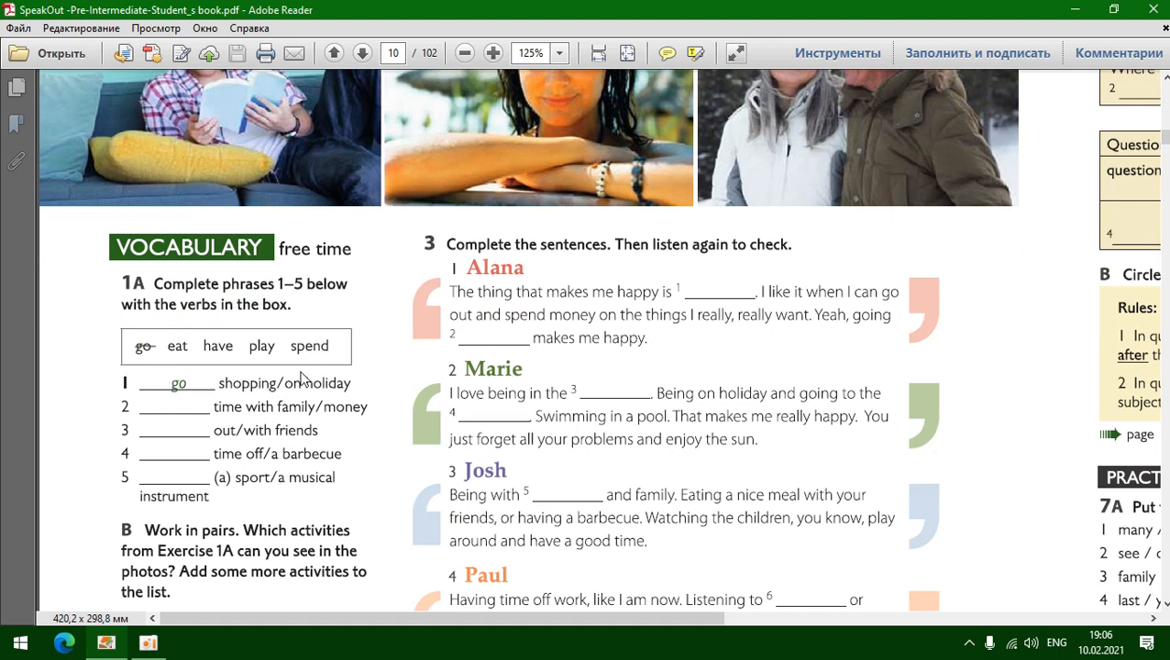
mouse_move(279, 316)
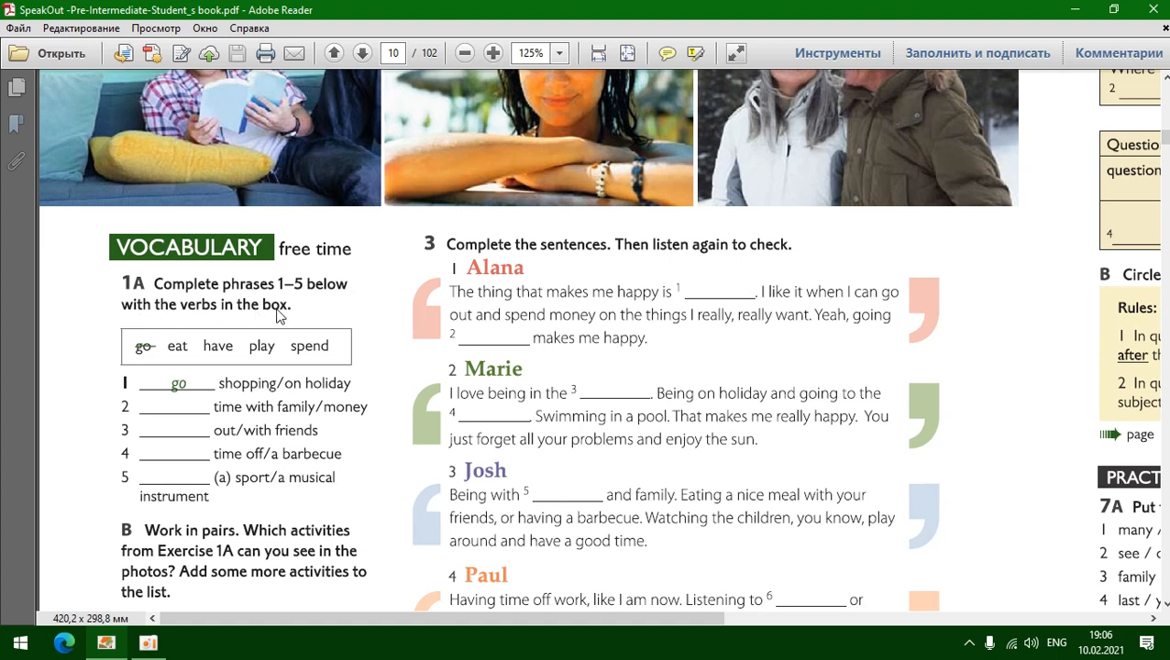
mouse_move(195, 360)
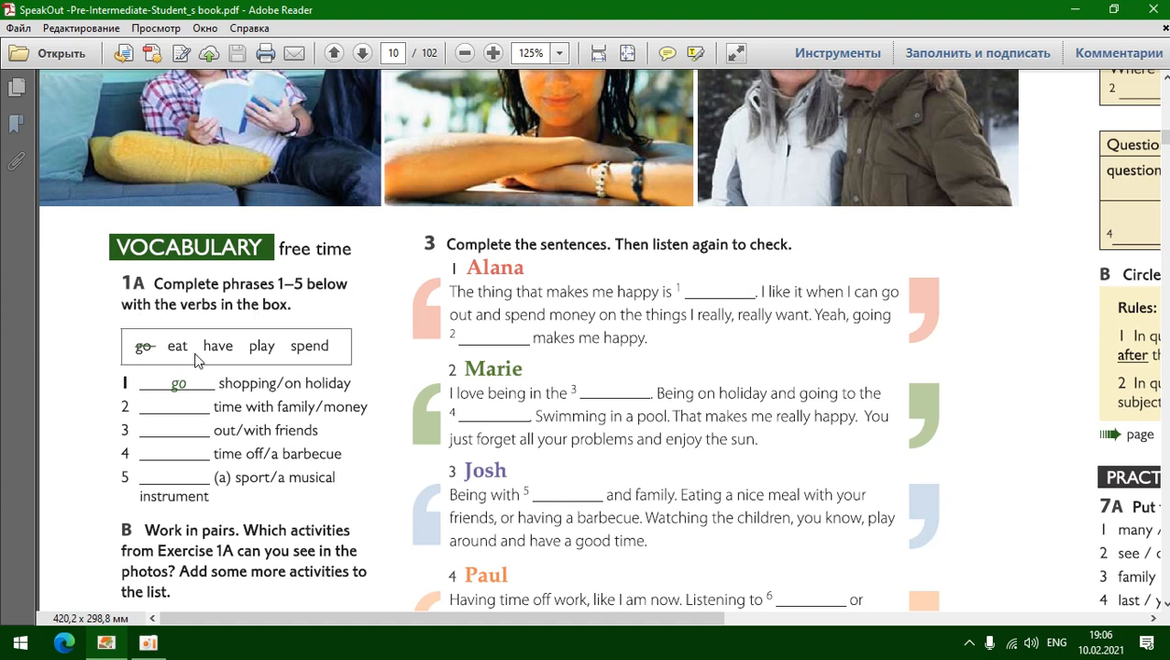
mouse_move(145, 389)
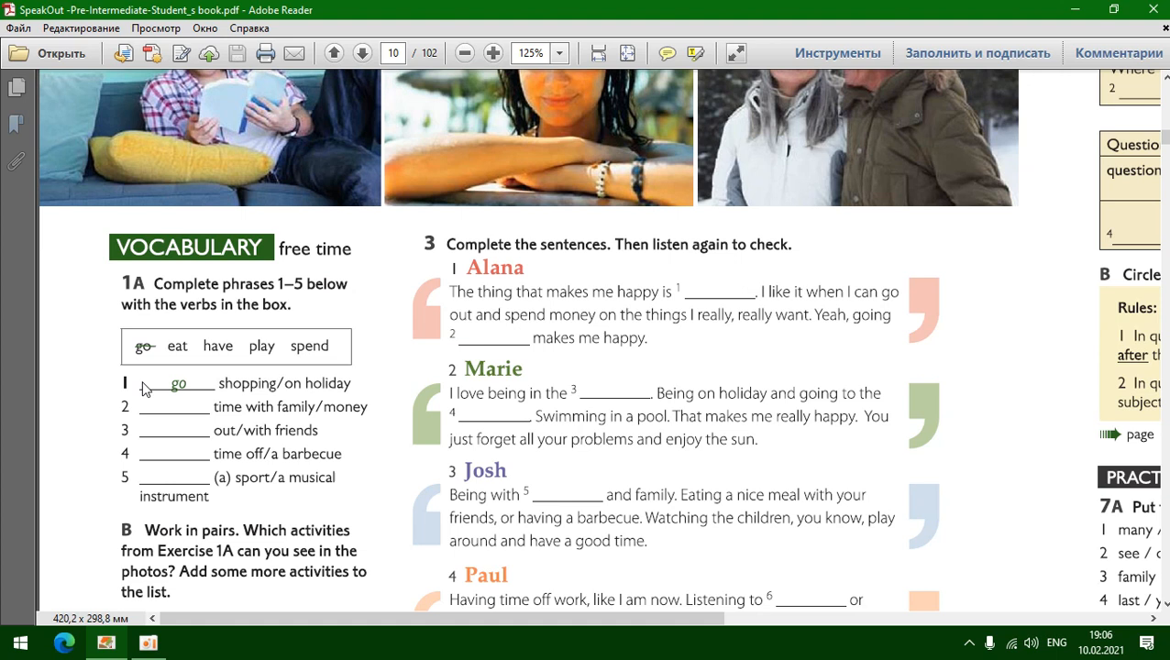
mouse_move(181, 396)
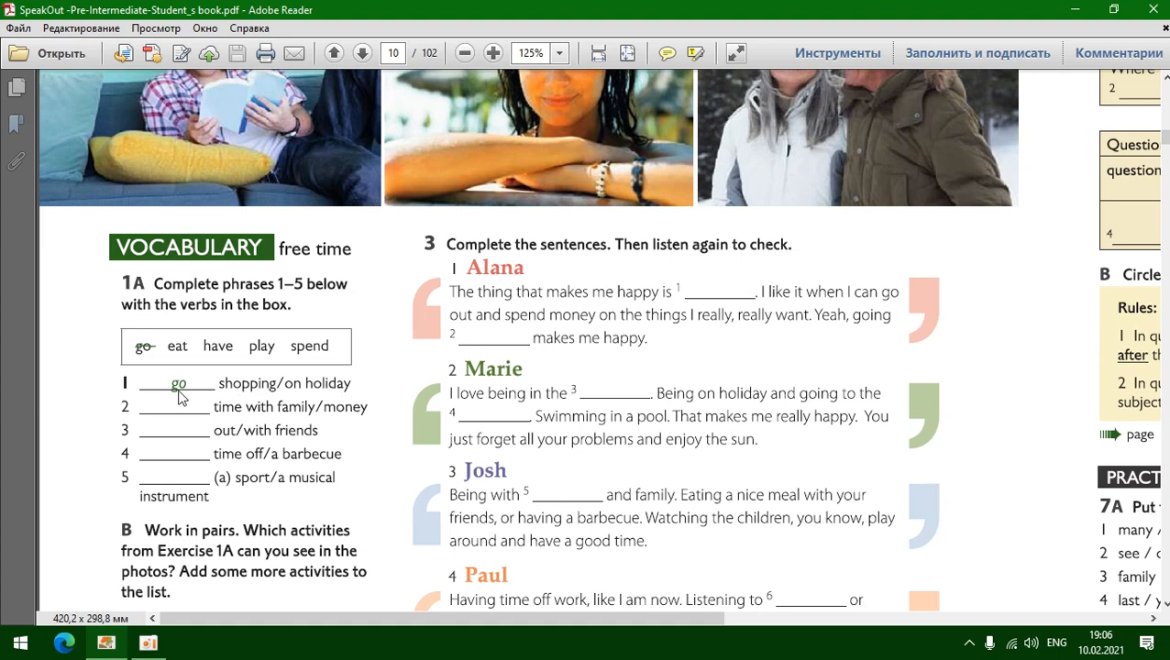
mouse_move(248, 414)
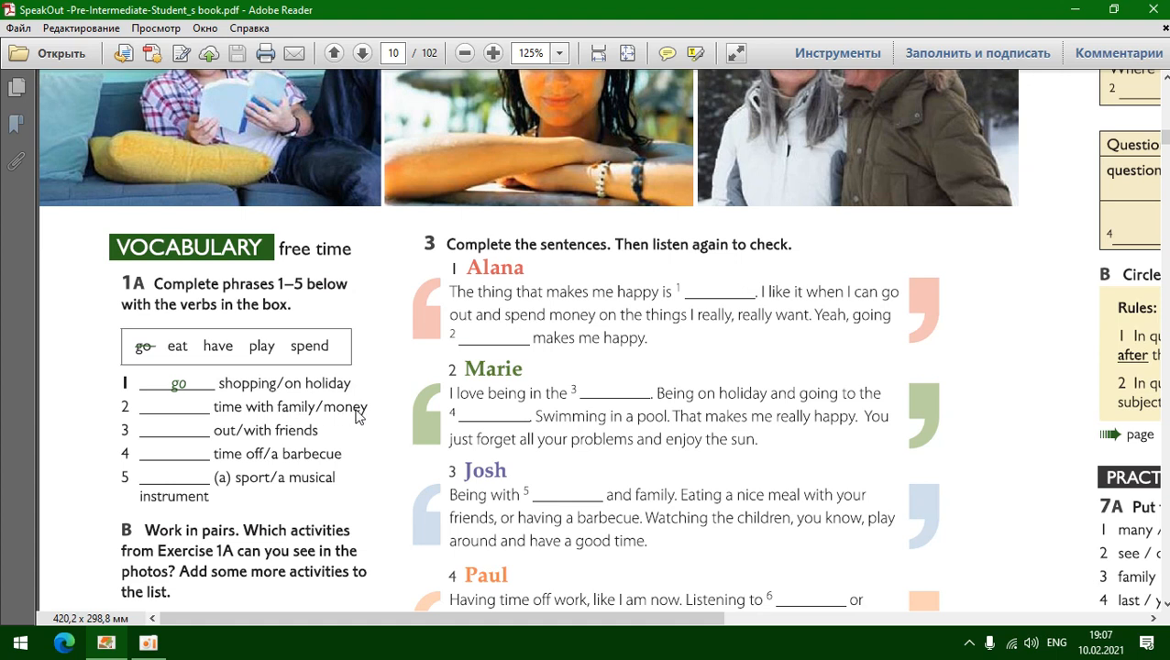
mouse_move(170, 366)
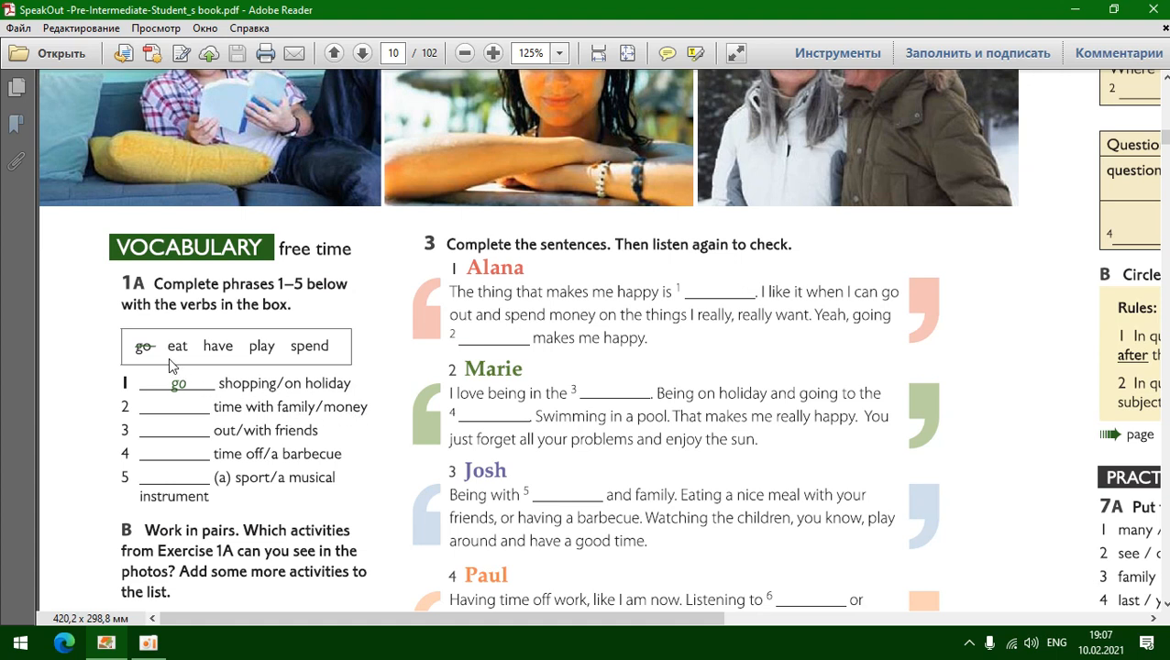
mouse_move(317, 358)
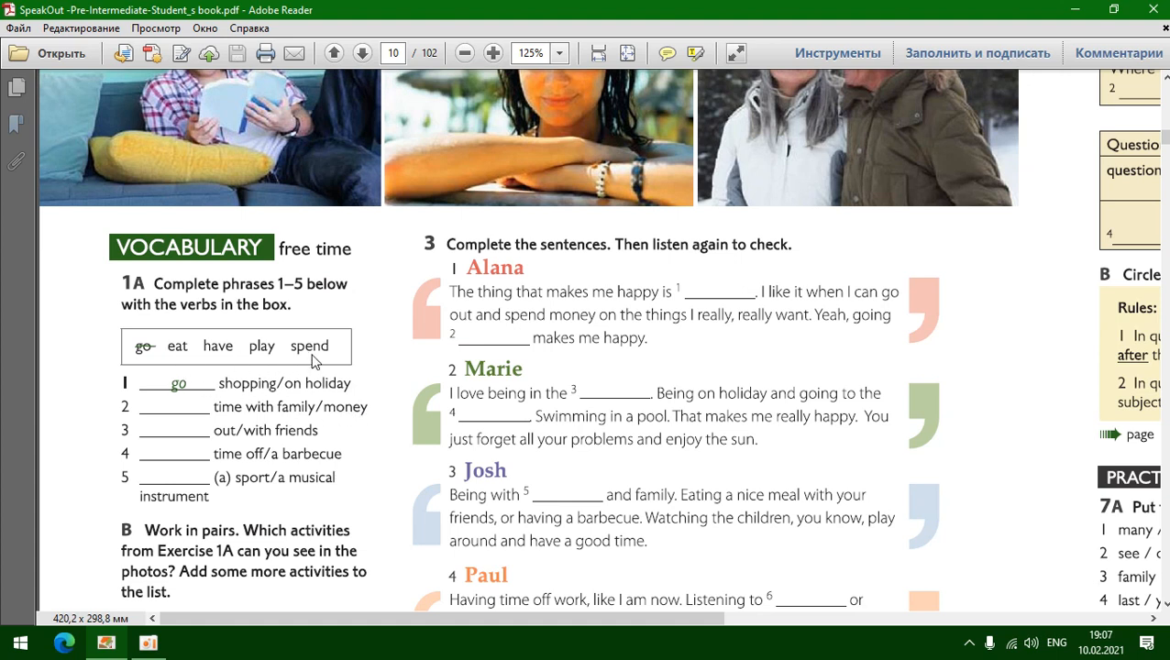
mouse_move(270, 426)
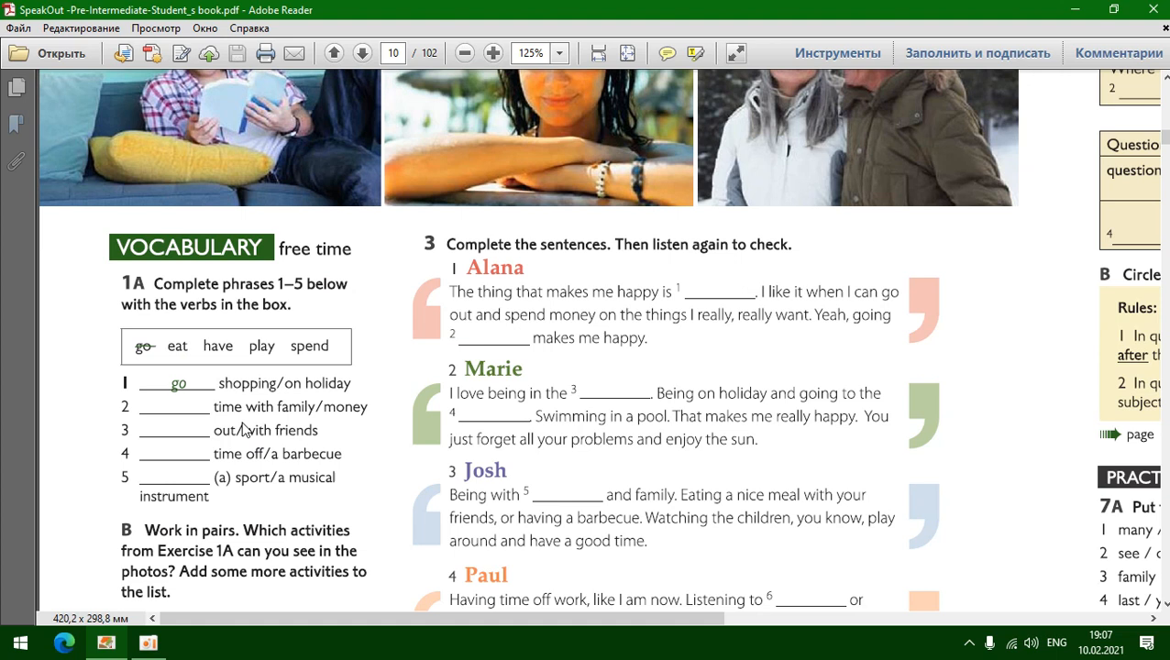
mouse_move(316, 442)
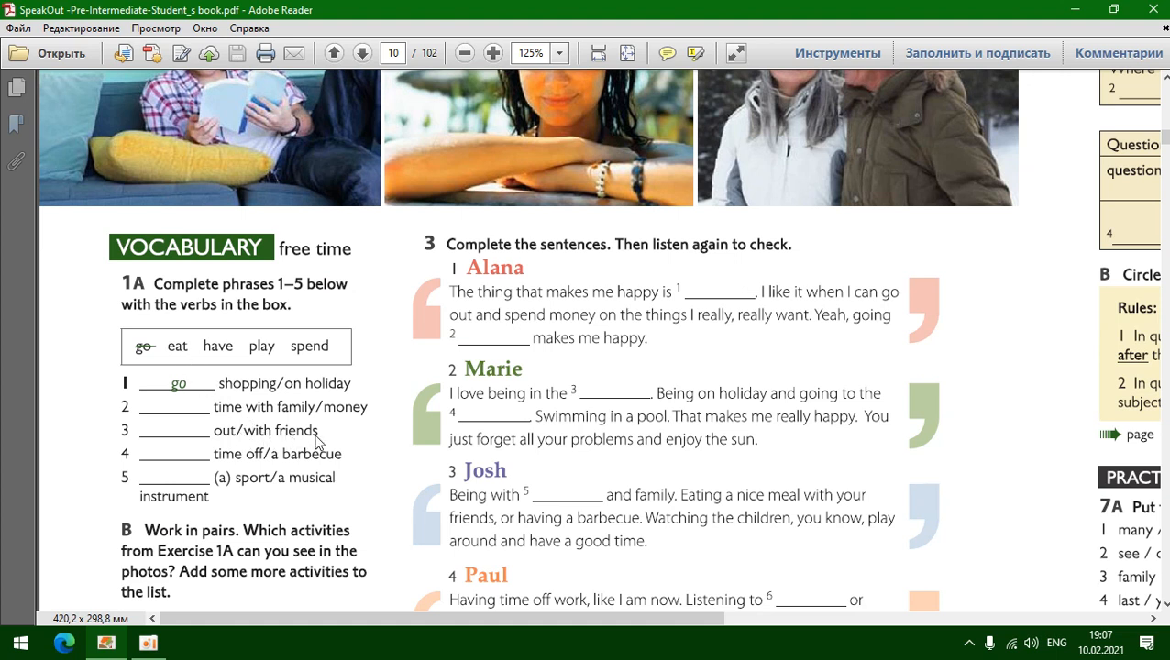
mouse_move(319, 466)
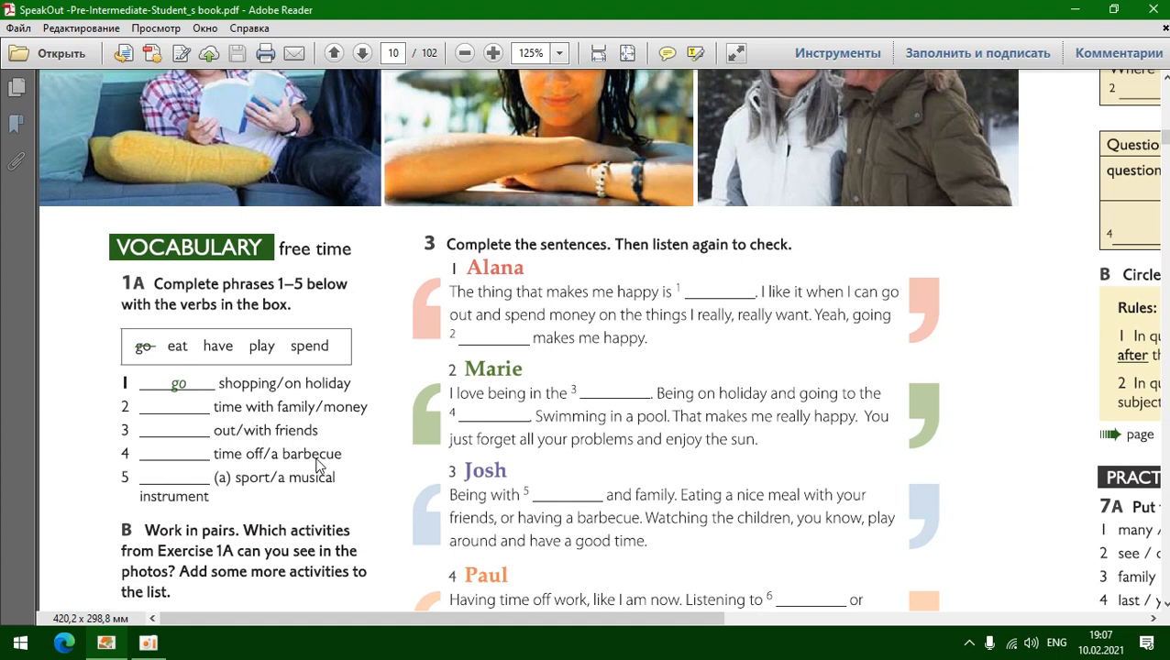
mouse_move(237, 345)
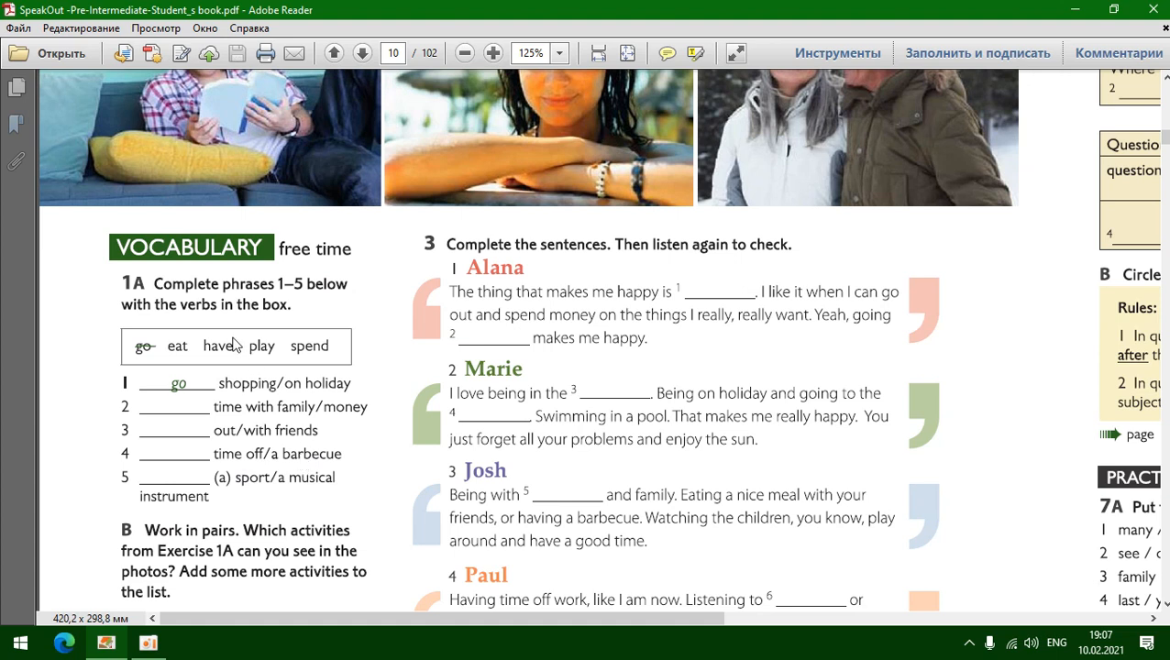
mouse_move(213, 355)
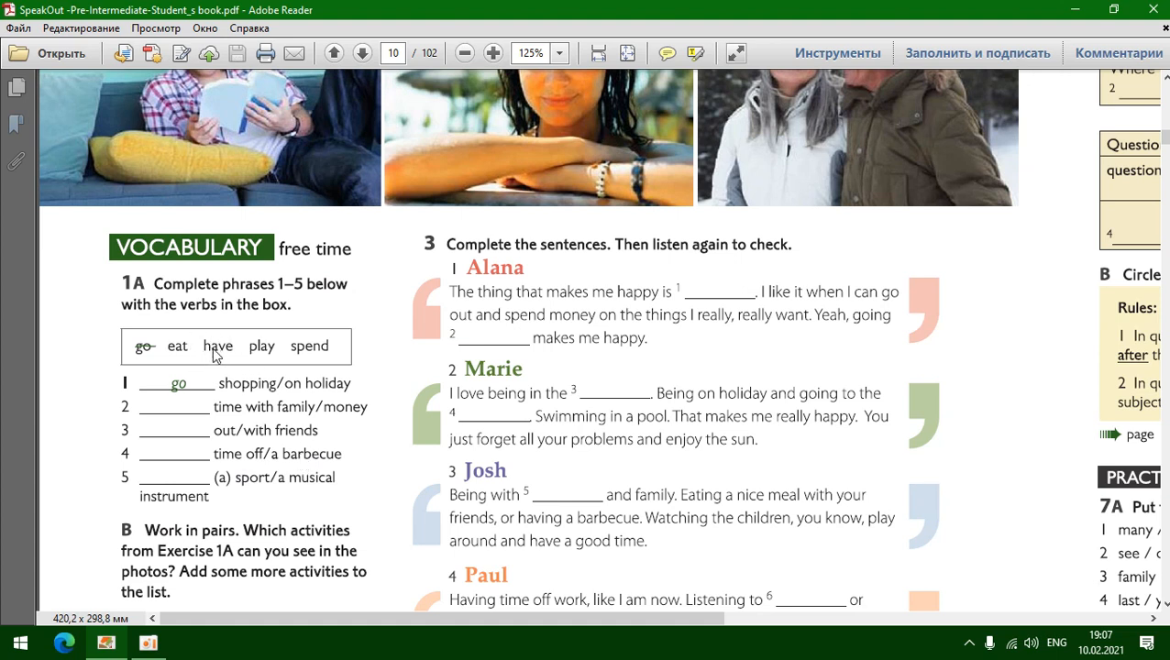
mouse_move(297, 495)
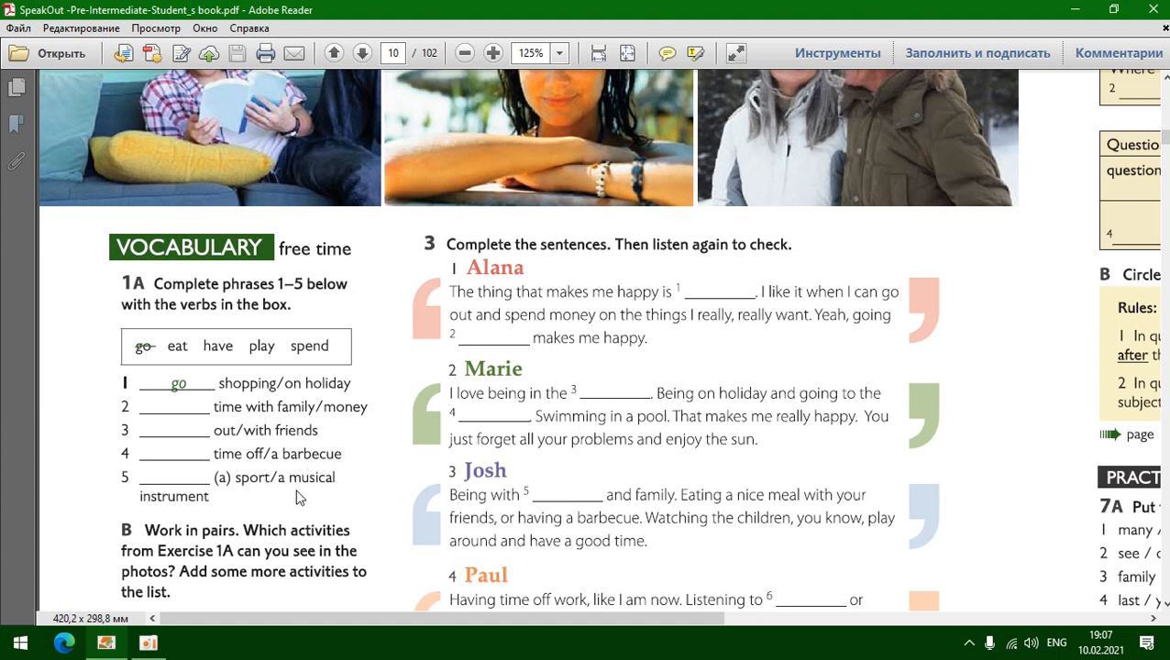
mouse_move(254, 357)
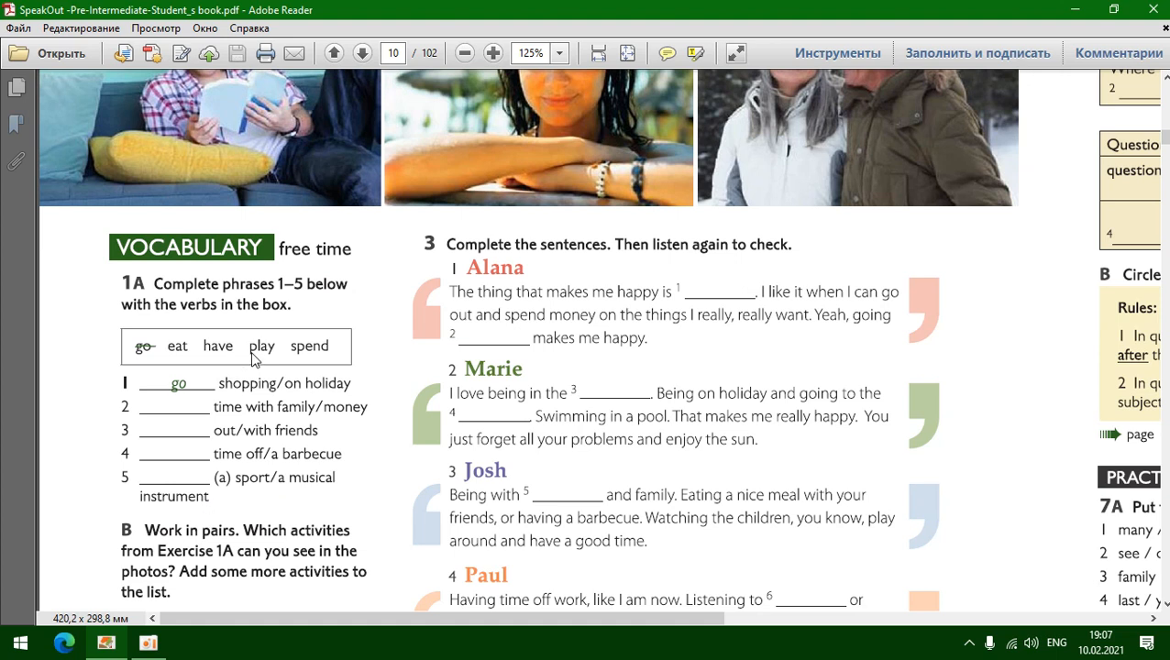
mouse_move(259, 489)
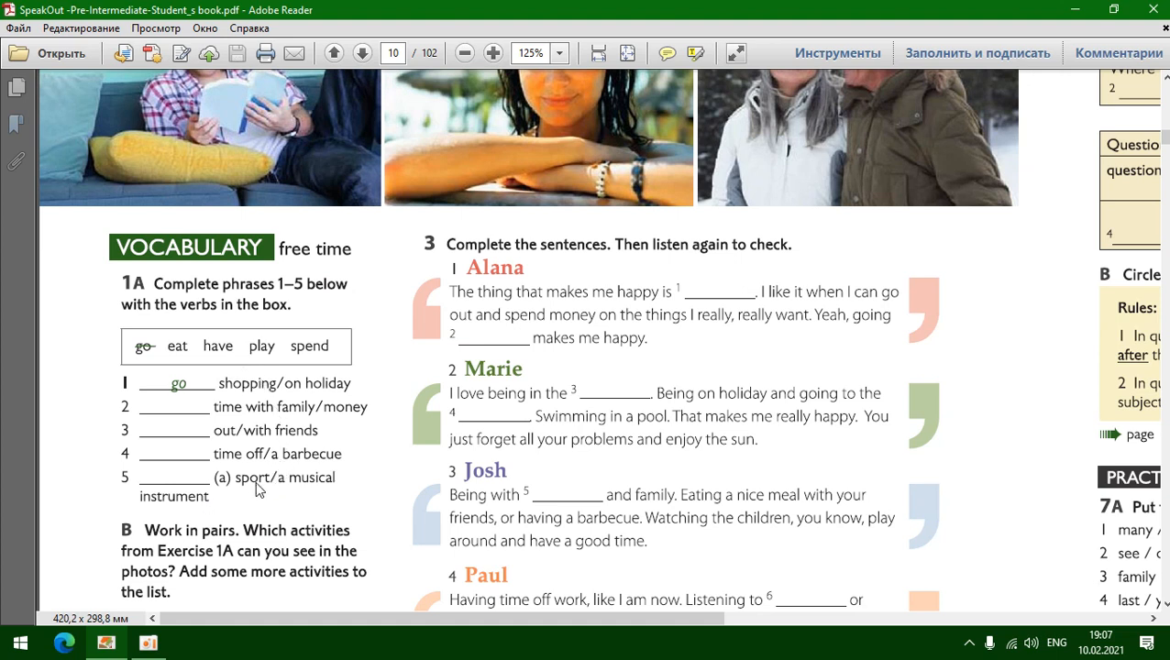
mouse_move(227, 546)
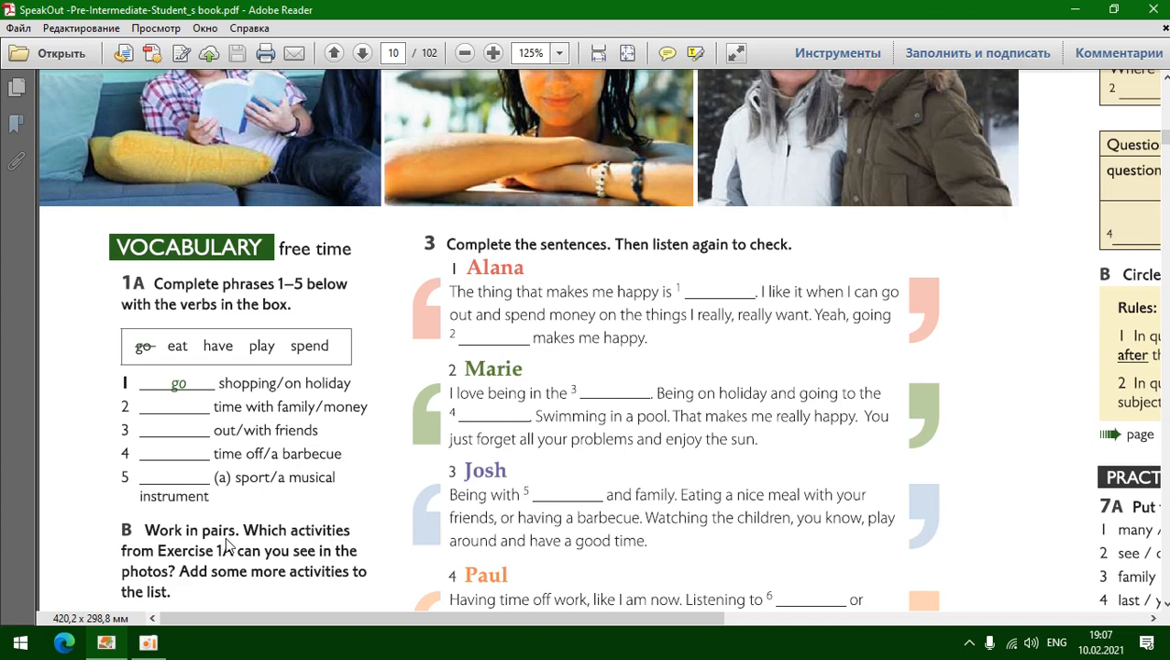
scroll(down, 3)
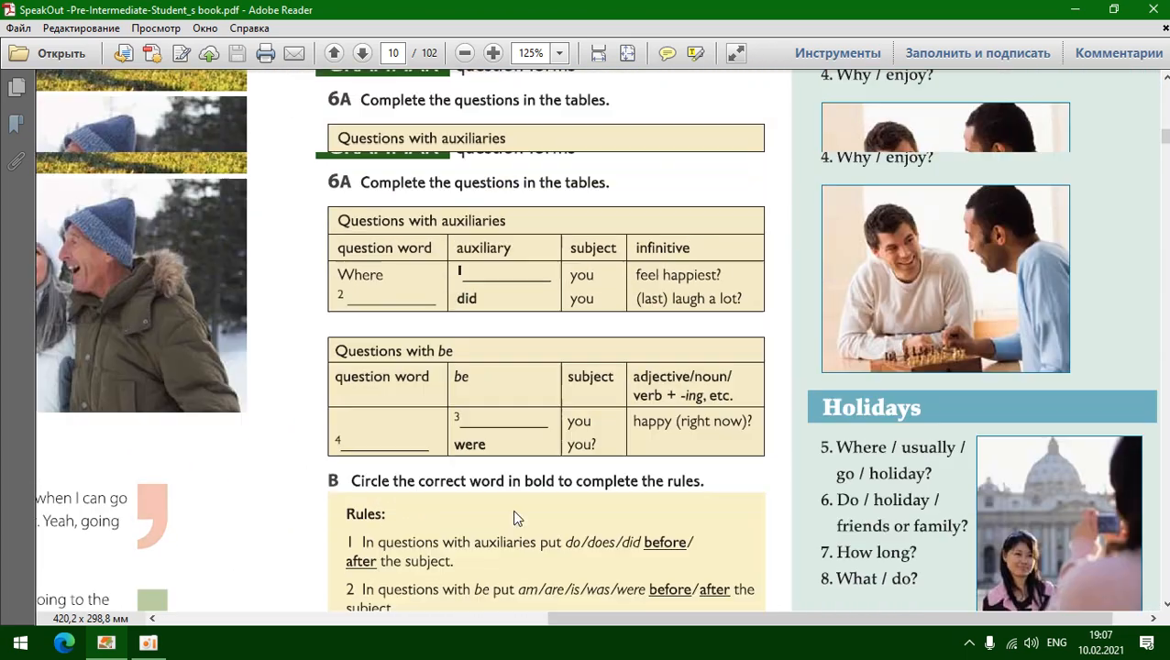
scroll(up, 3)
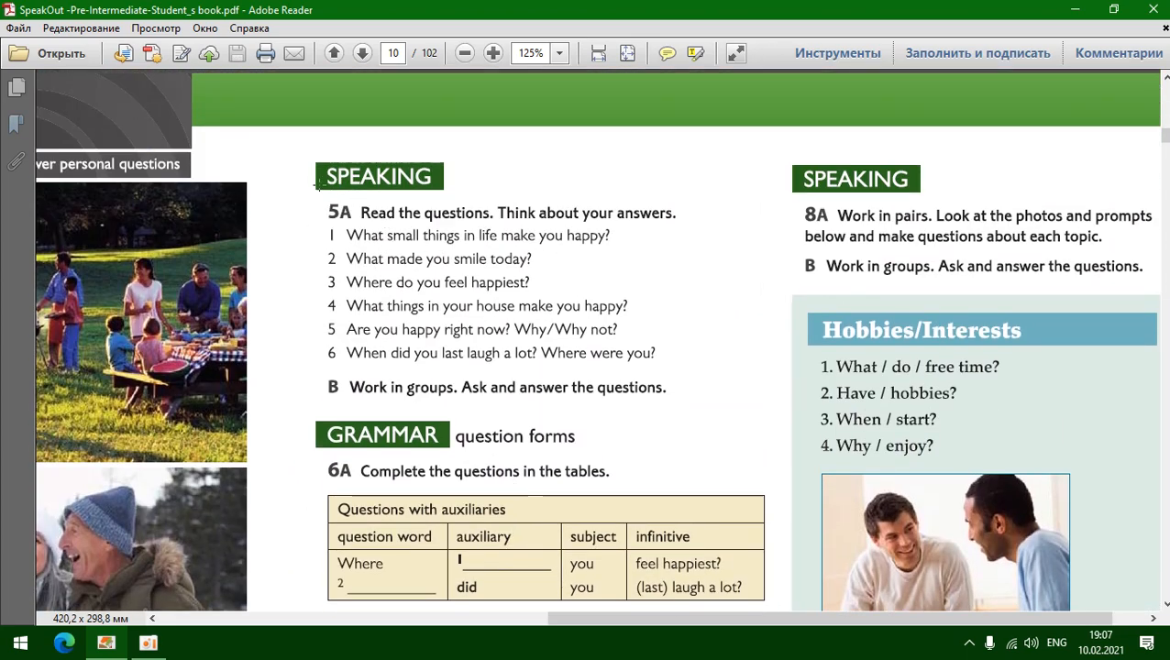
mouse_move(587, 213)
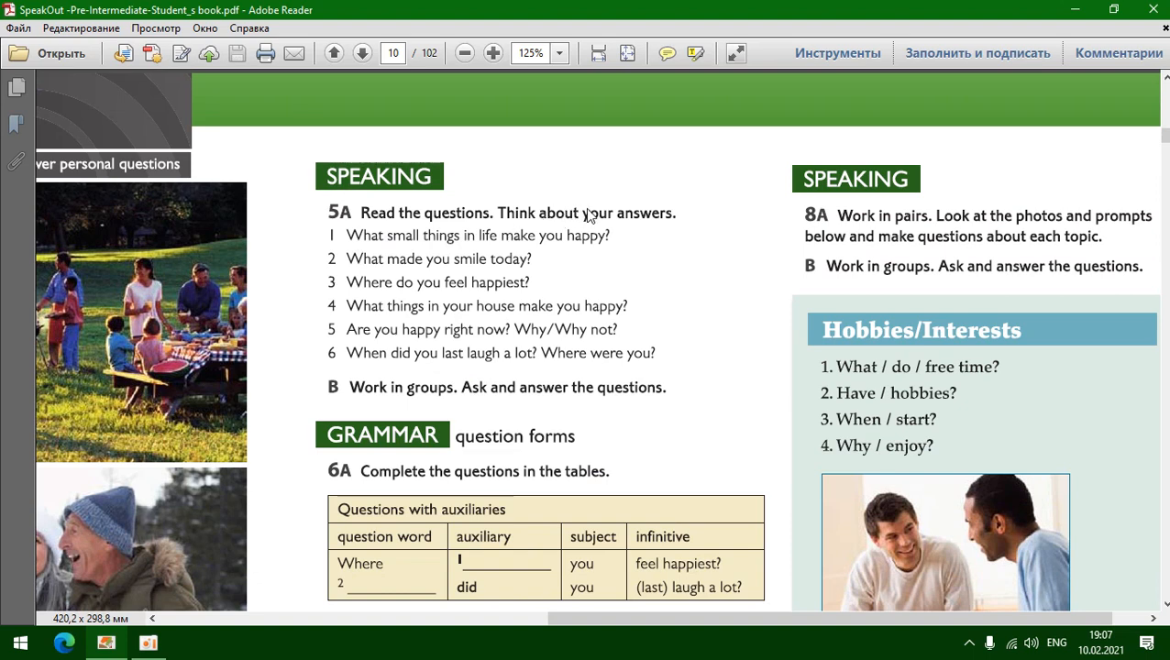
mouse_move(392, 240)
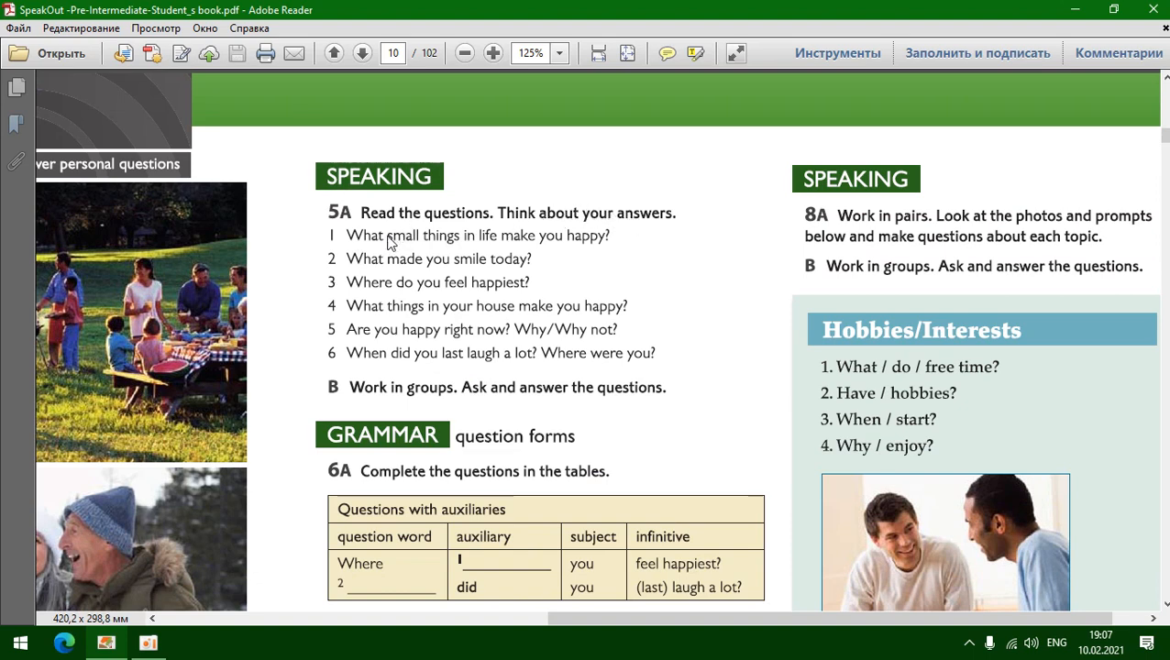
mouse_move(372, 251)
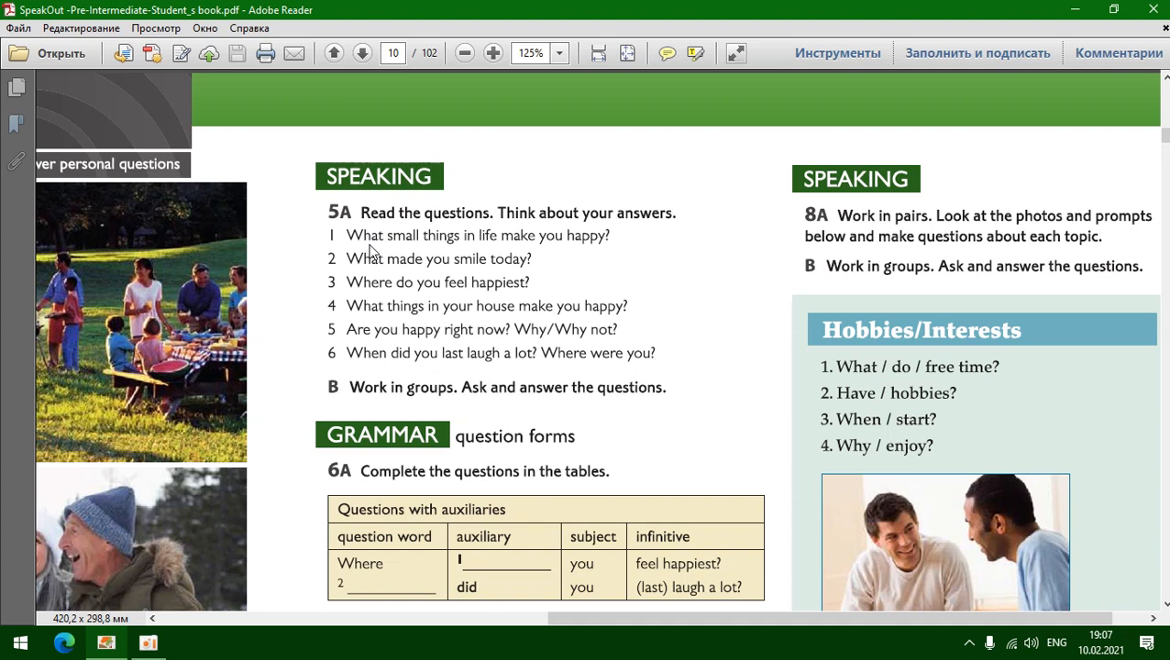
mouse_move(486, 255)
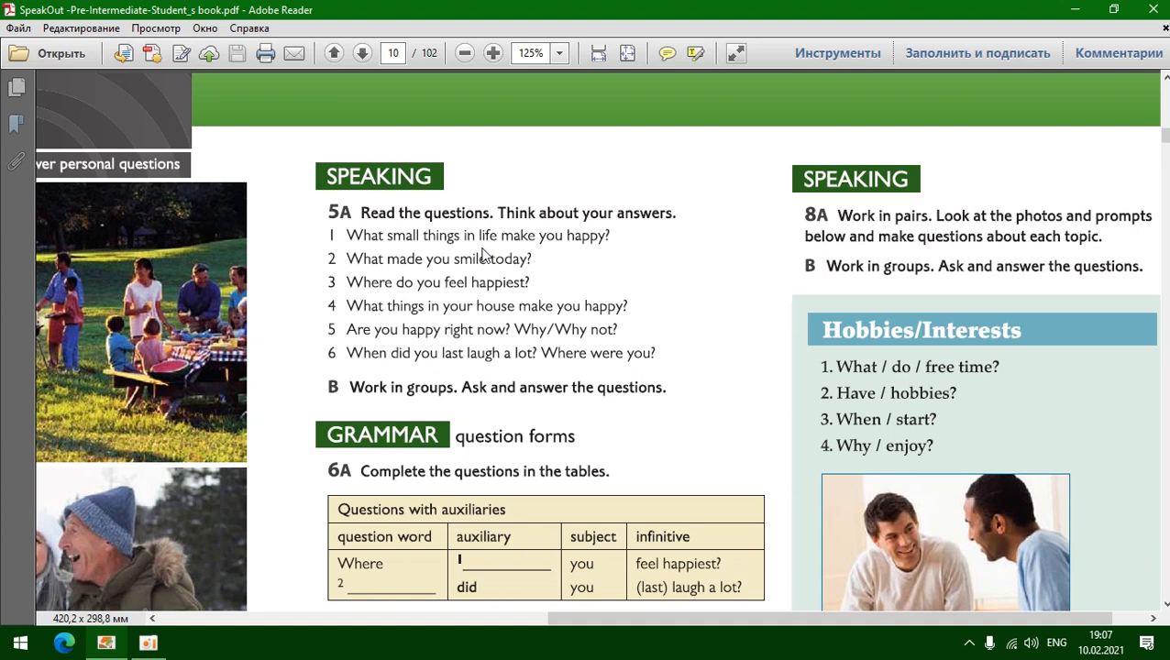
mouse_move(561, 245)
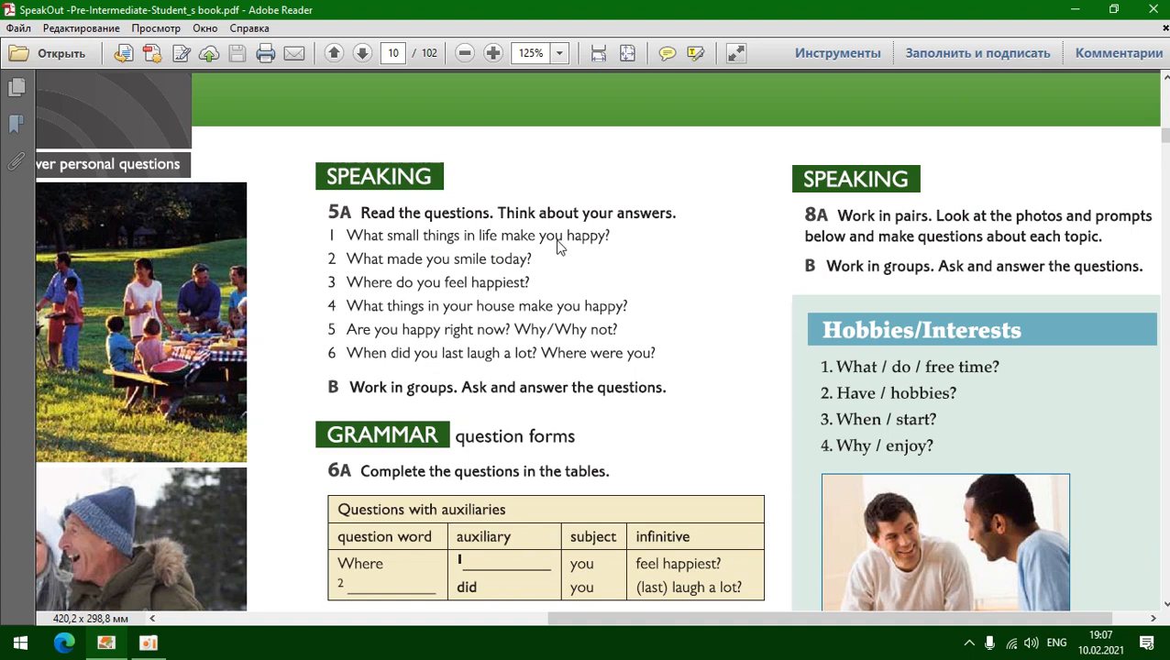
mouse_move(536, 286)
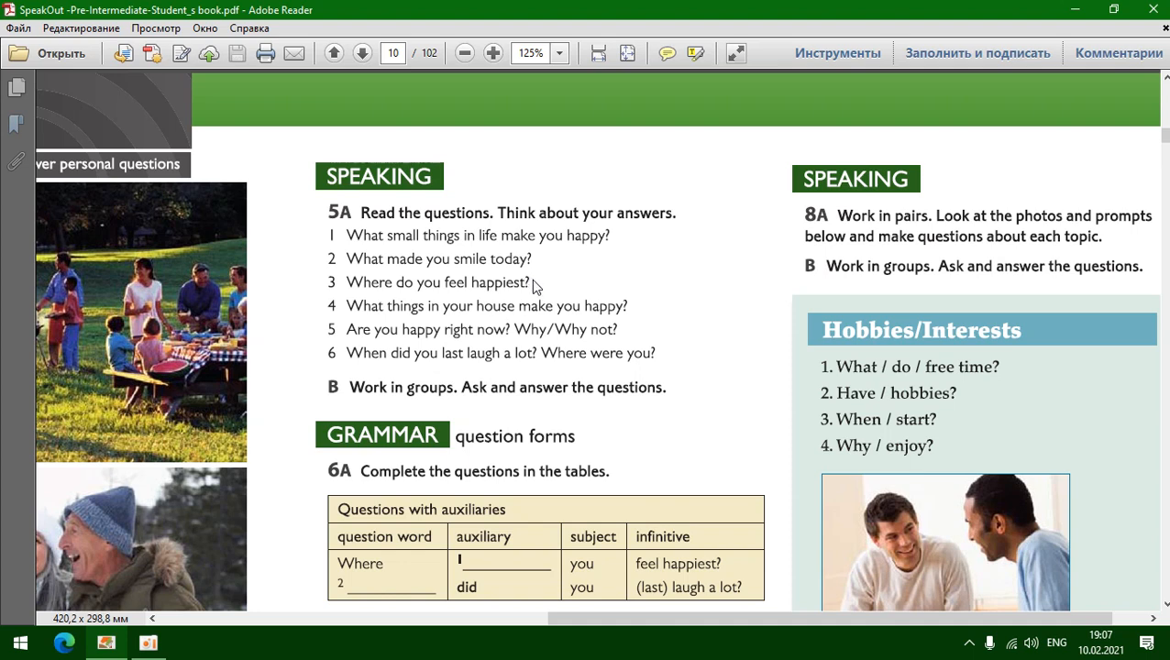
mouse_move(539, 317)
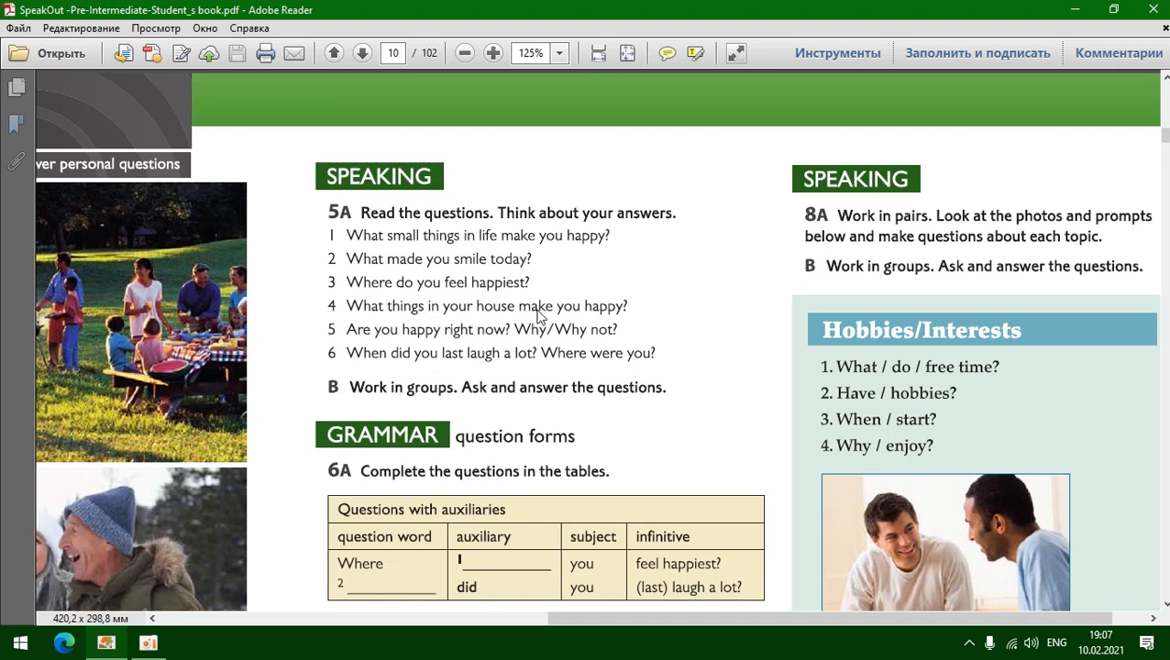
mouse_move(498, 342)
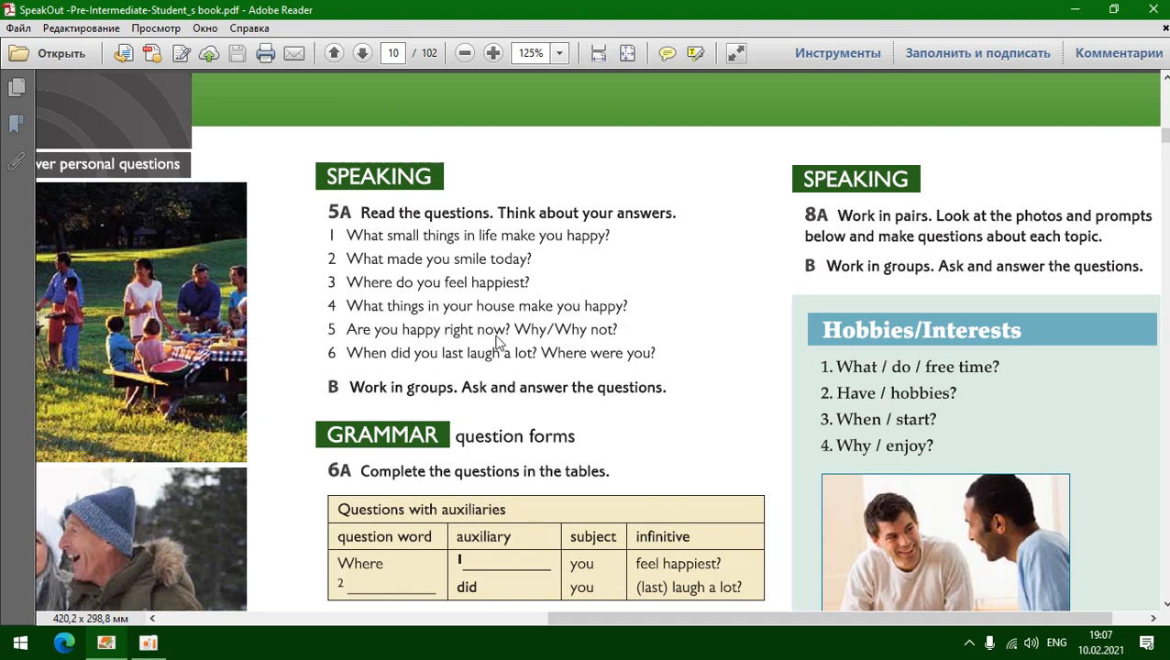
mouse_move(385, 382)
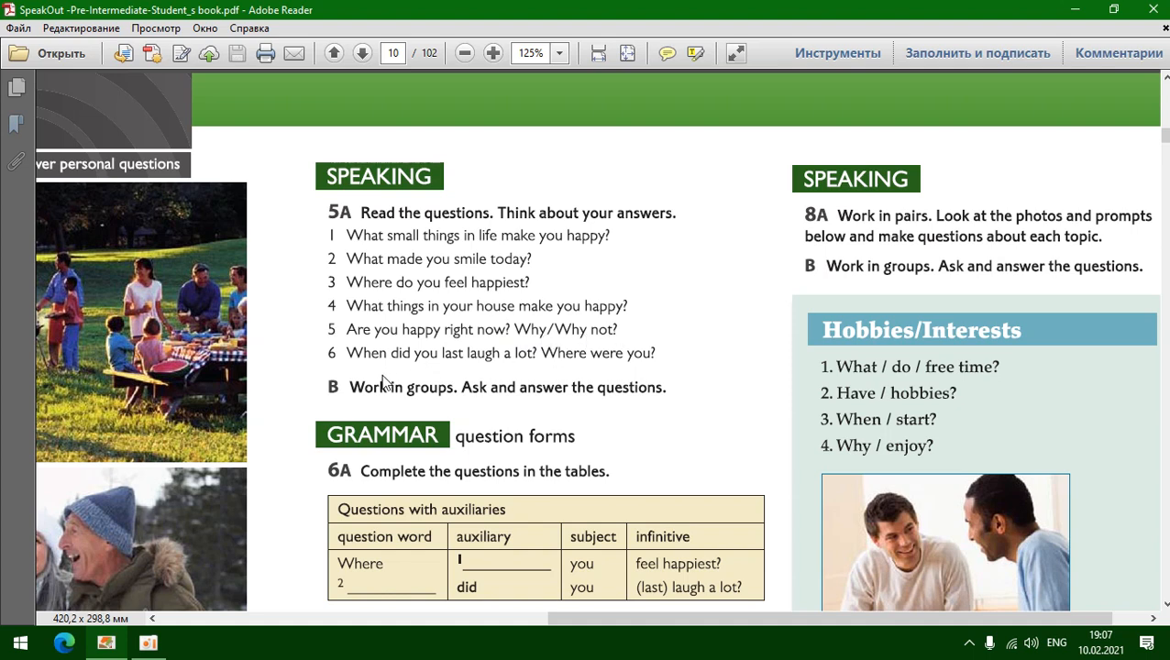
mouse_move(598, 367)
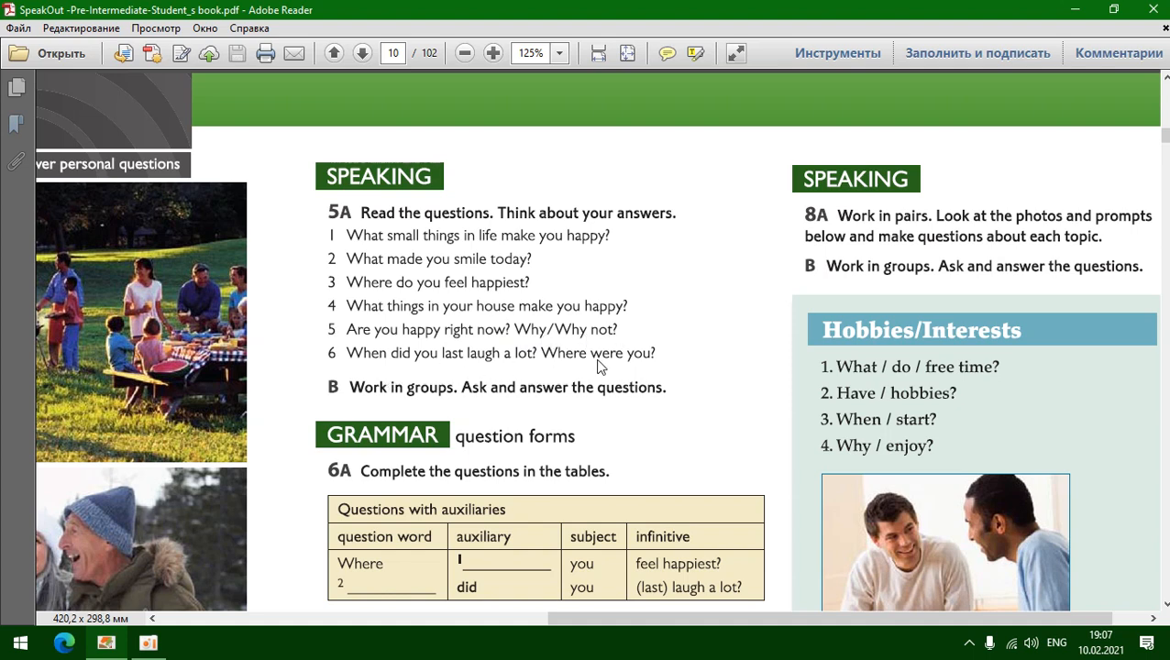
mouse_move(596, 368)
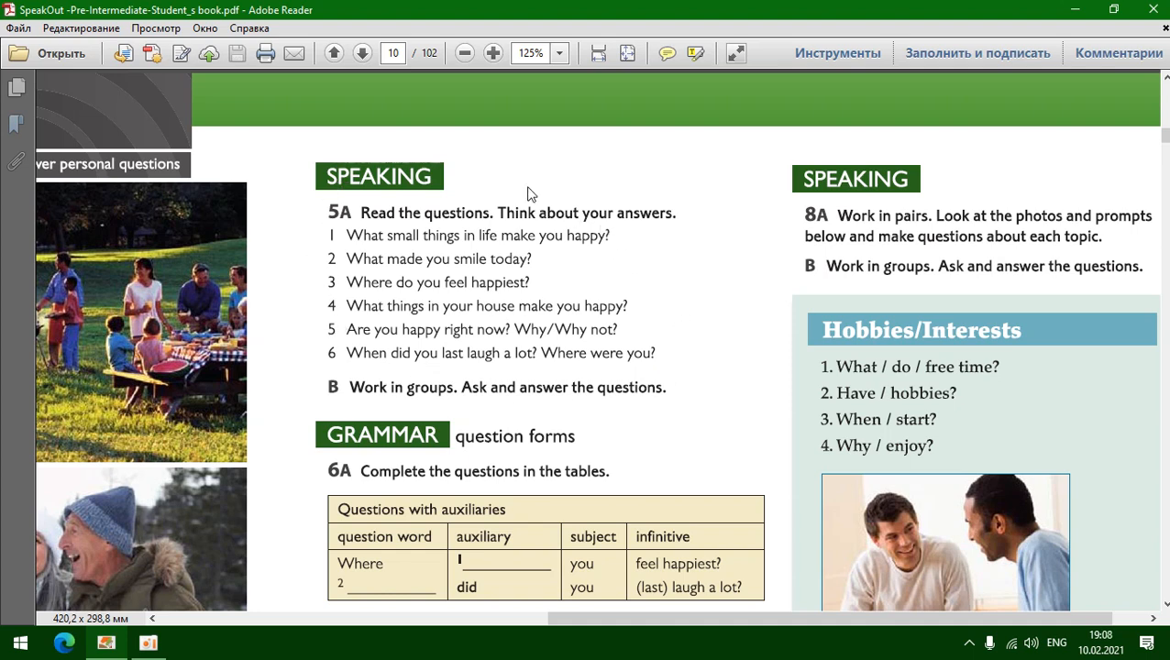
mouse_move(604, 344)
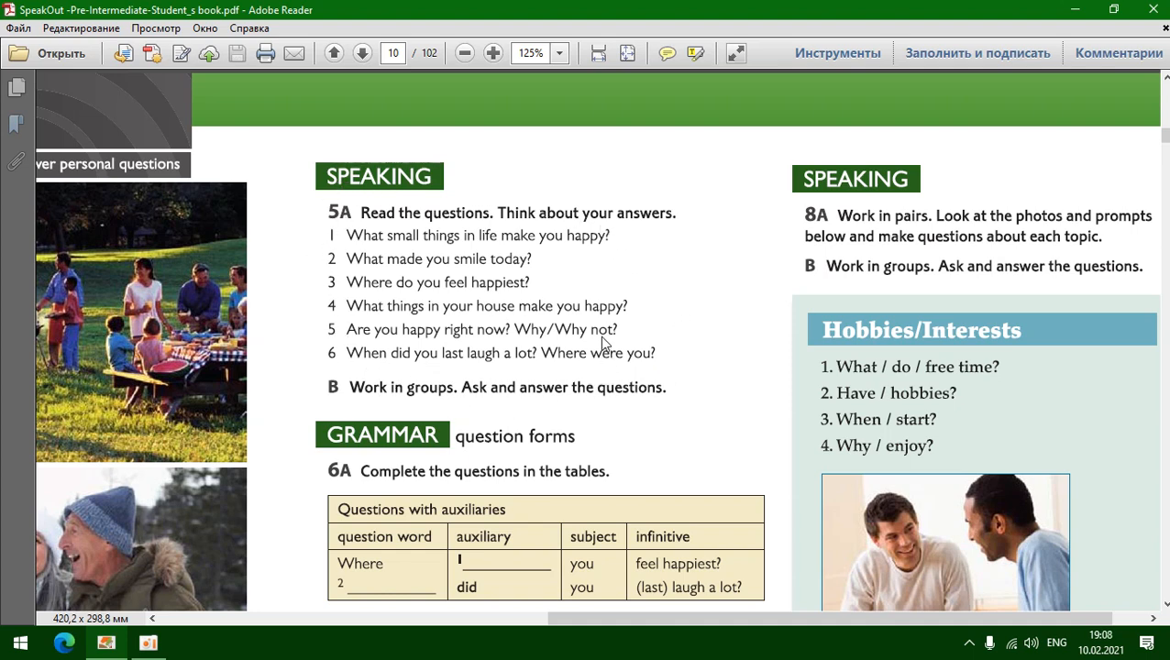
mouse_move(618, 284)
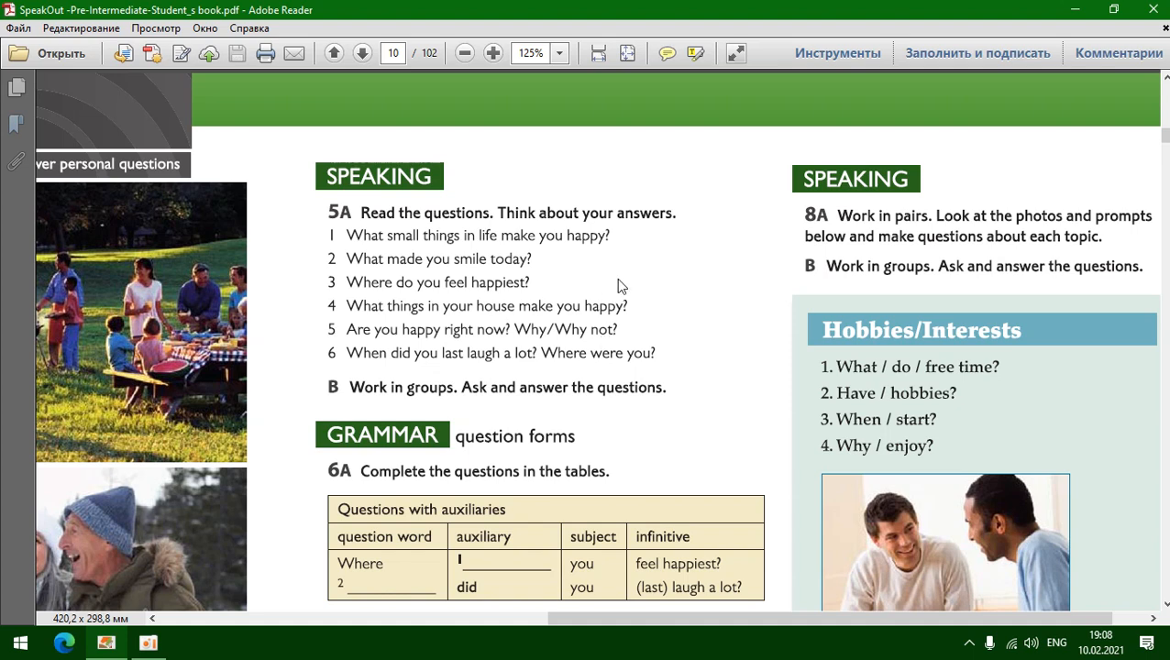
- Scroll page 82's Language Bank 1.1 down to the auxiliary and be-question tables
scroll(down, 3)
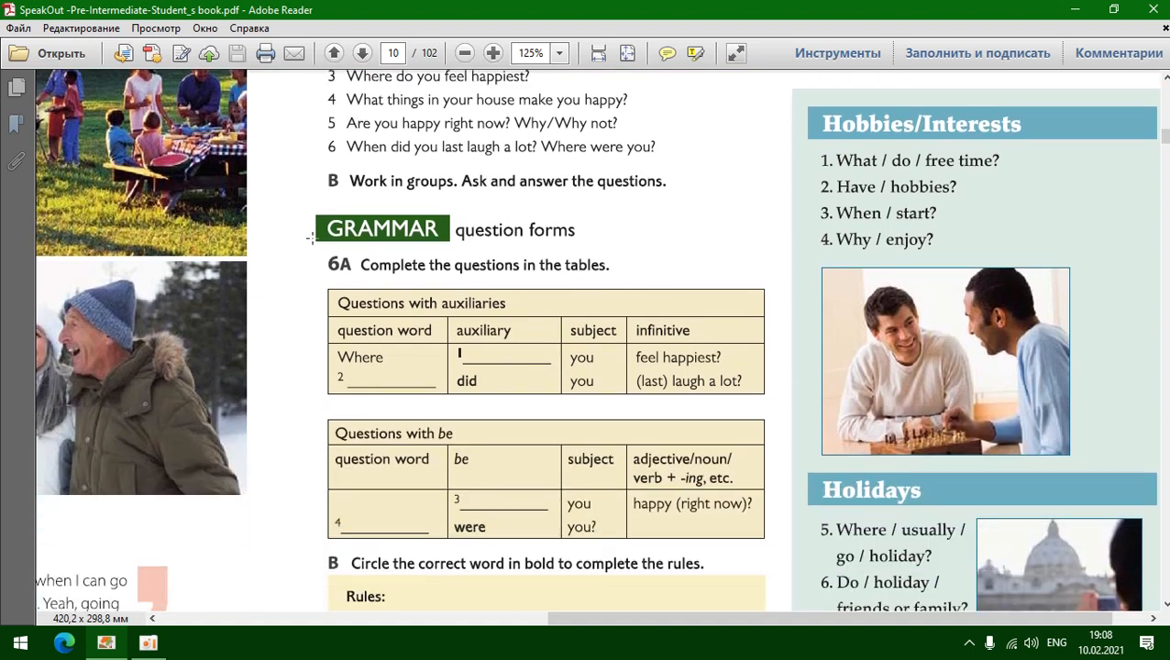
mouse_move(385, 92)
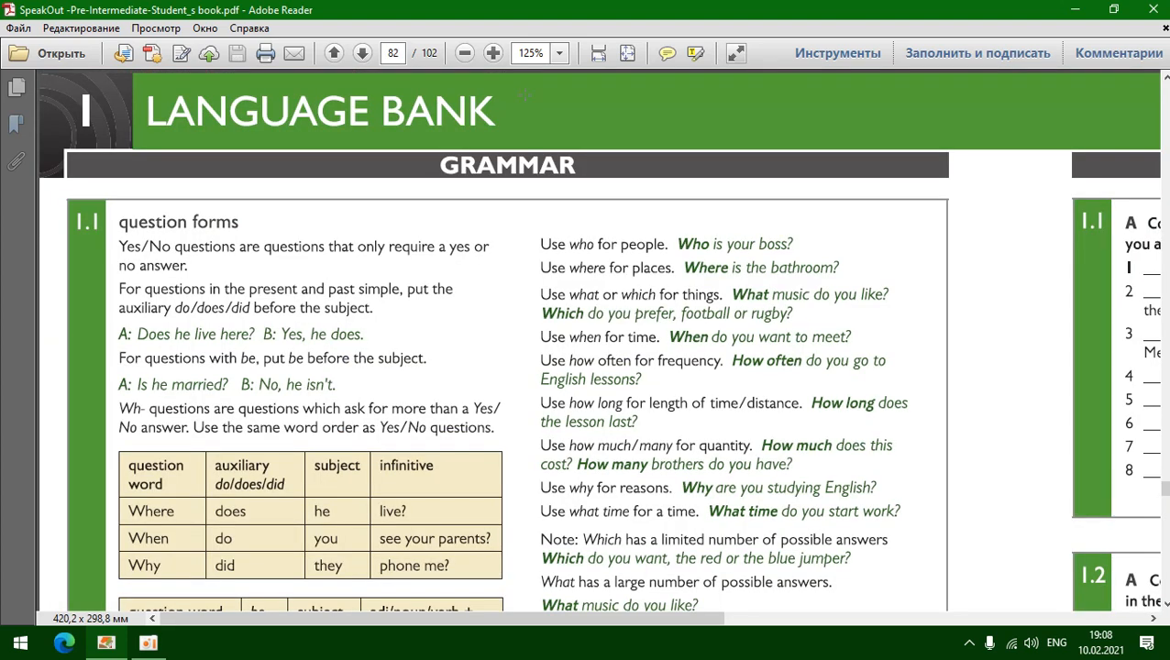
mouse_move(194, 240)
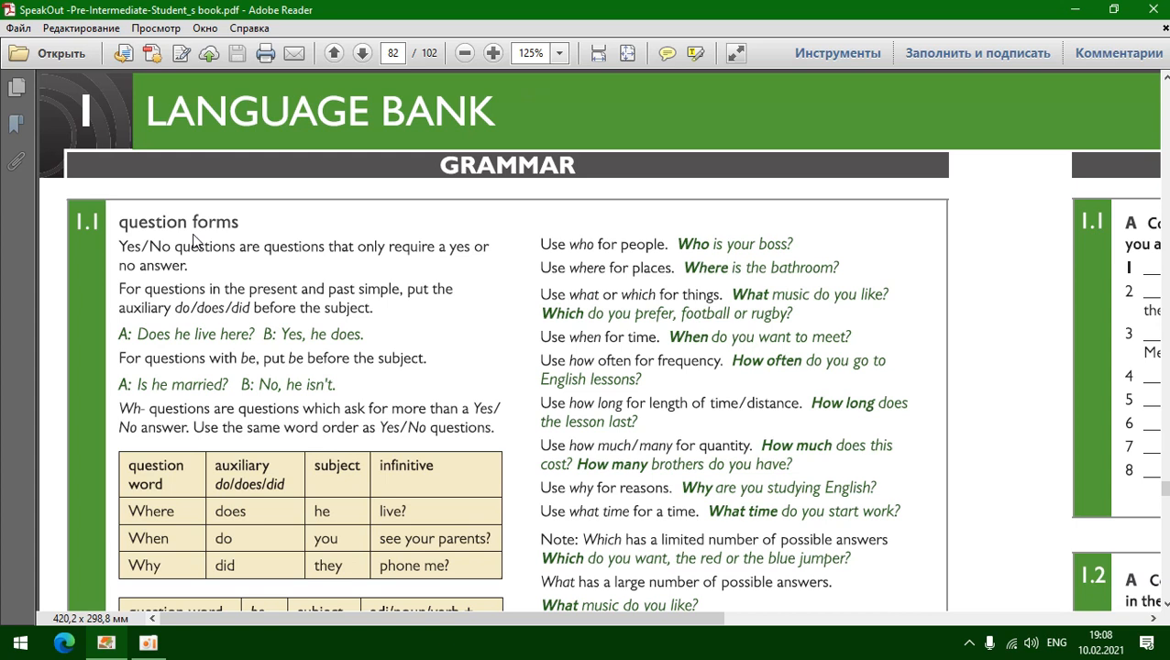
mouse_move(236, 278)
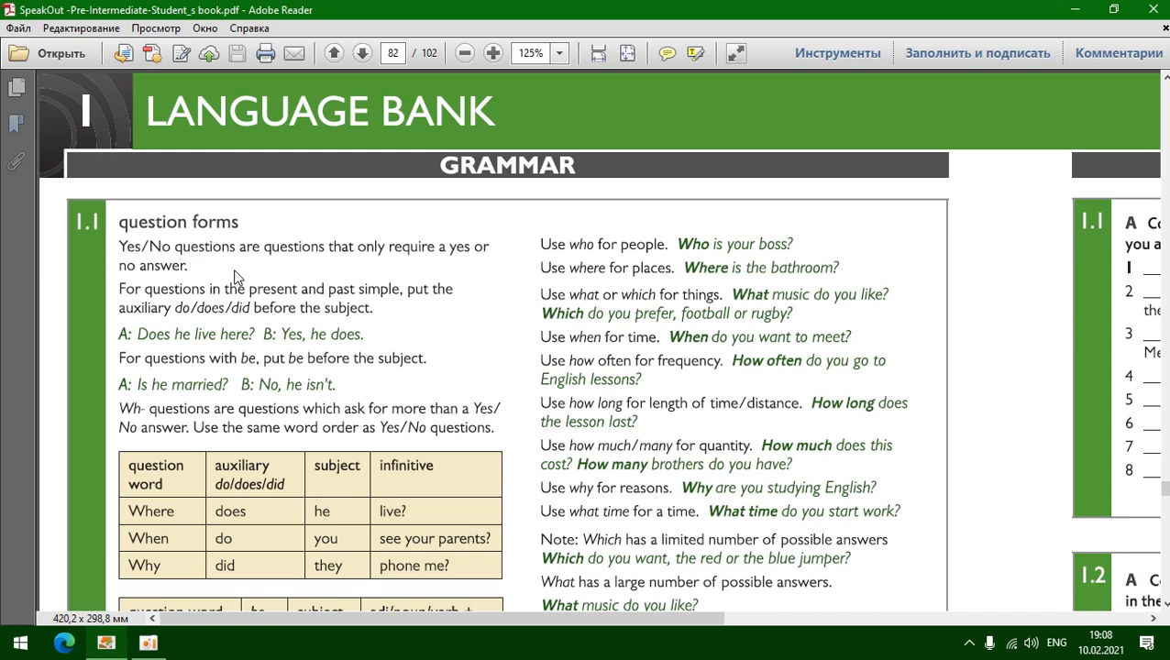
mouse_move(122, 287)
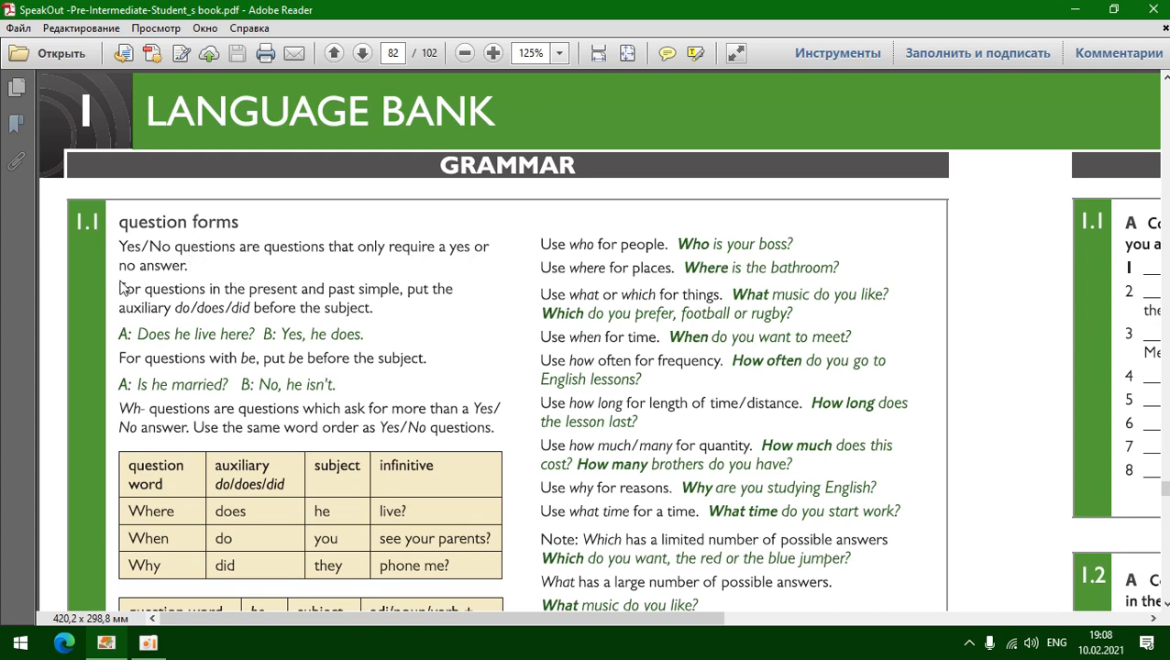
mouse_move(279, 300)
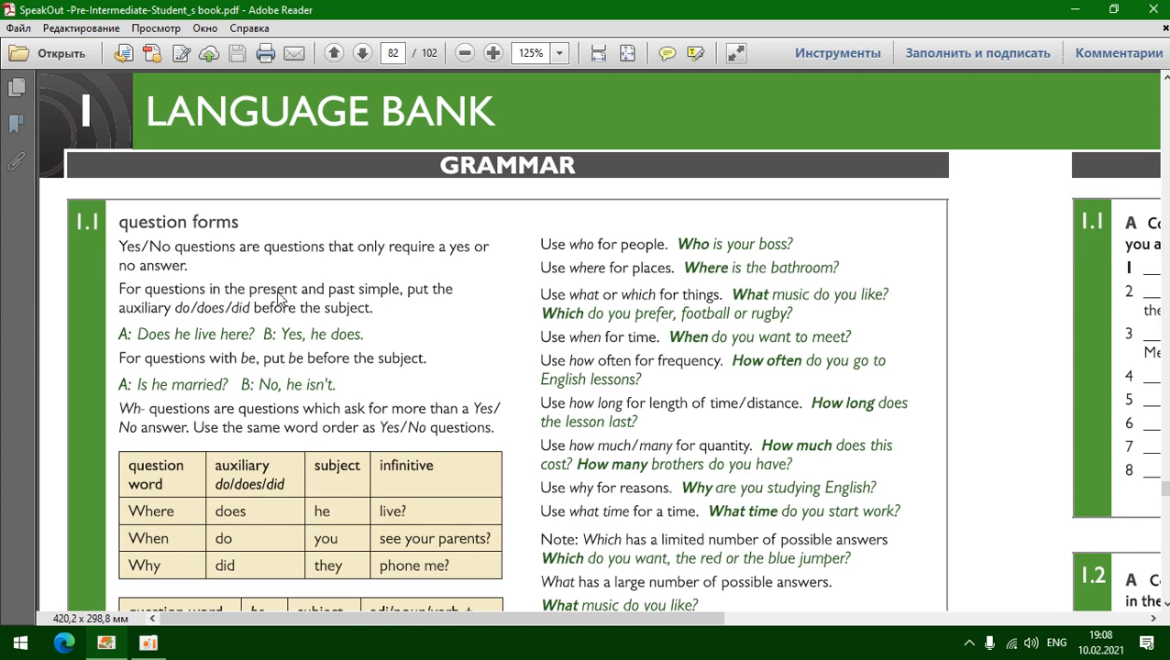
mouse_move(178, 324)
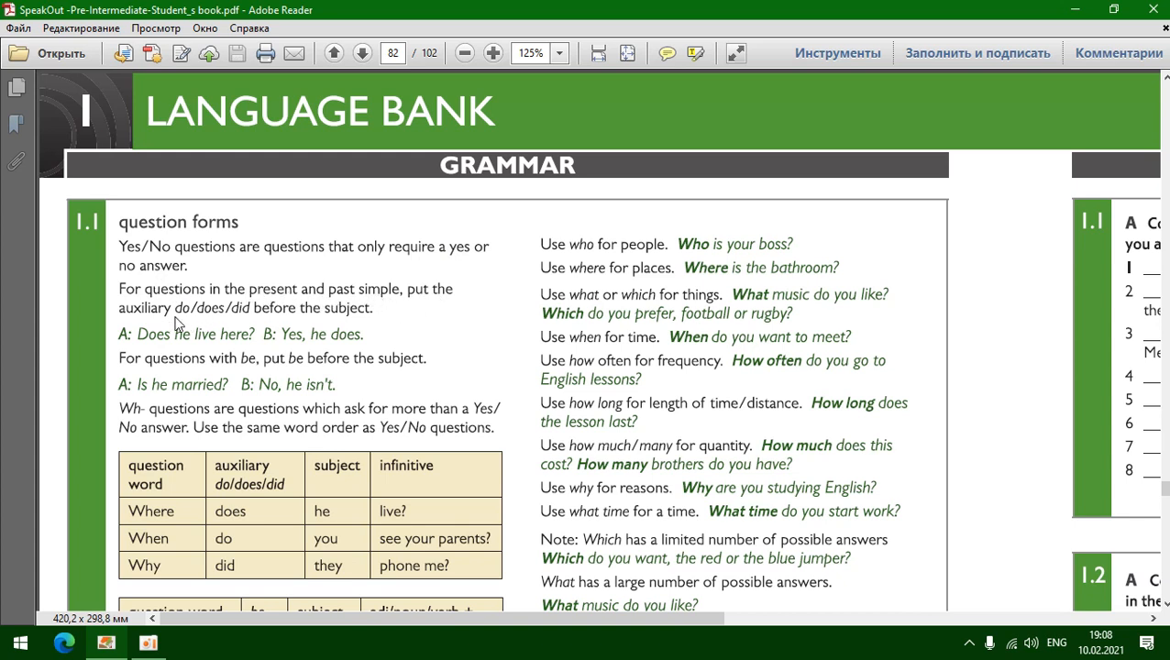
mouse_move(348, 310)
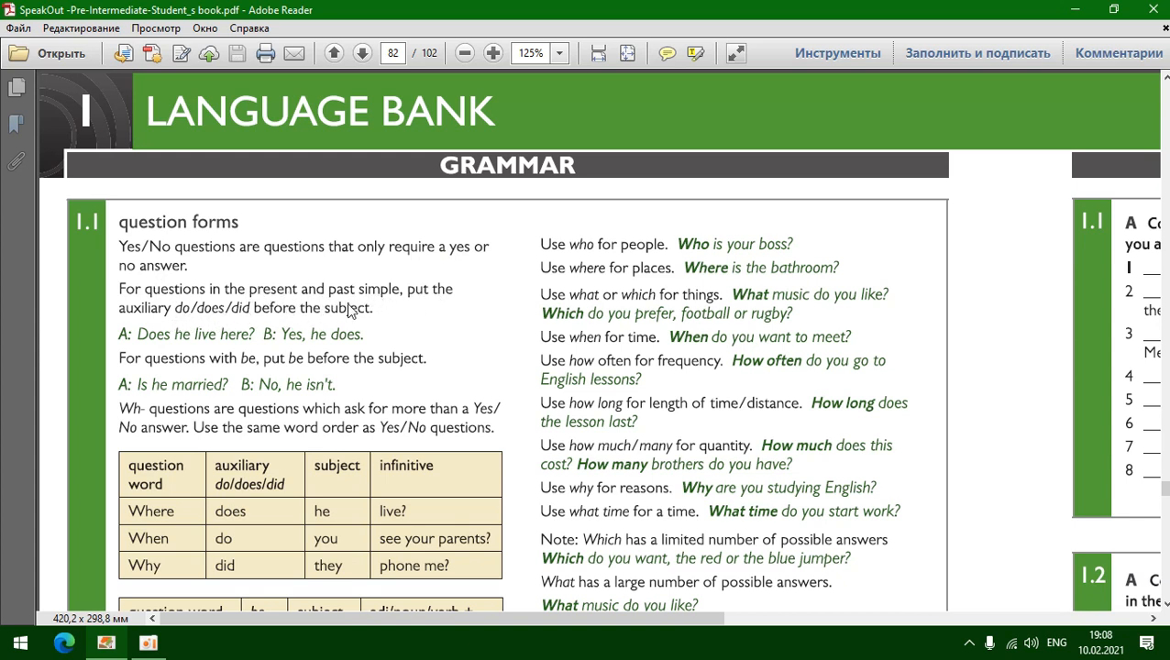
mouse_move(160, 346)
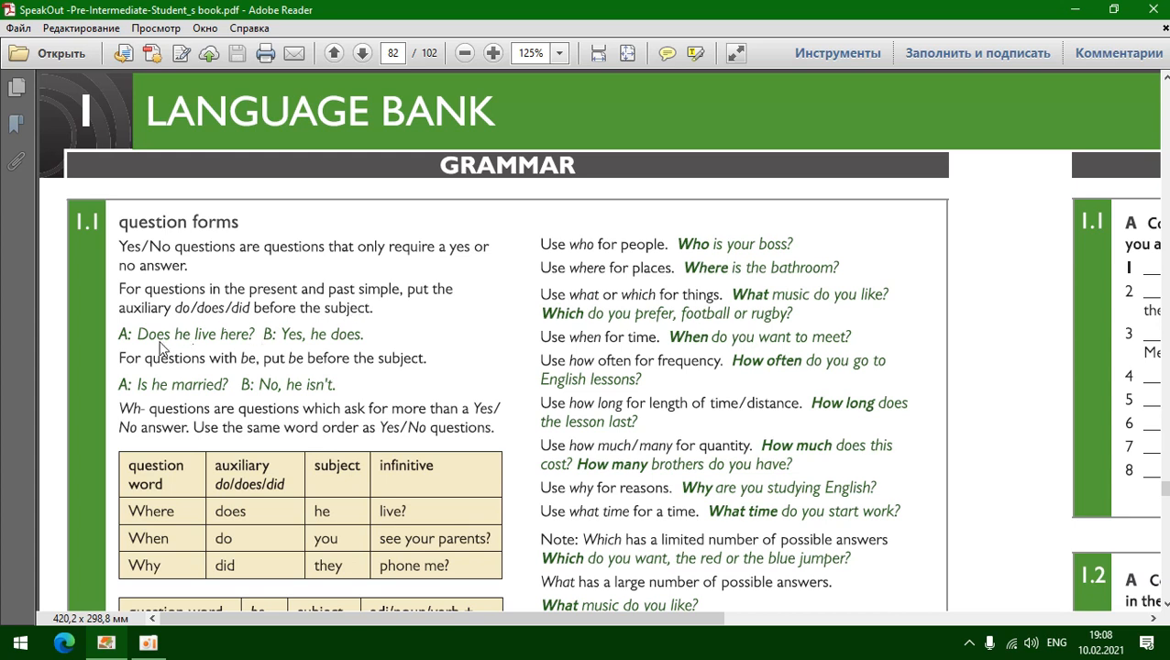
mouse_move(310, 355)
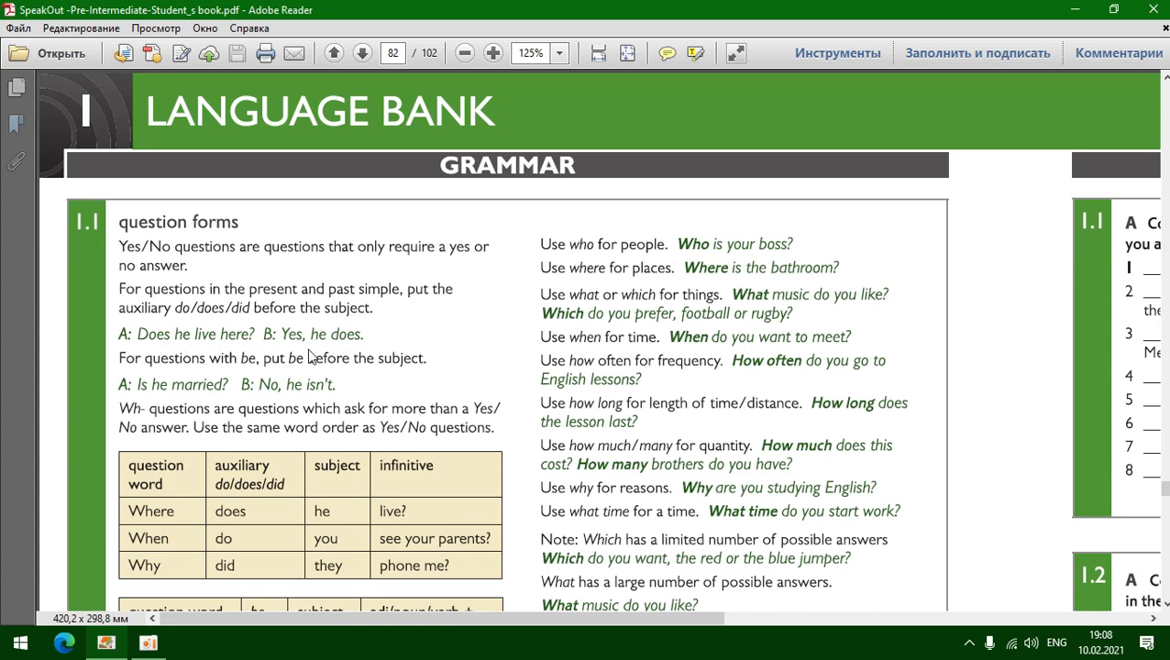
mouse_move(341, 381)
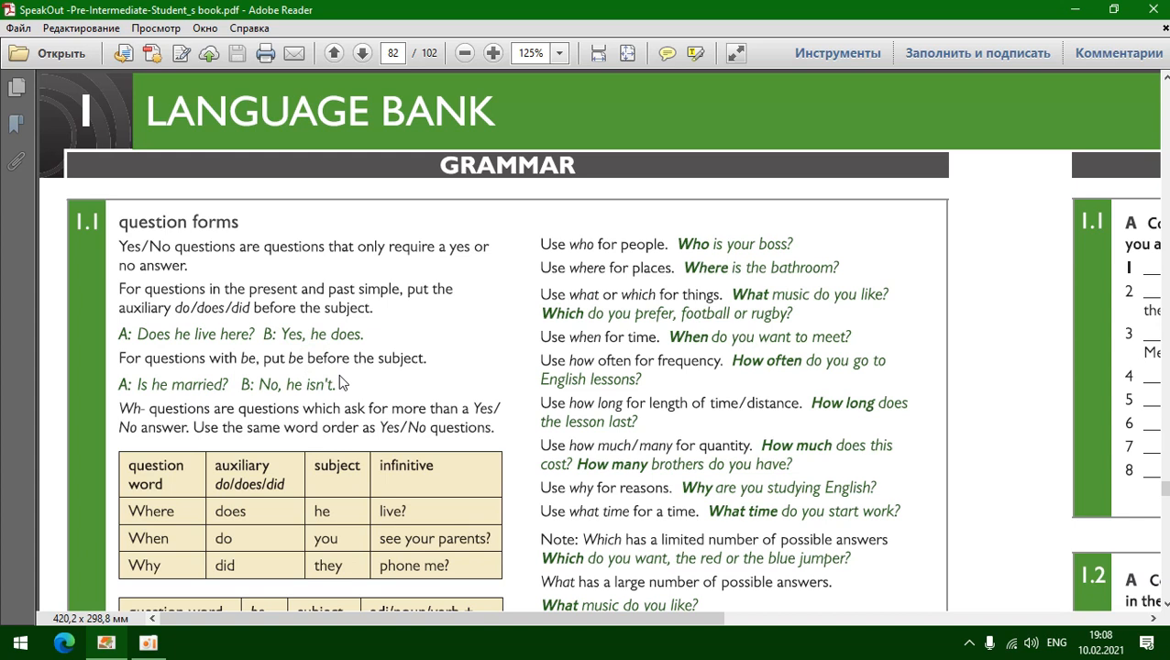
mouse_move(226, 396)
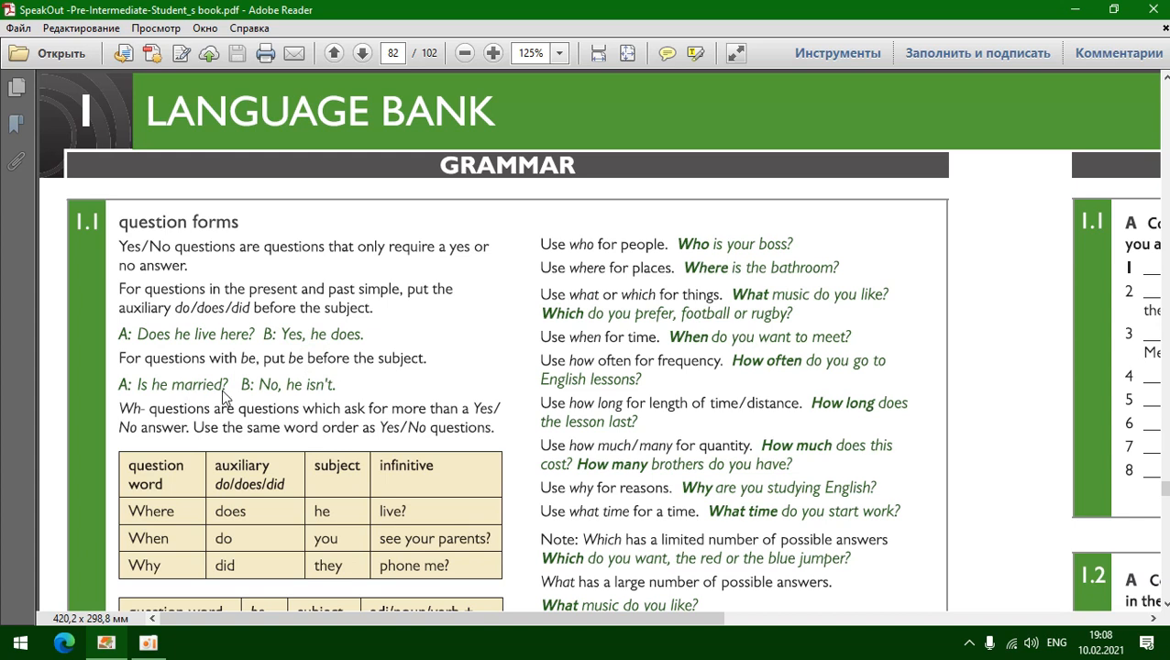
mouse_move(270, 437)
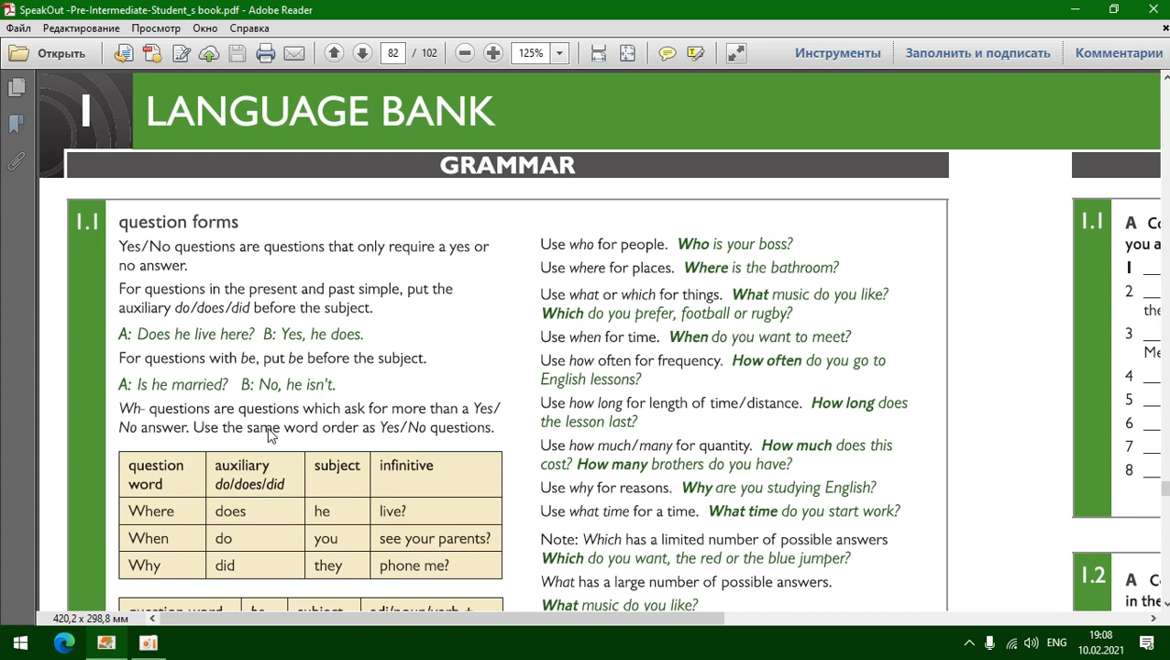
mouse_move(410, 423)
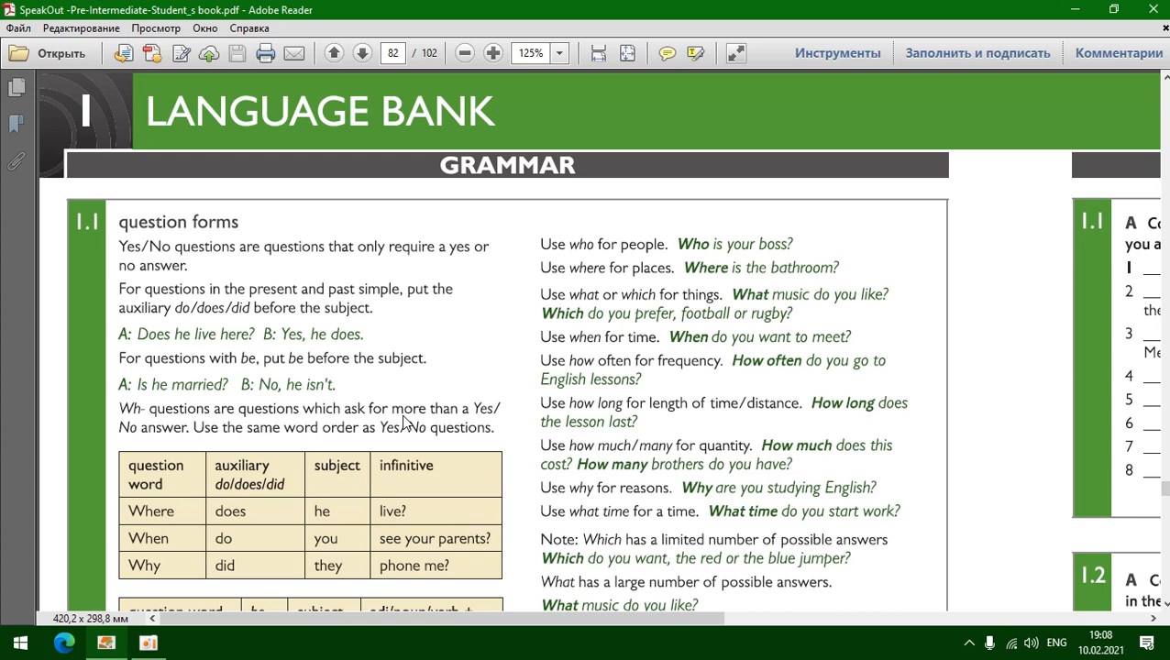
mouse_move(180, 438)
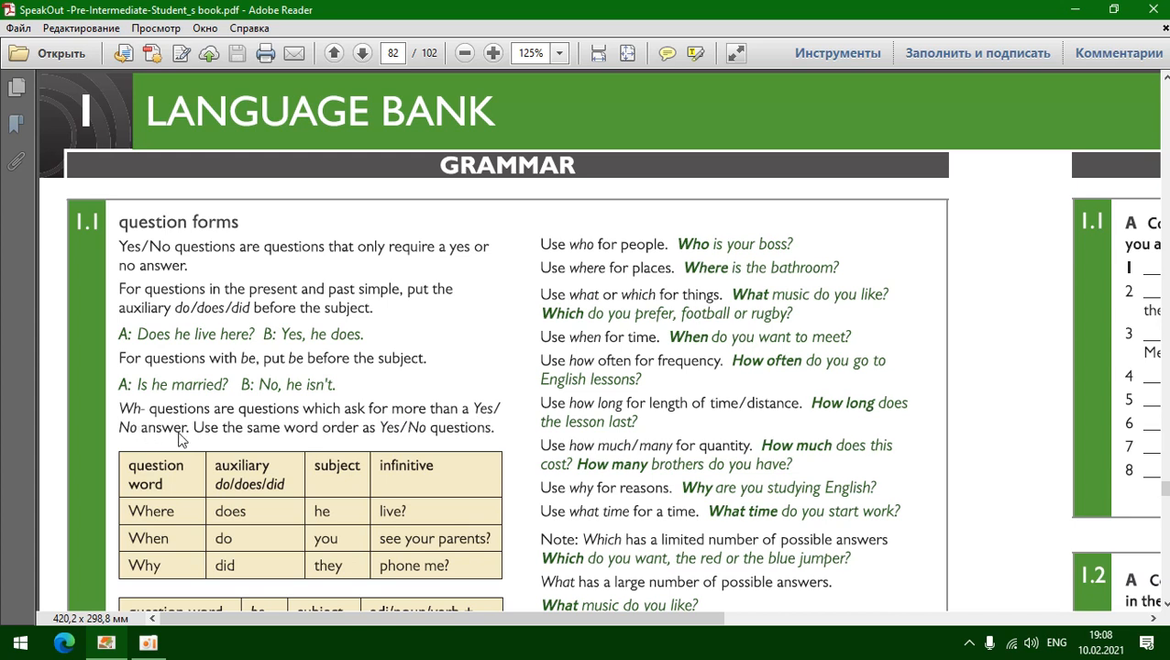
mouse_move(410, 435)
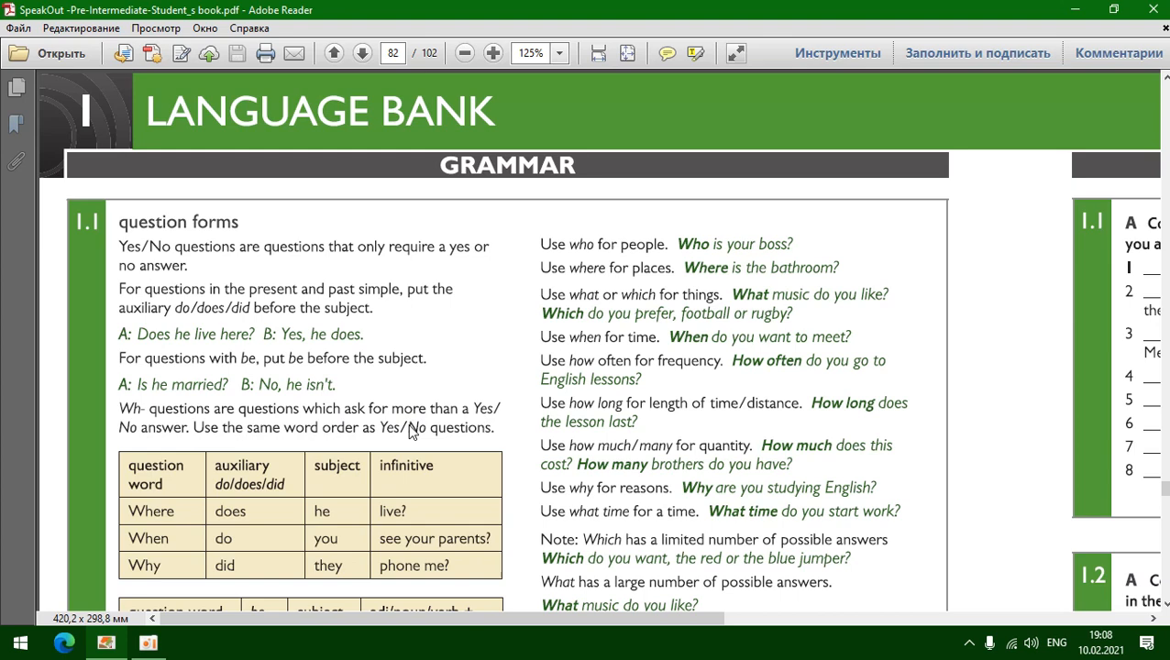
scroll(down, 3)
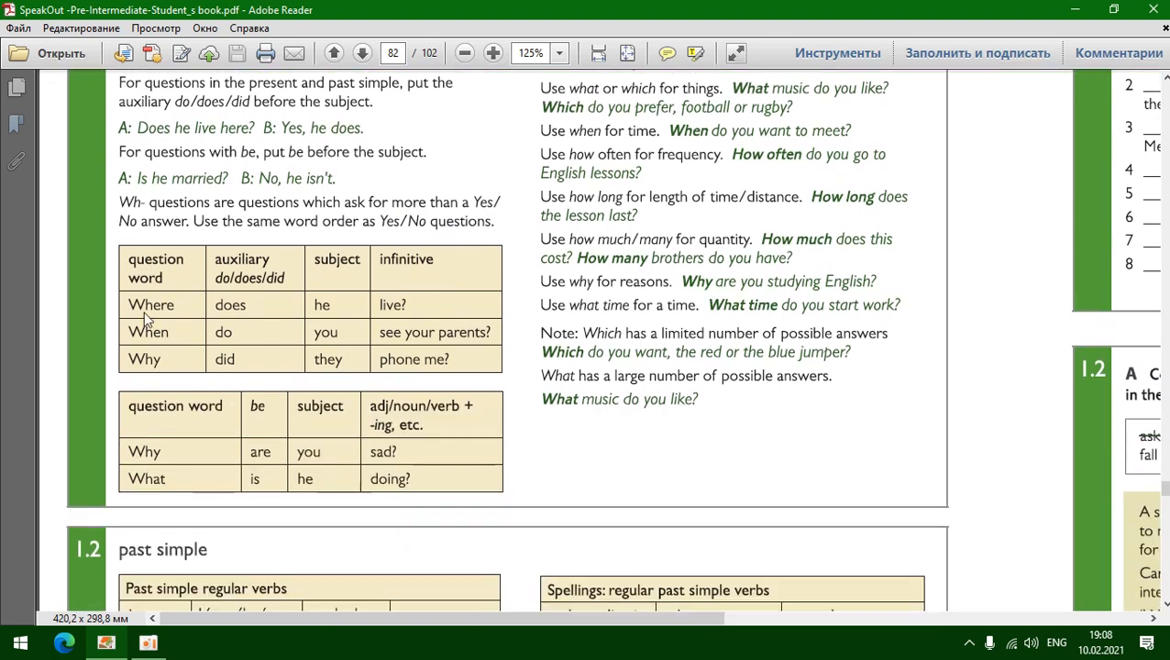
mouse_move(170, 341)
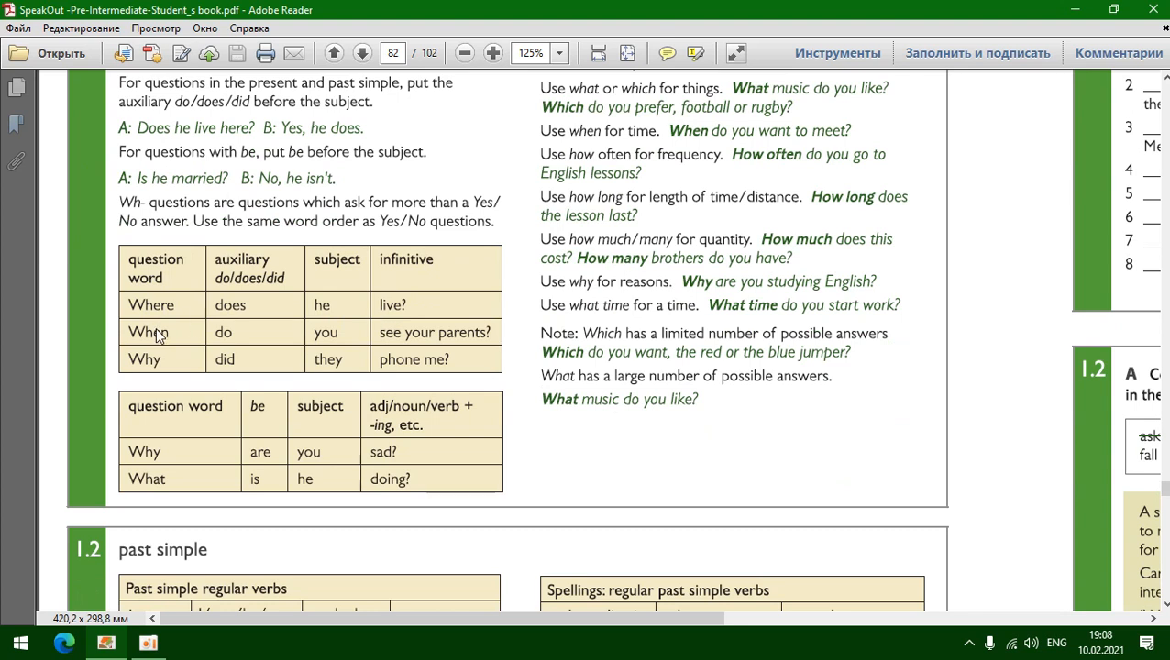
mouse_move(433, 341)
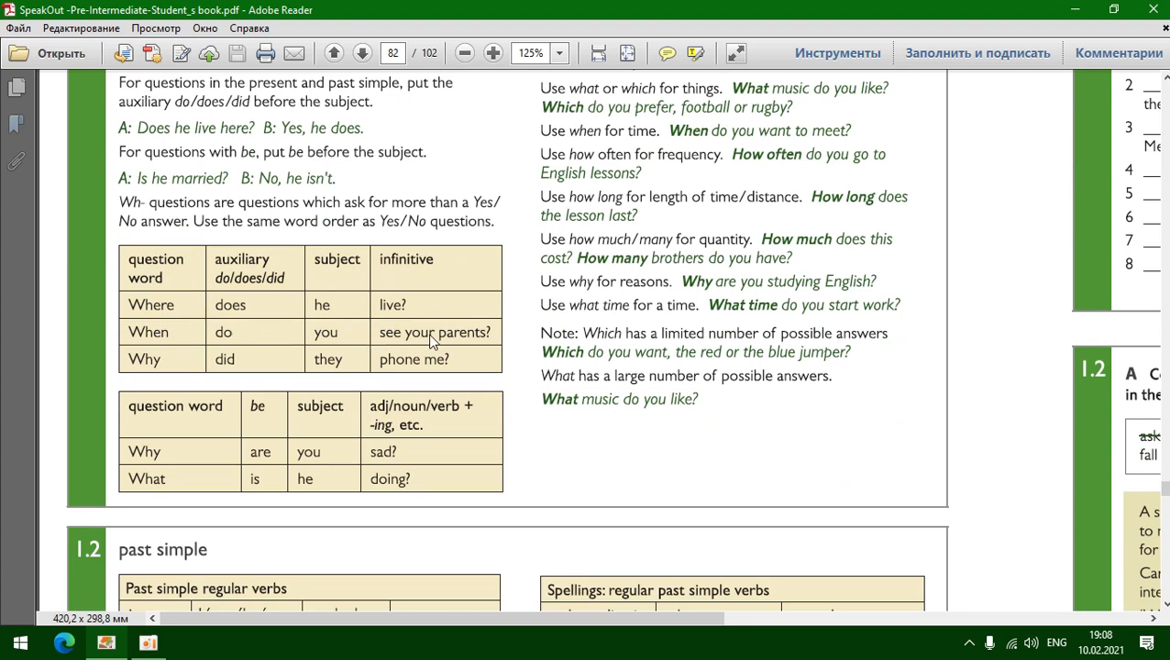
mouse_move(426, 370)
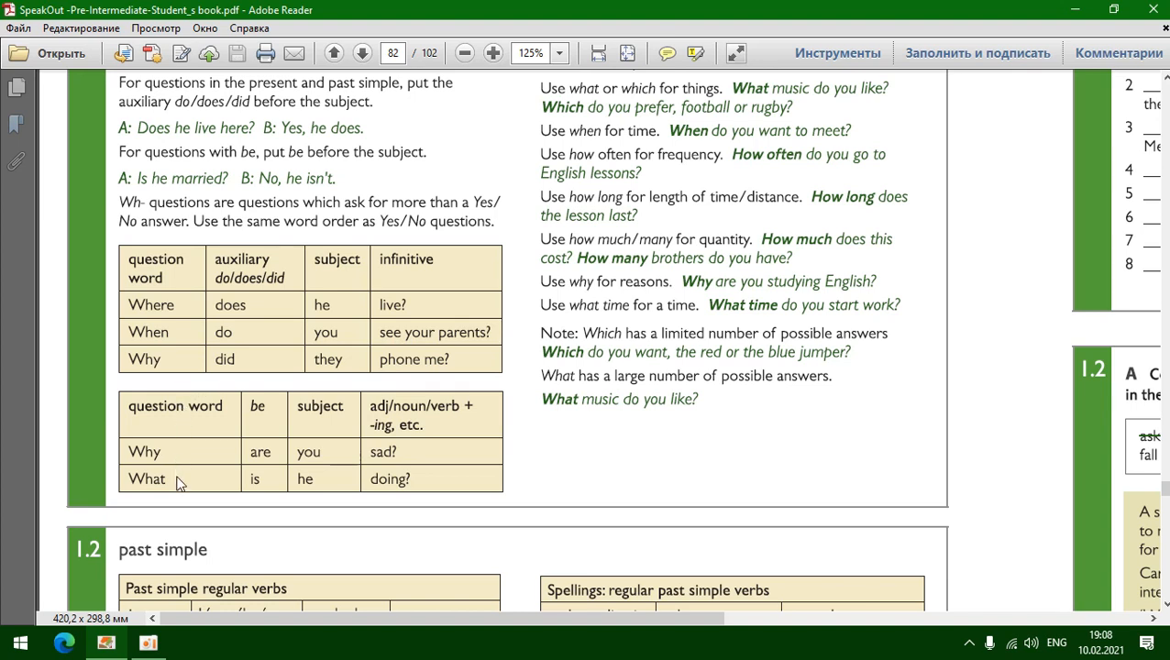
mouse_move(437, 450)
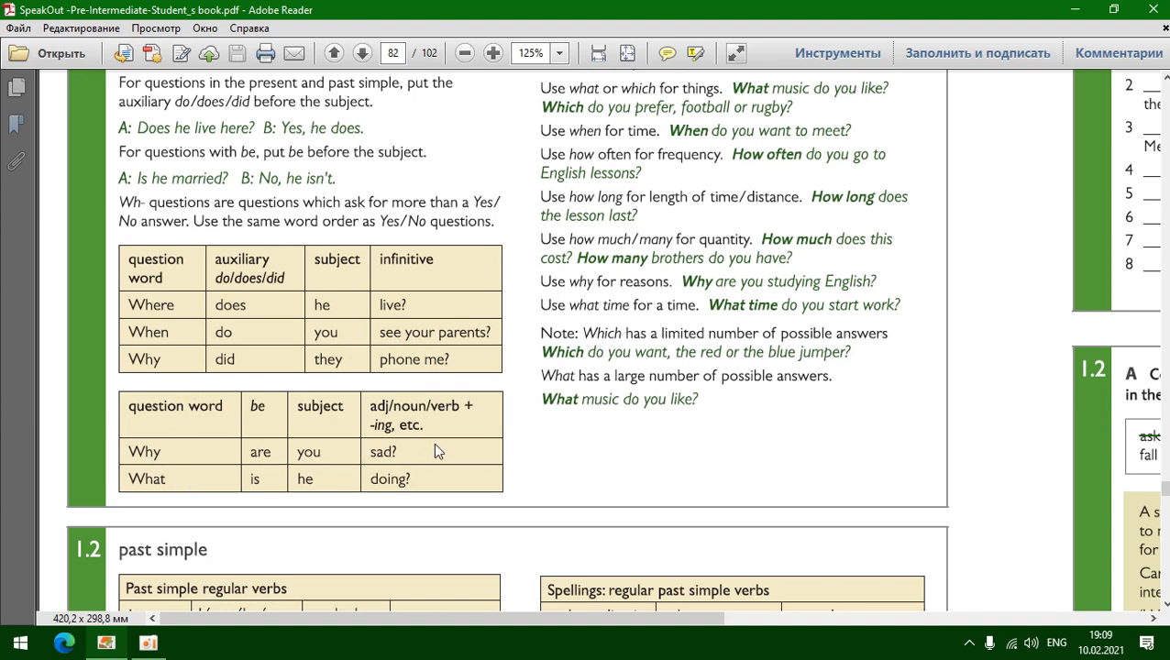
mouse_move(357, 343)
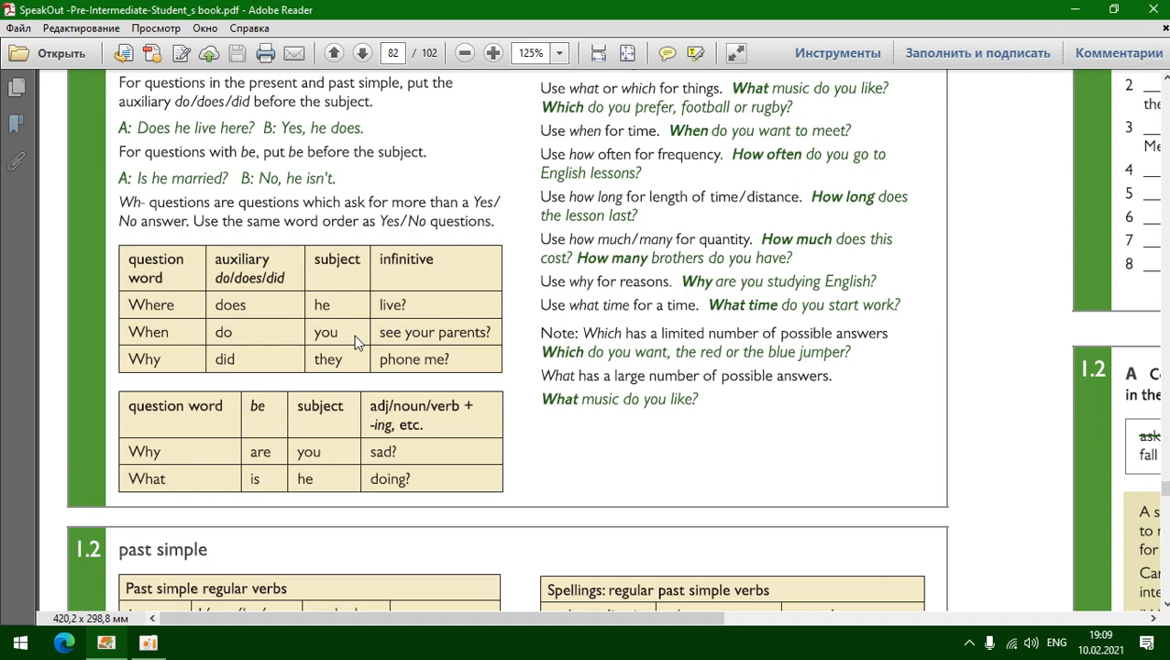
scroll(up, 3)
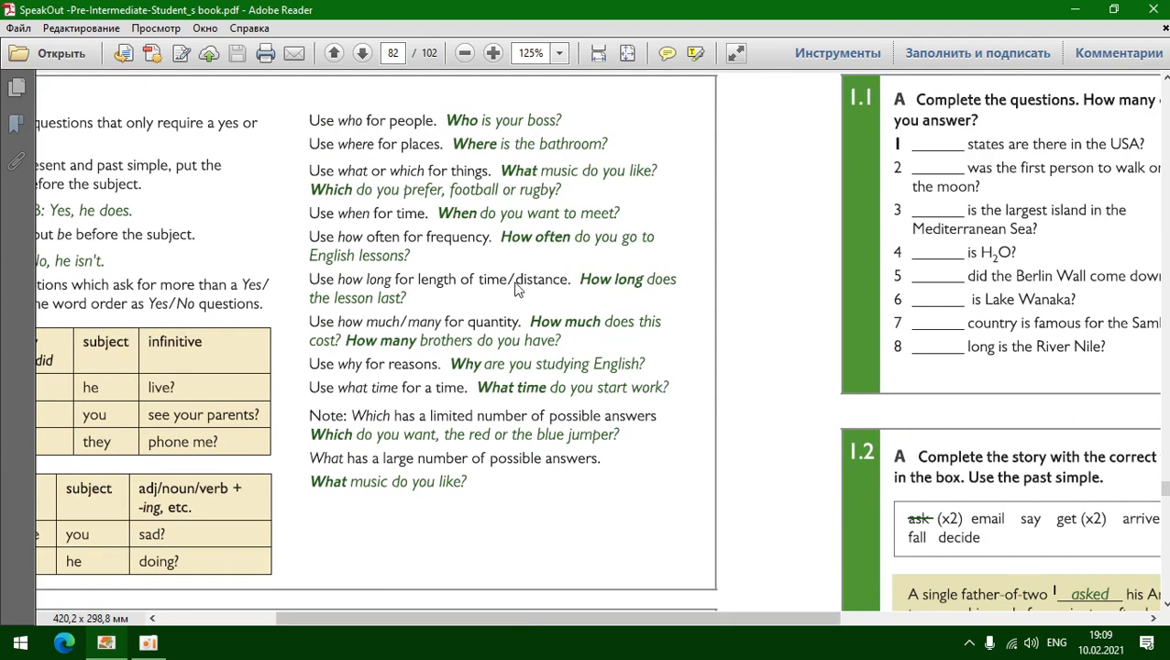
scroll(up, 3)
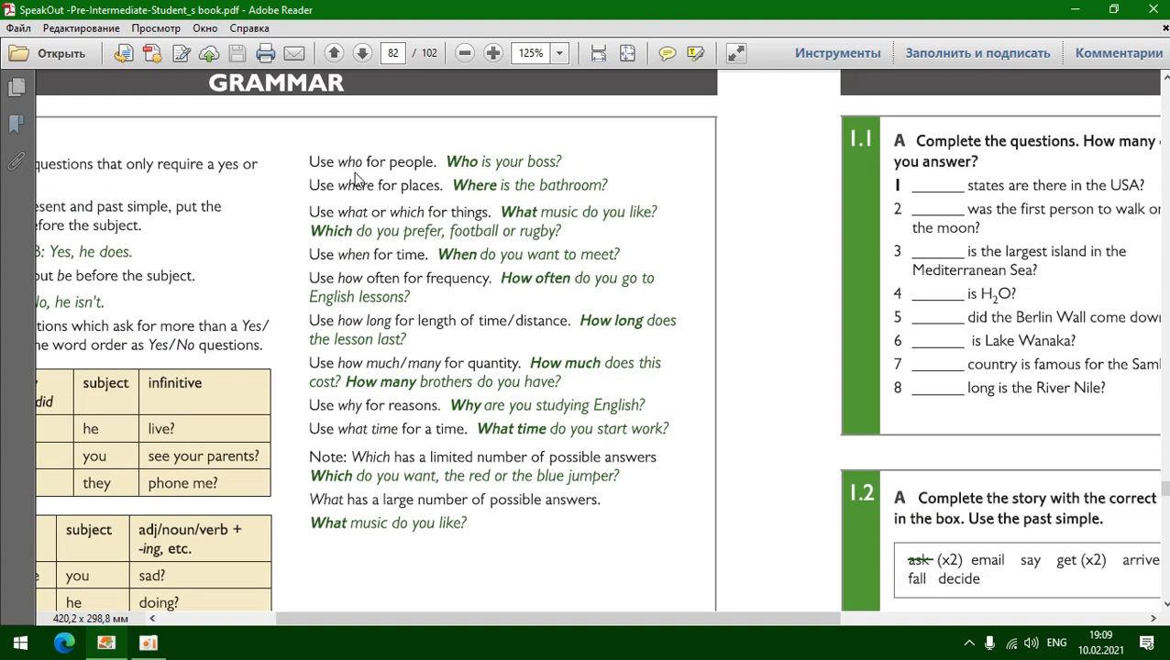
mouse_move(397, 175)
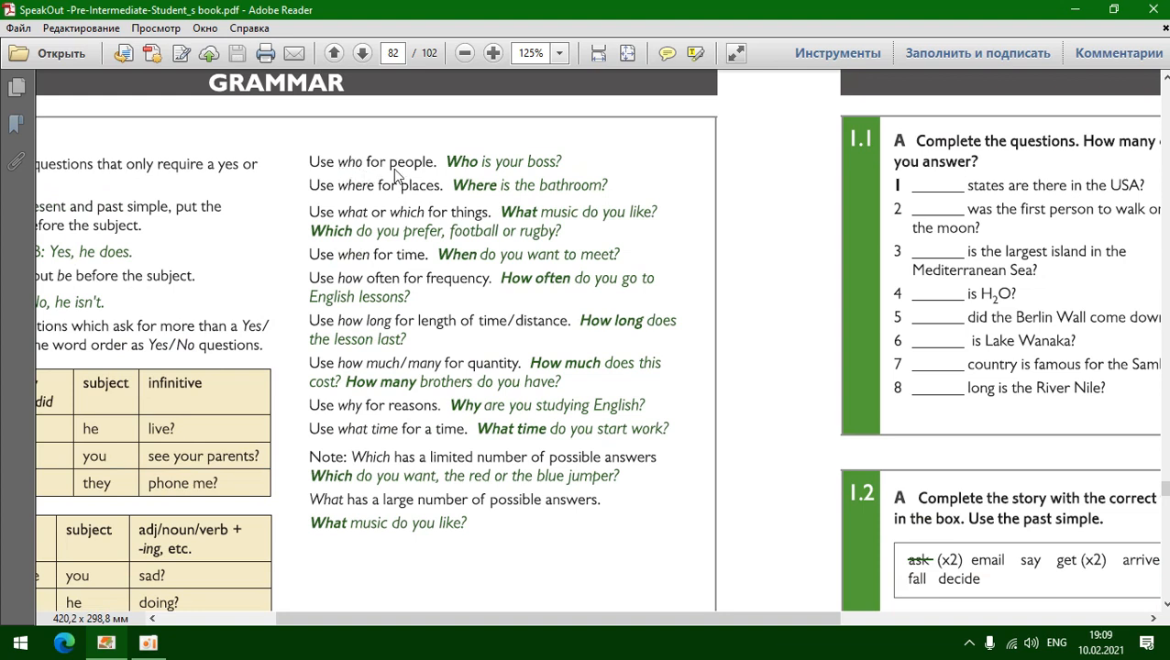
mouse_move(314, 208)
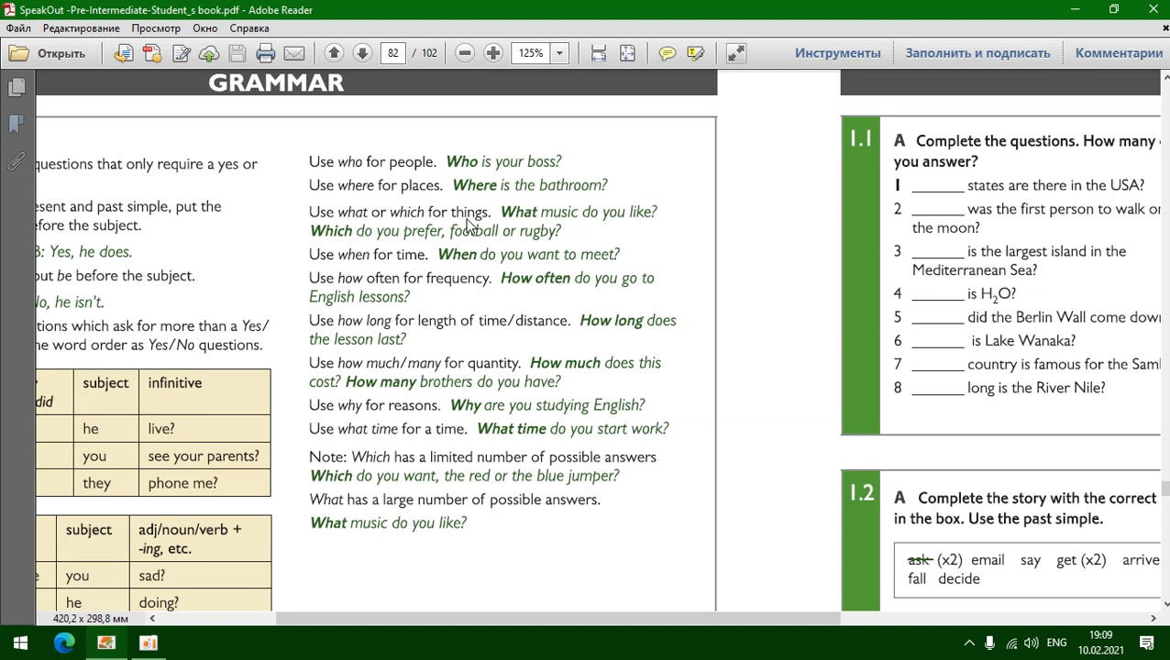
mouse_move(410, 465)
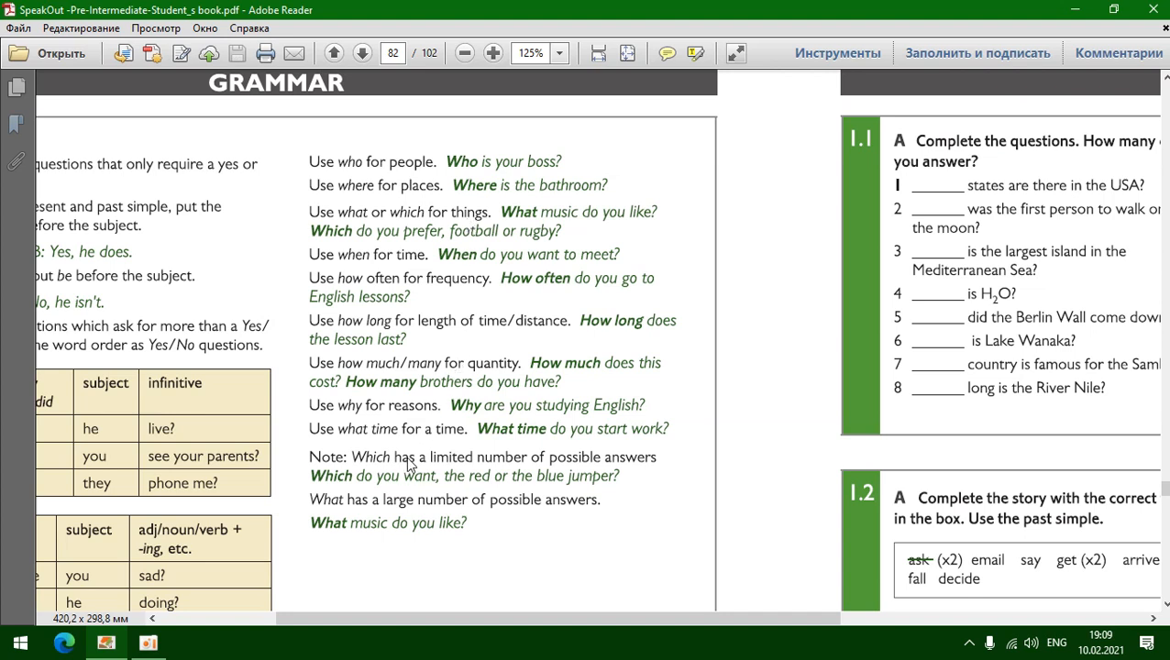
mouse_move(644, 464)
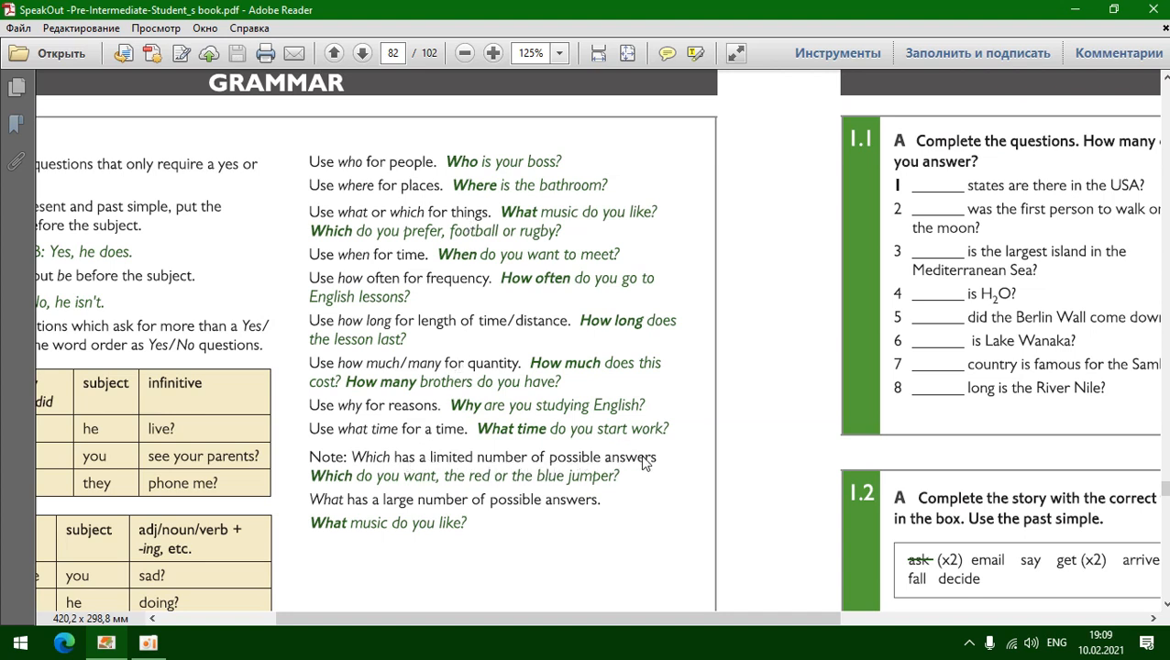
mouse_move(438, 490)
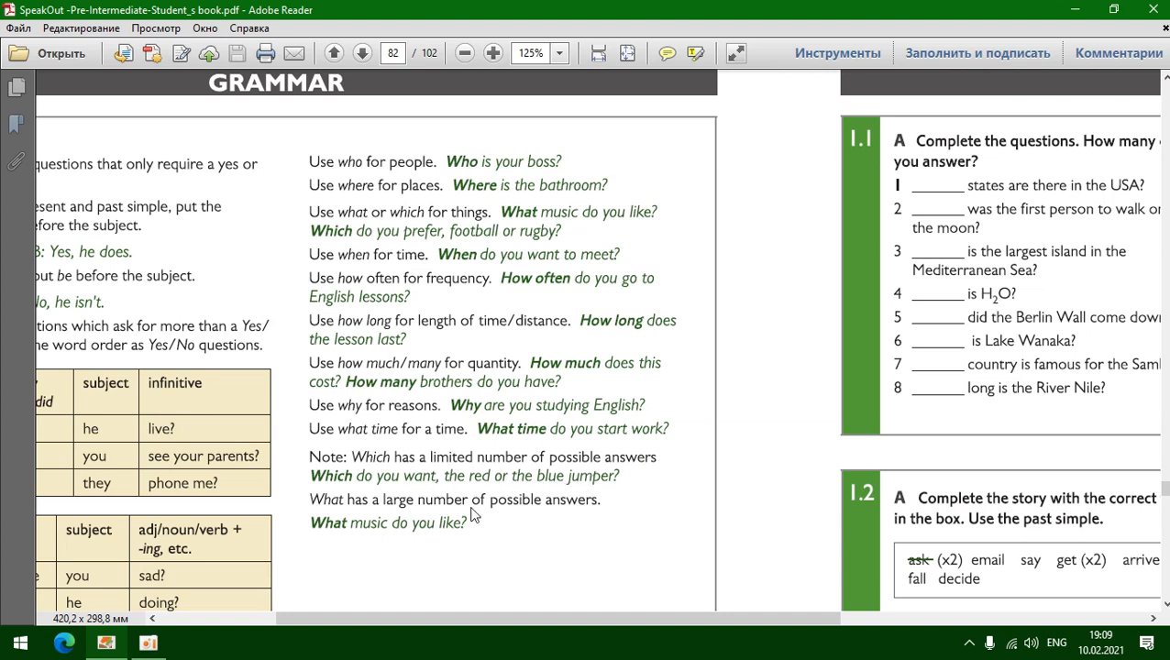
mouse_move(567, 518)
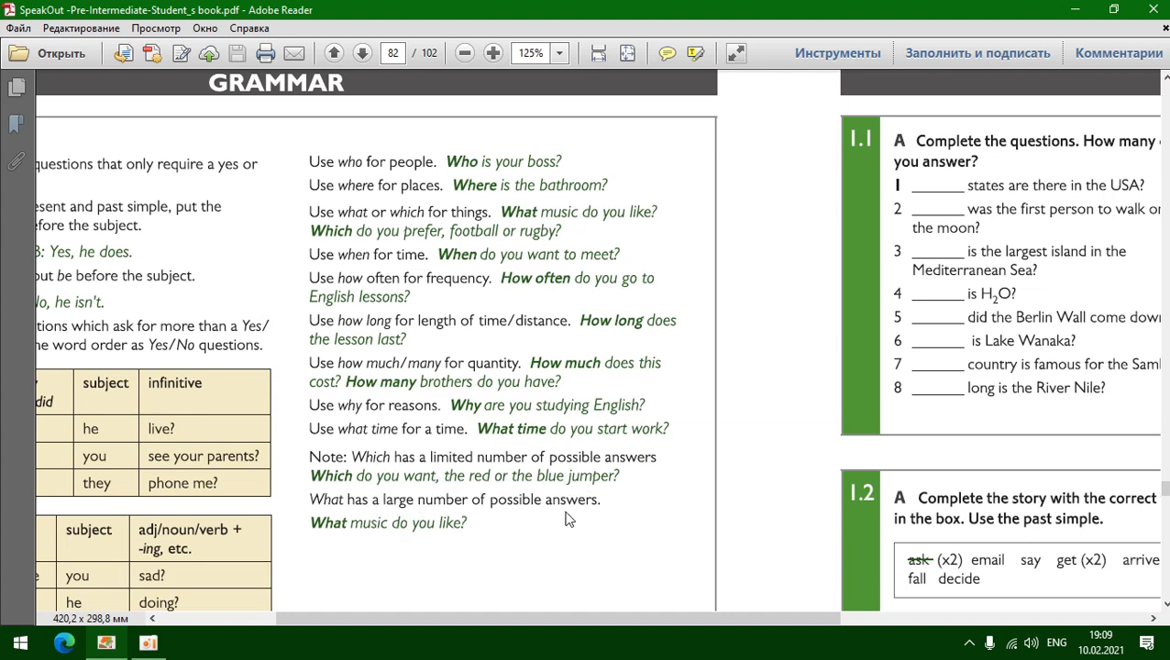
mouse_move(455, 542)
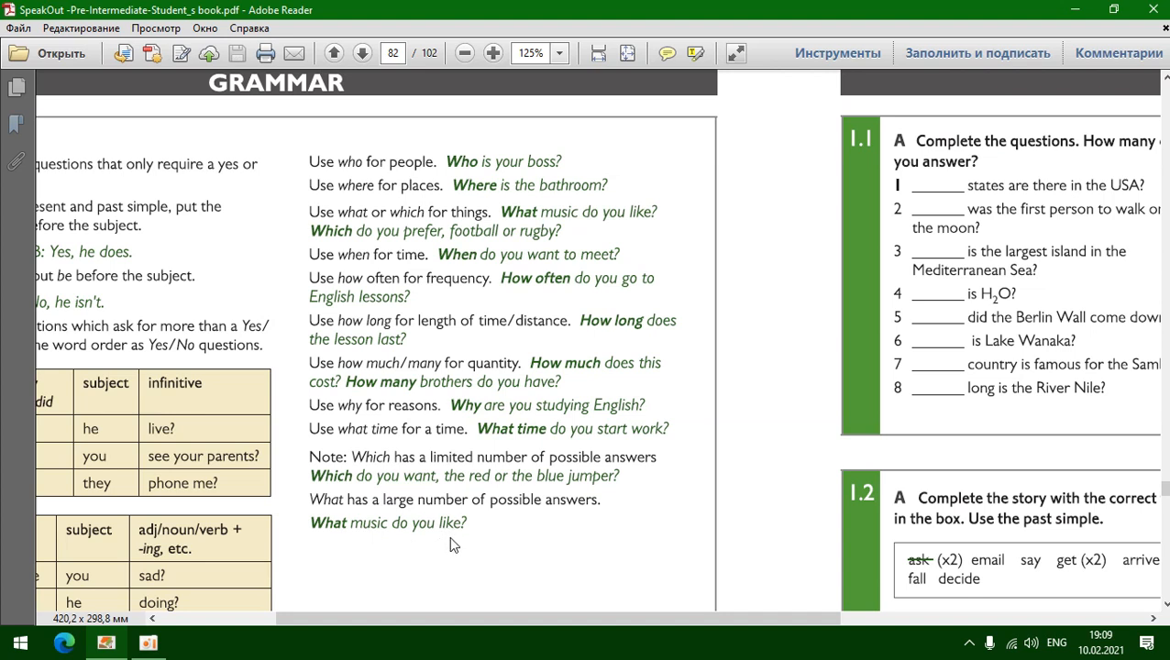
mouse_move(331, 270)
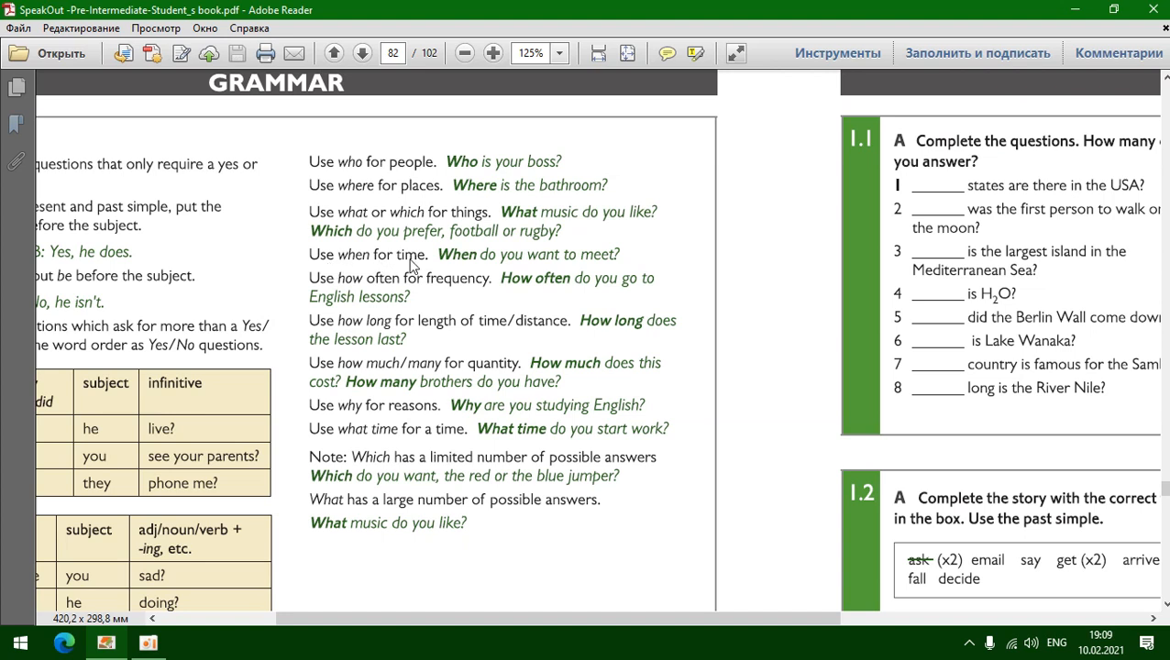
mouse_move(484, 291)
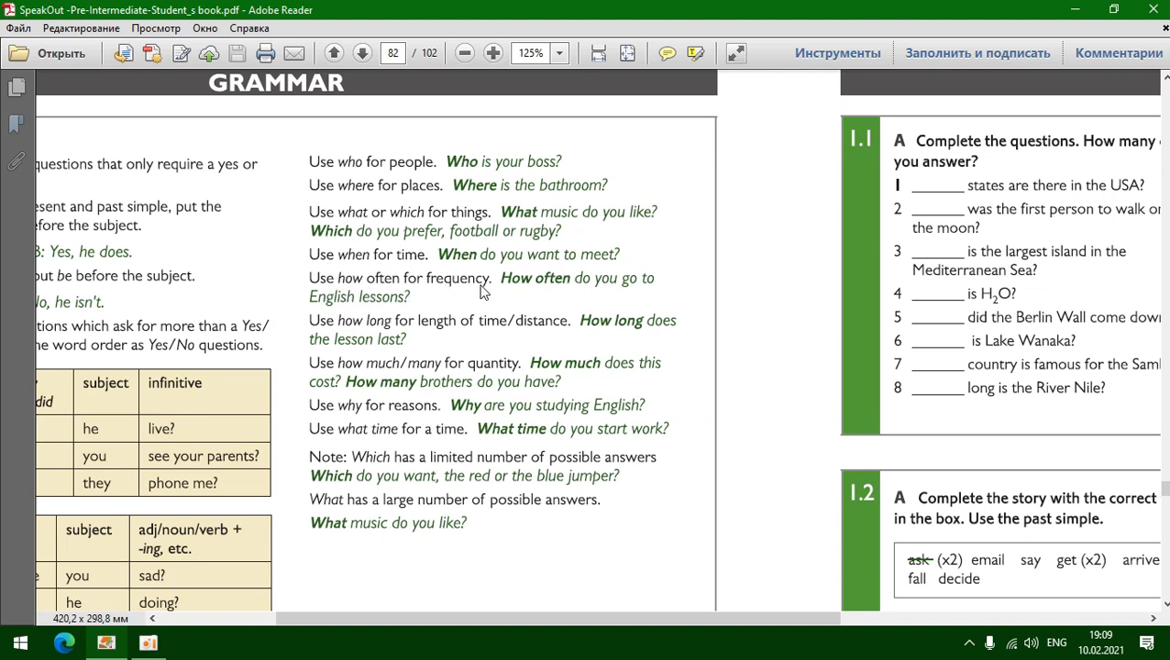
mouse_move(514, 336)
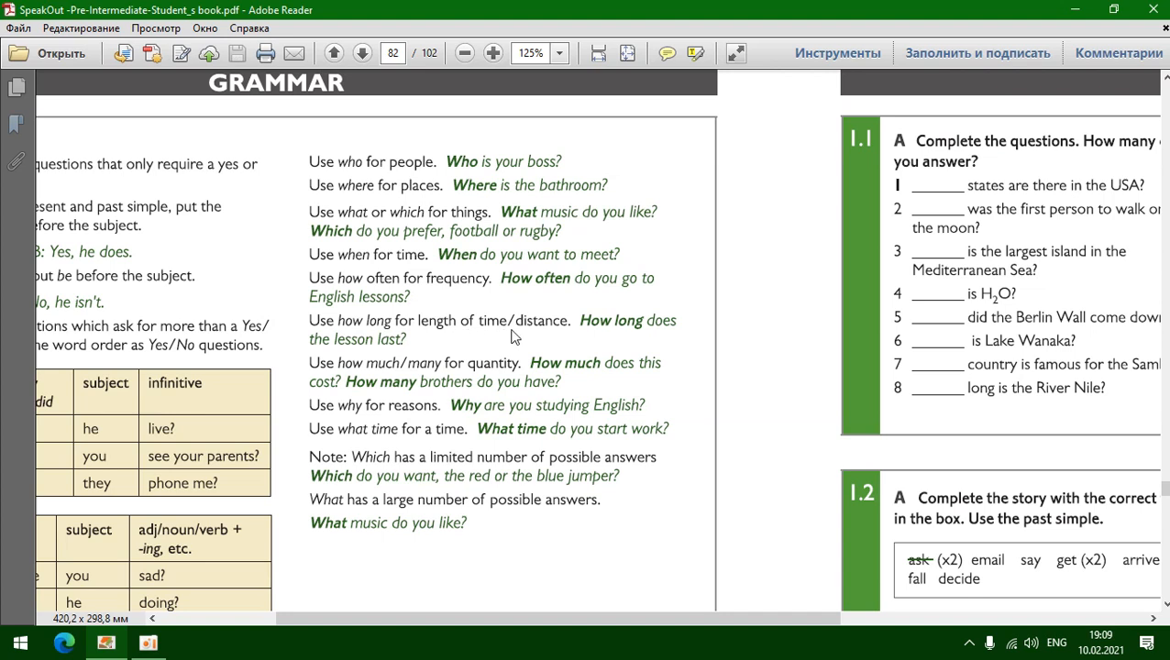
mouse_move(386, 376)
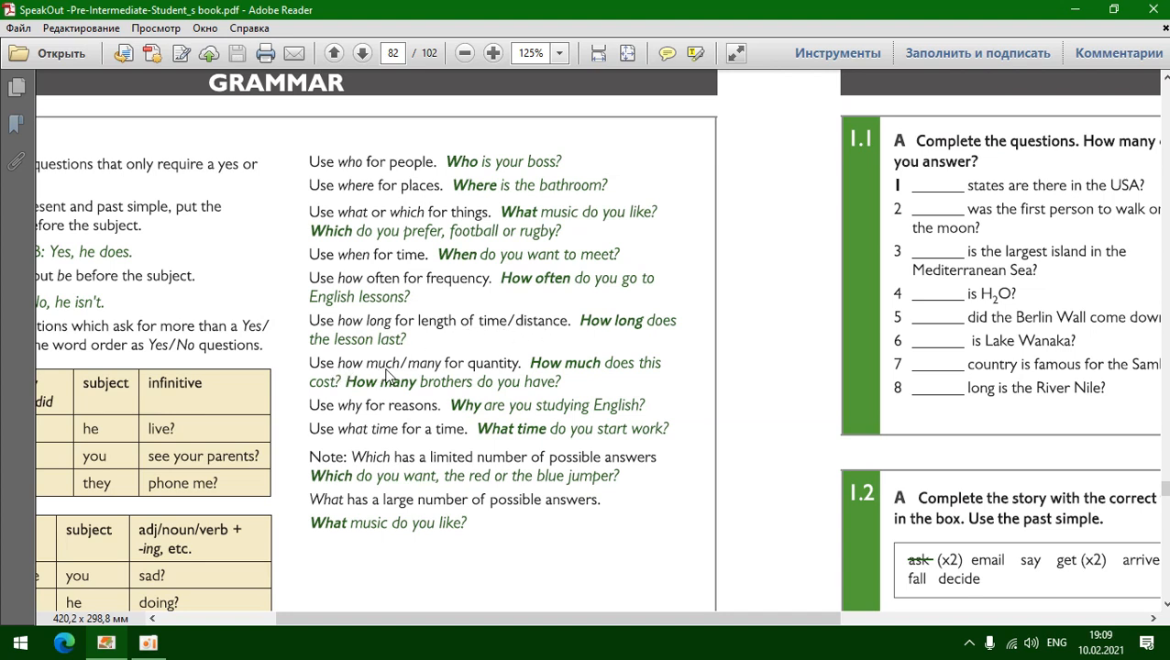
mouse_move(347, 413)
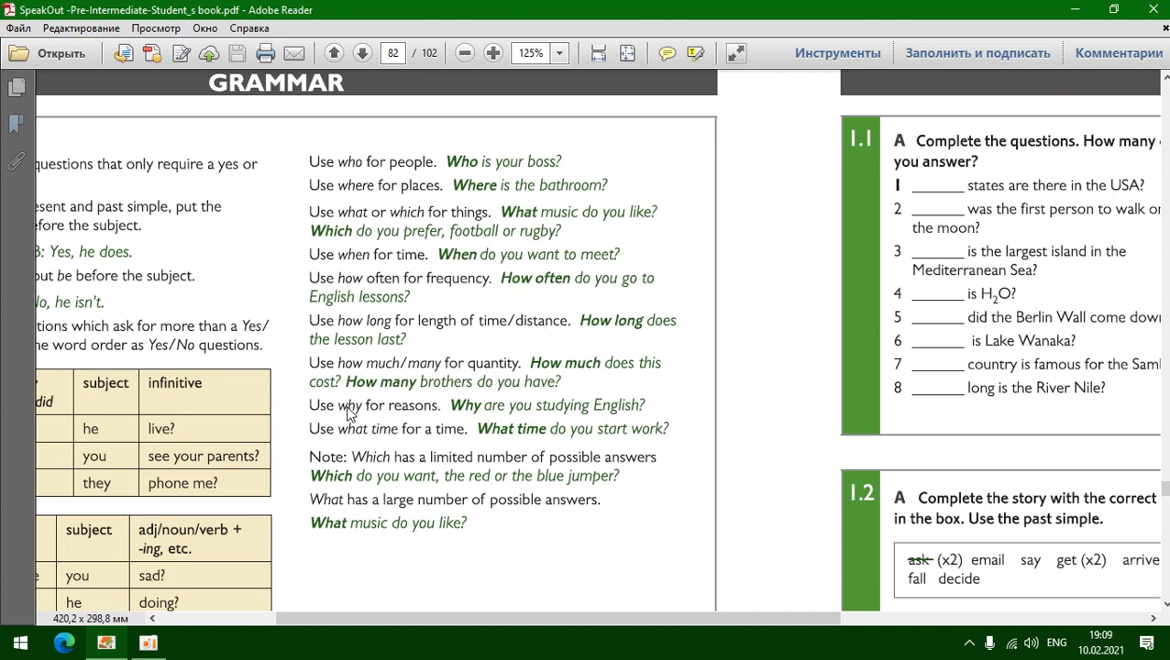
mouse_move(366, 449)
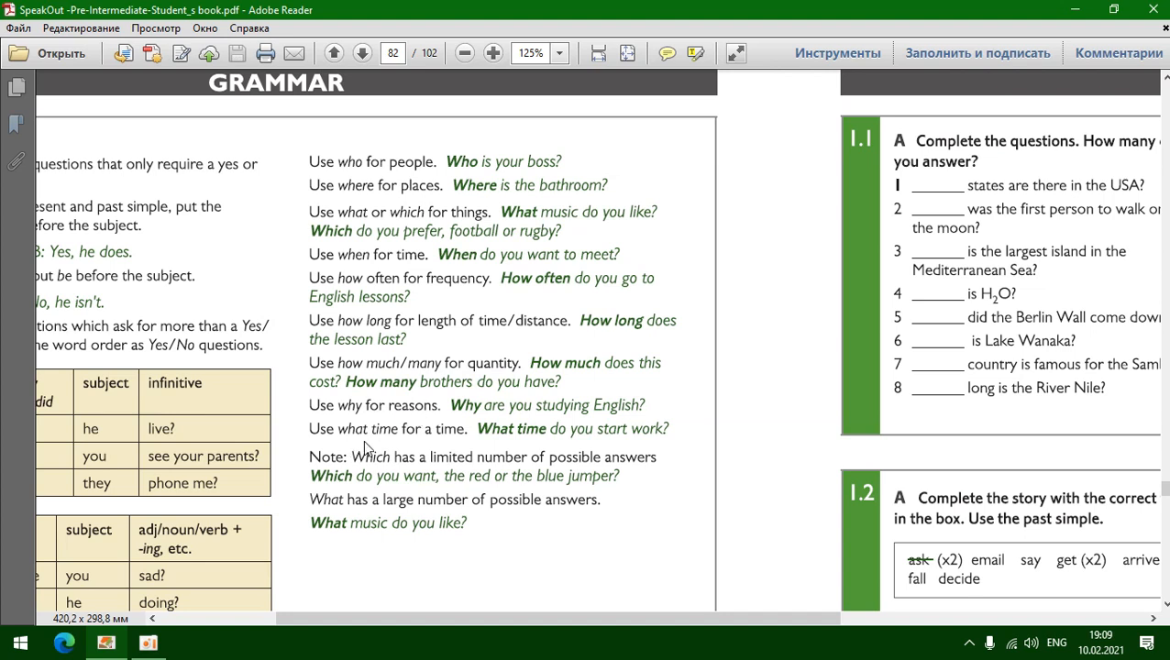
mouse_move(449, 438)
text(10)
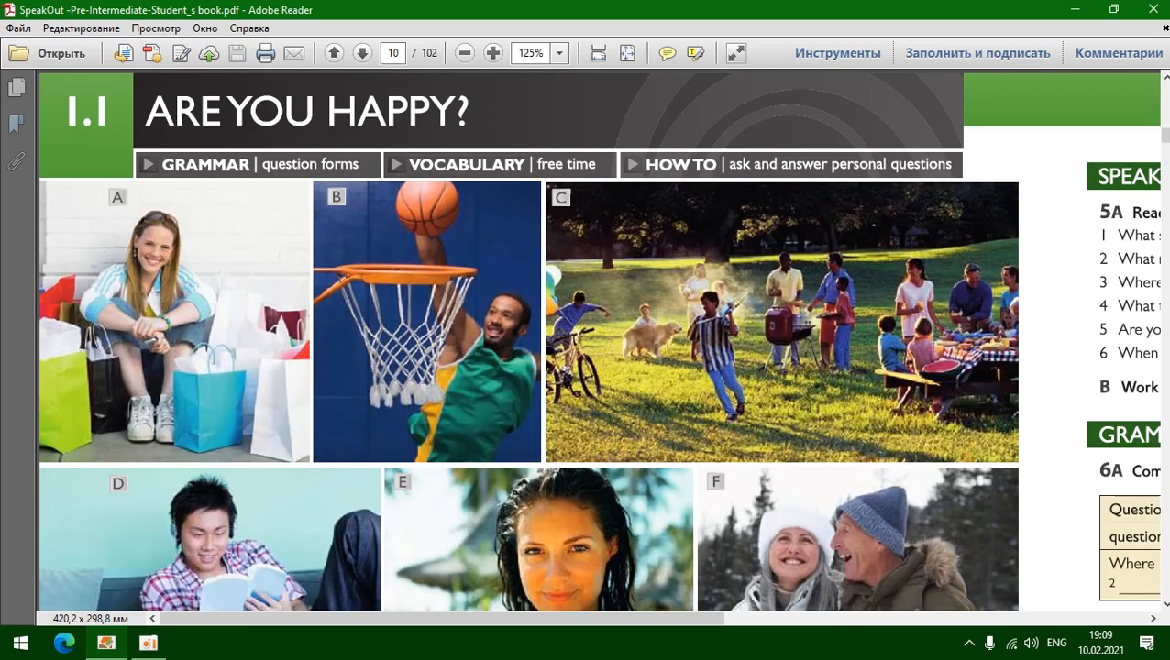
- Scroll page 10 down to Practice exercise 7A's seven word-order question items
scroll(down, 3)
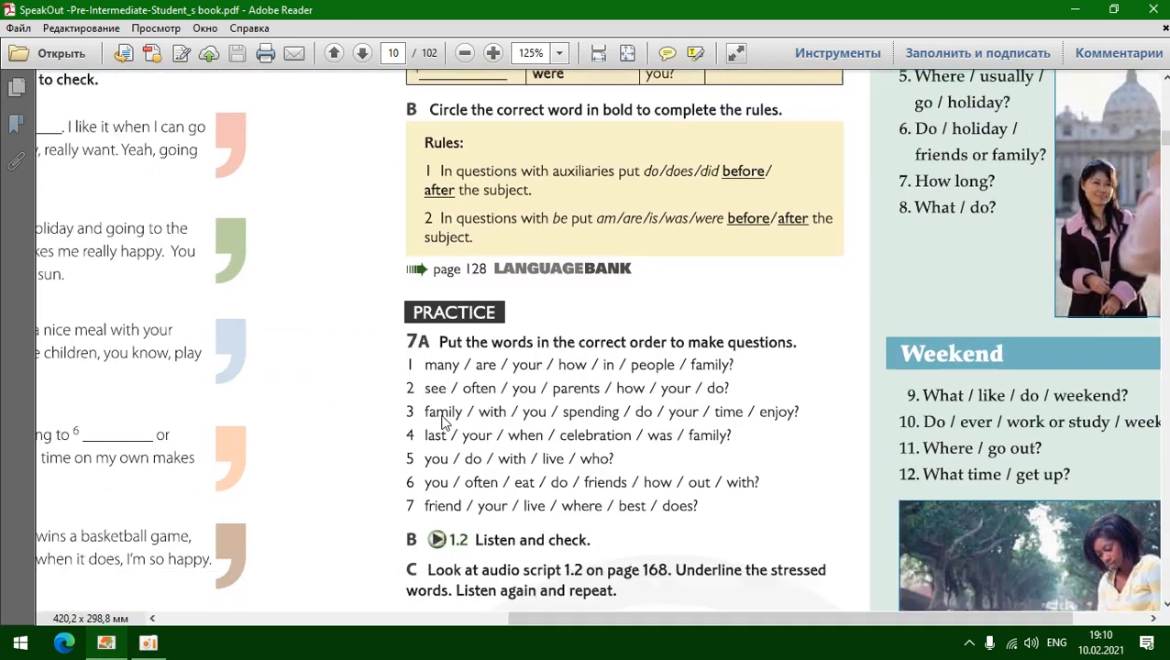
scroll(down, 3)
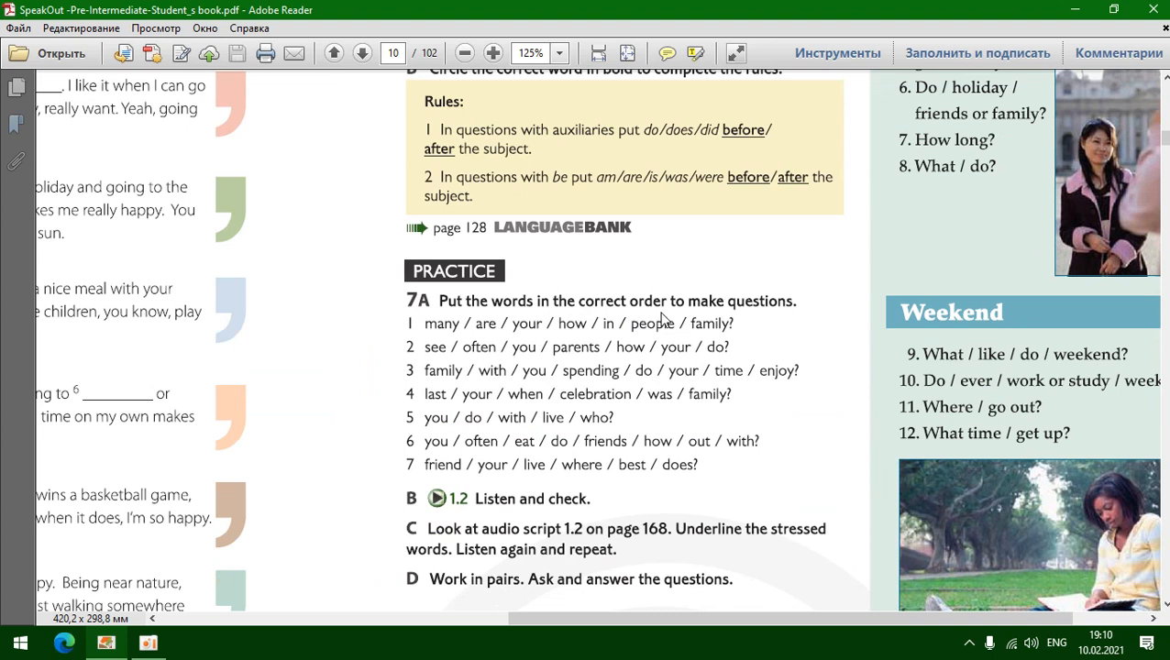
mouse_move(623, 302)
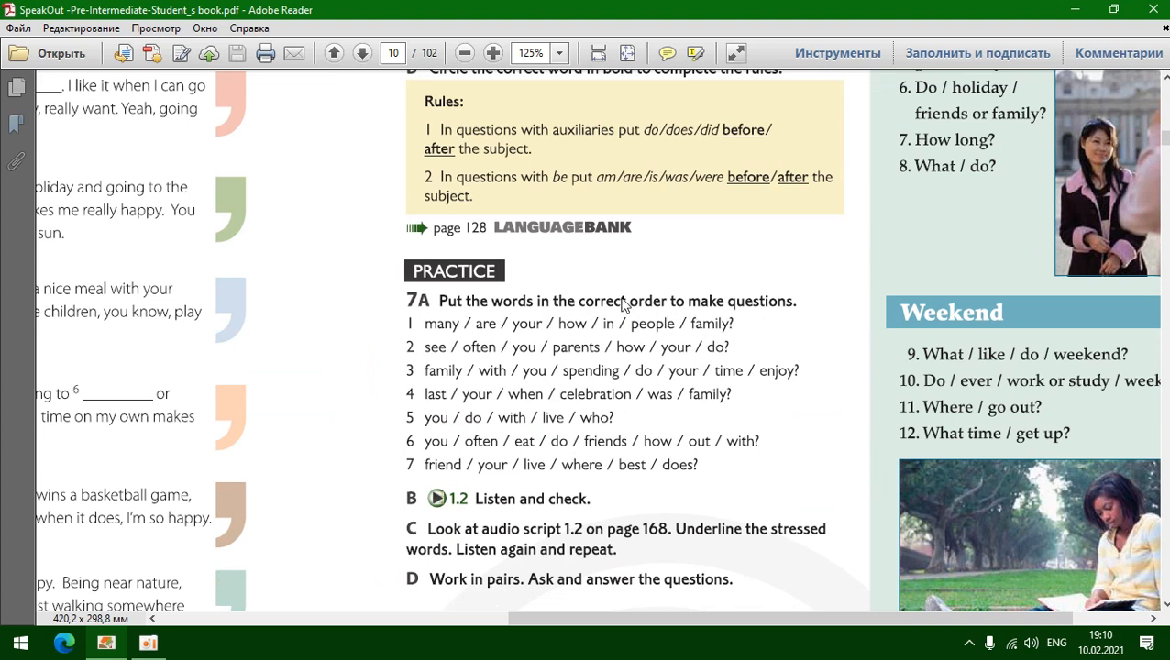
mouse_move(536, 339)
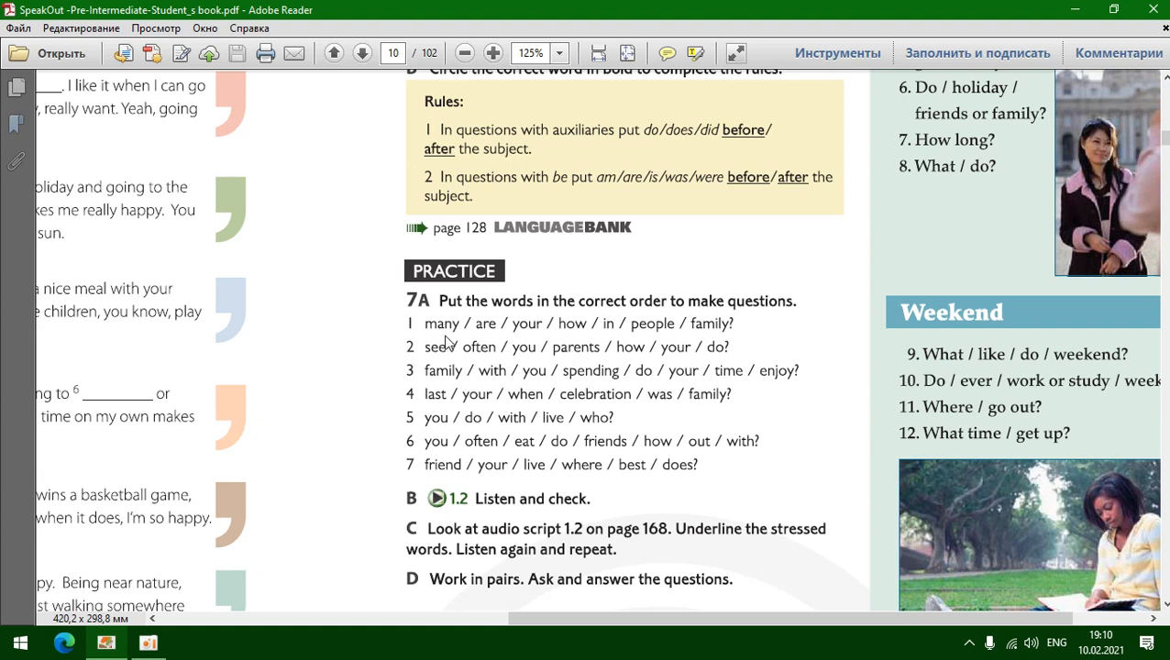
mouse_move(682, 338)
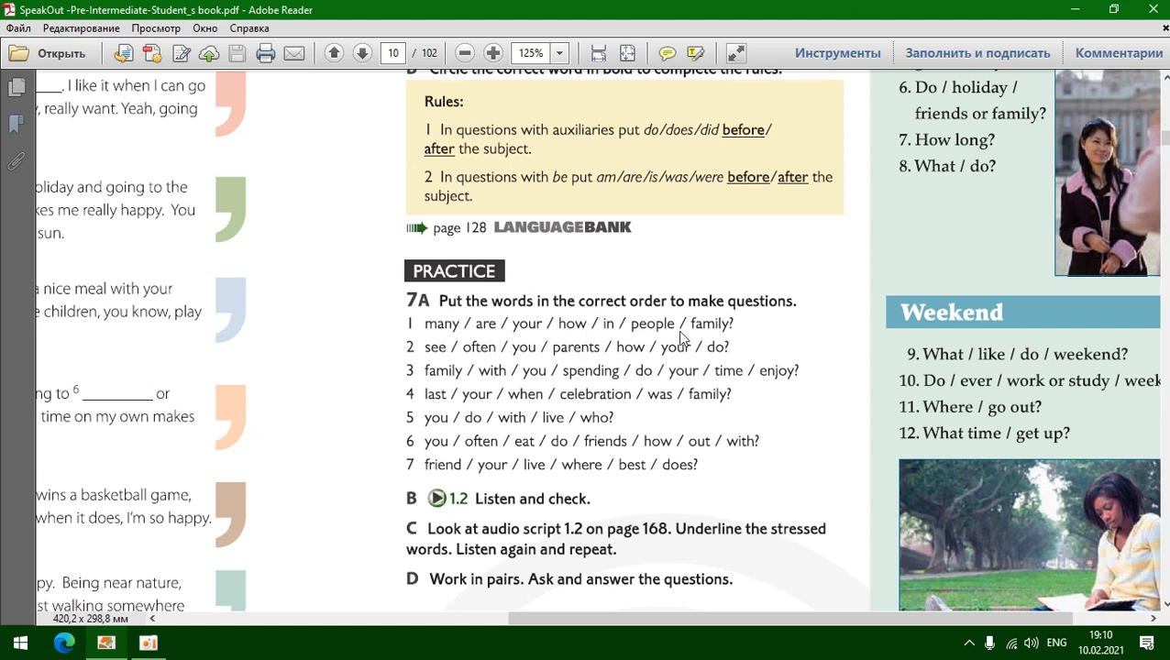
mouse_move(552, 314)
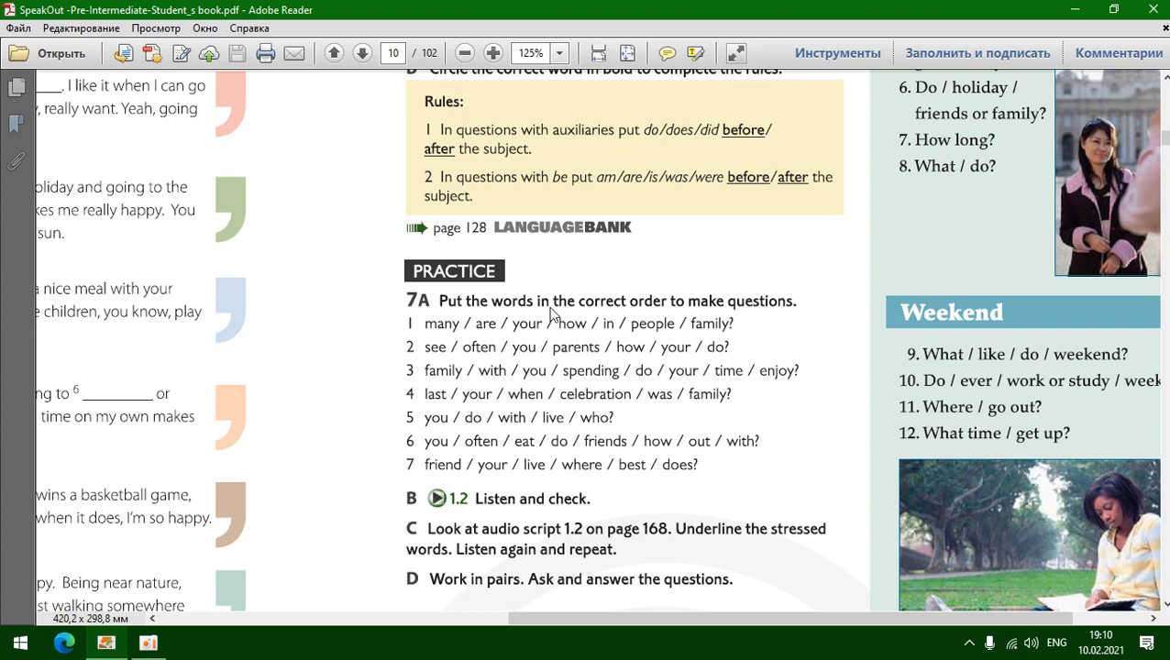
mouse_move(449, 335)
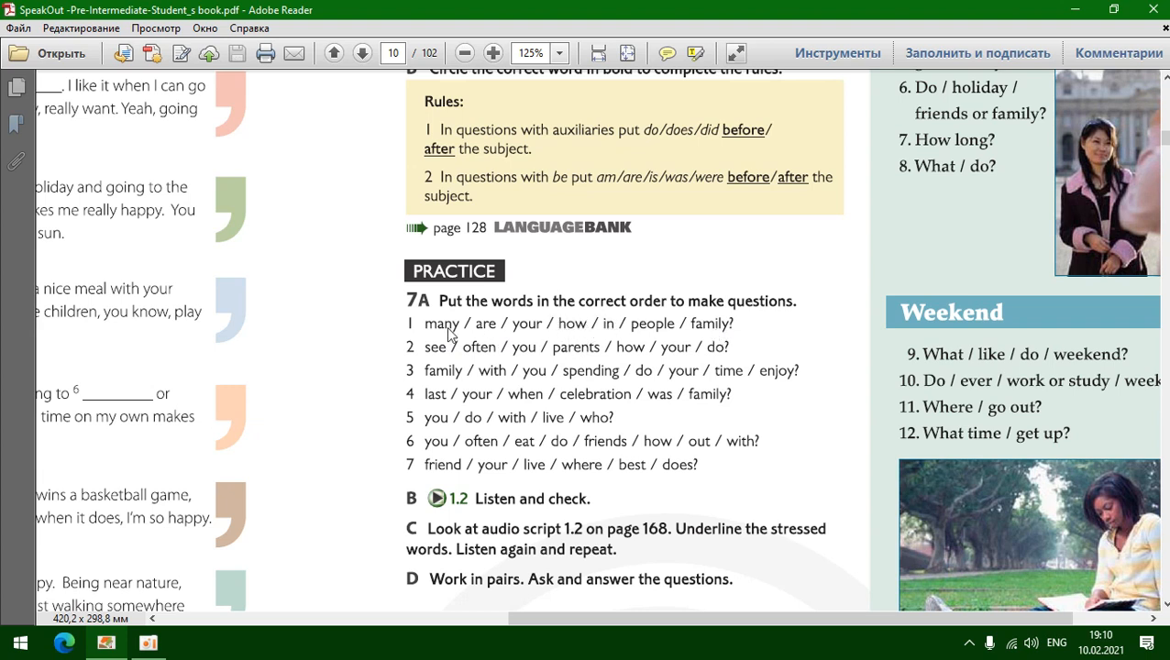
mouse_move(713, 342)
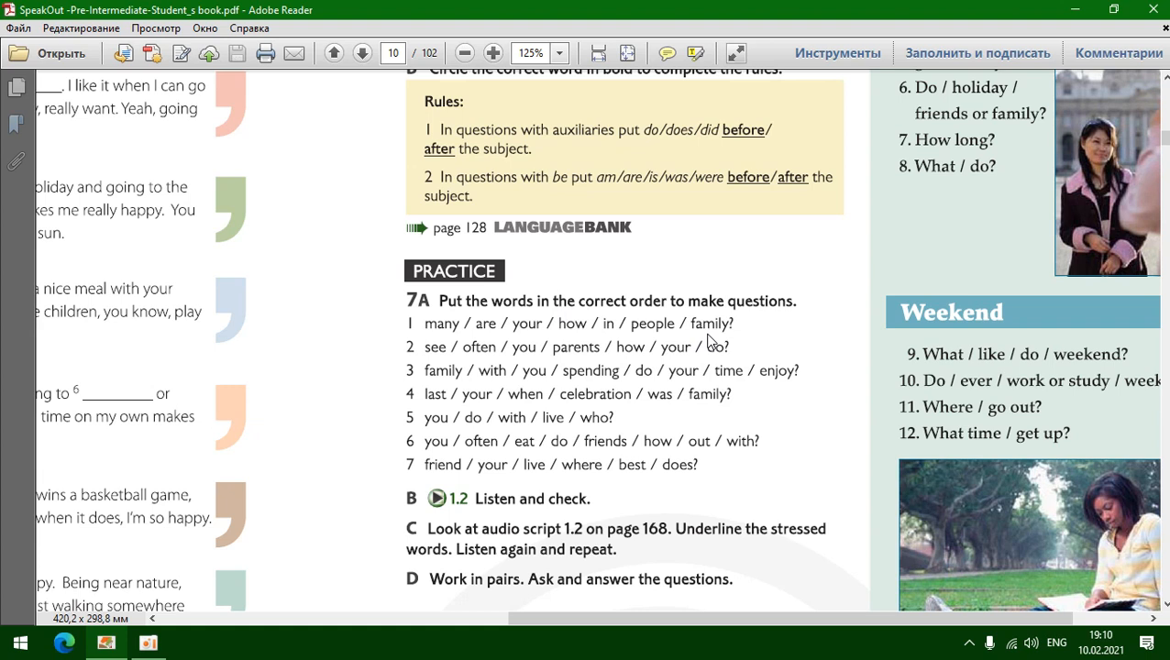
mouse_move(511, 357)
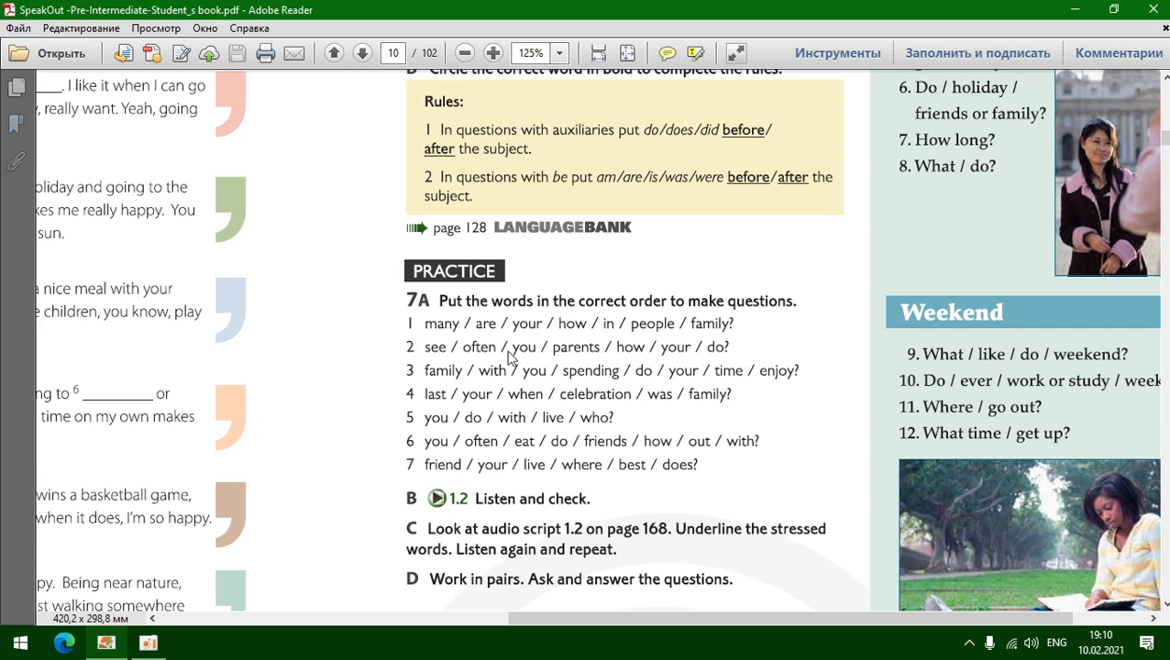
mouse_move(714, 360)
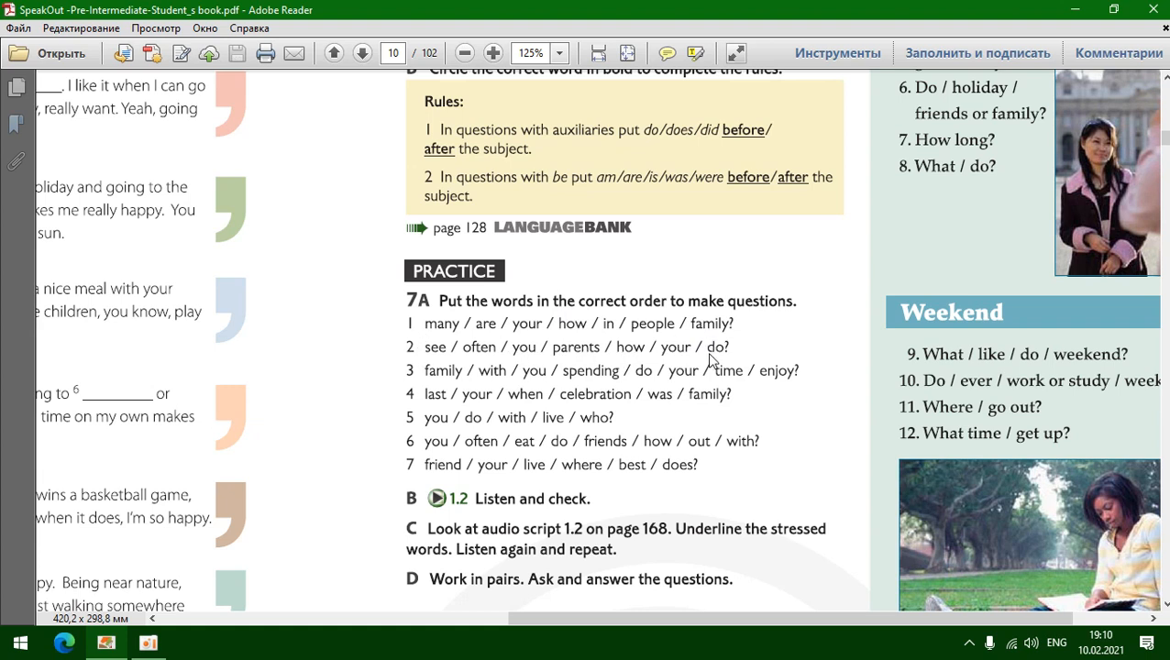
mouse_move(630, 360)
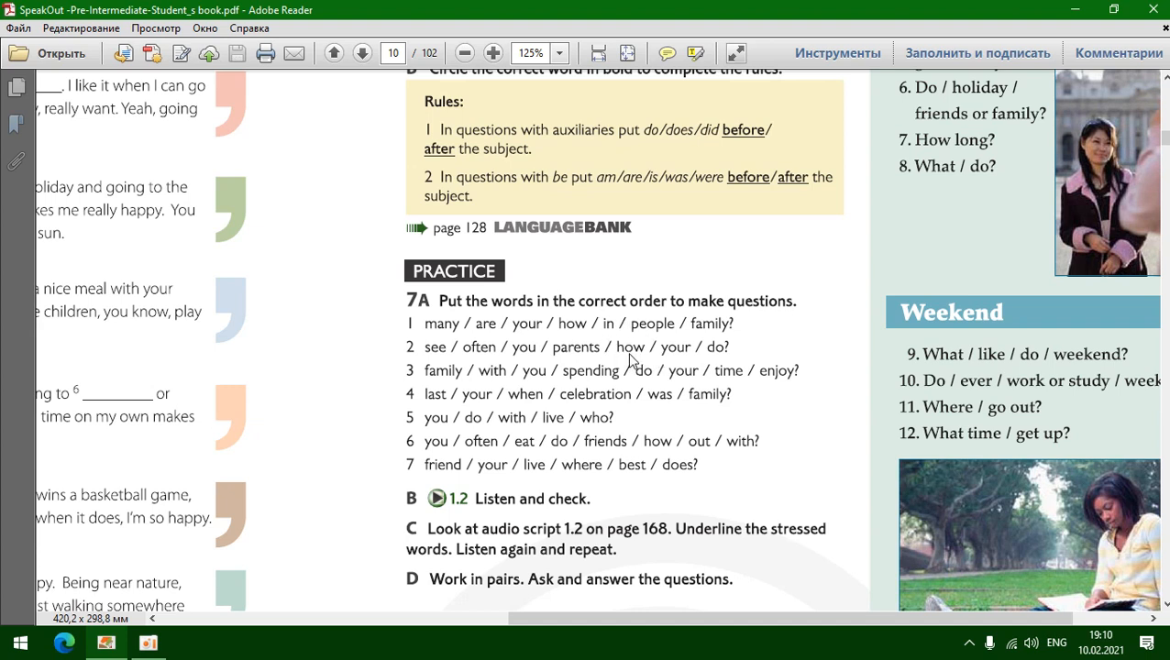
mouse_move(607, 364)
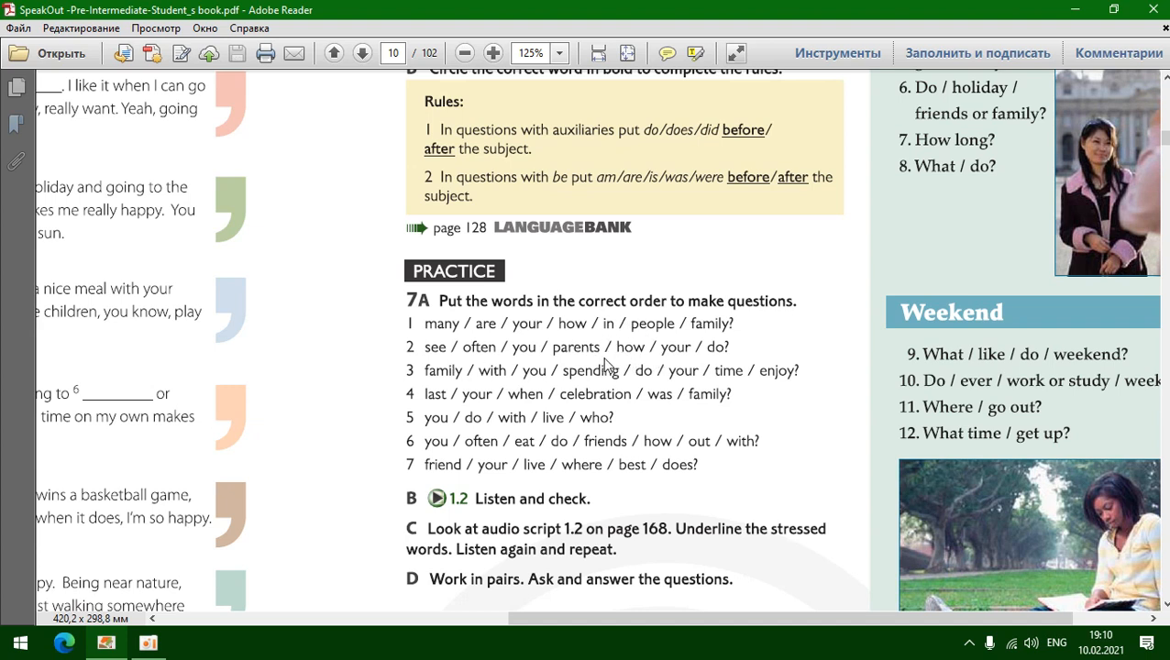
mouse_move(403, 364)
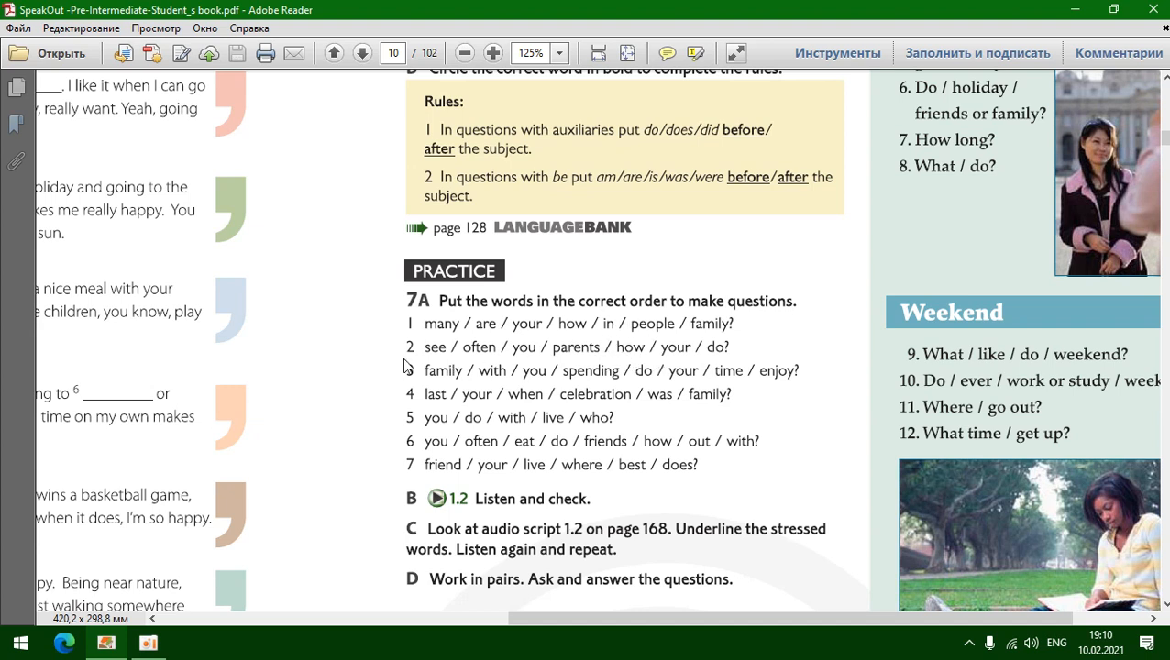
mouse_move(605, 392)
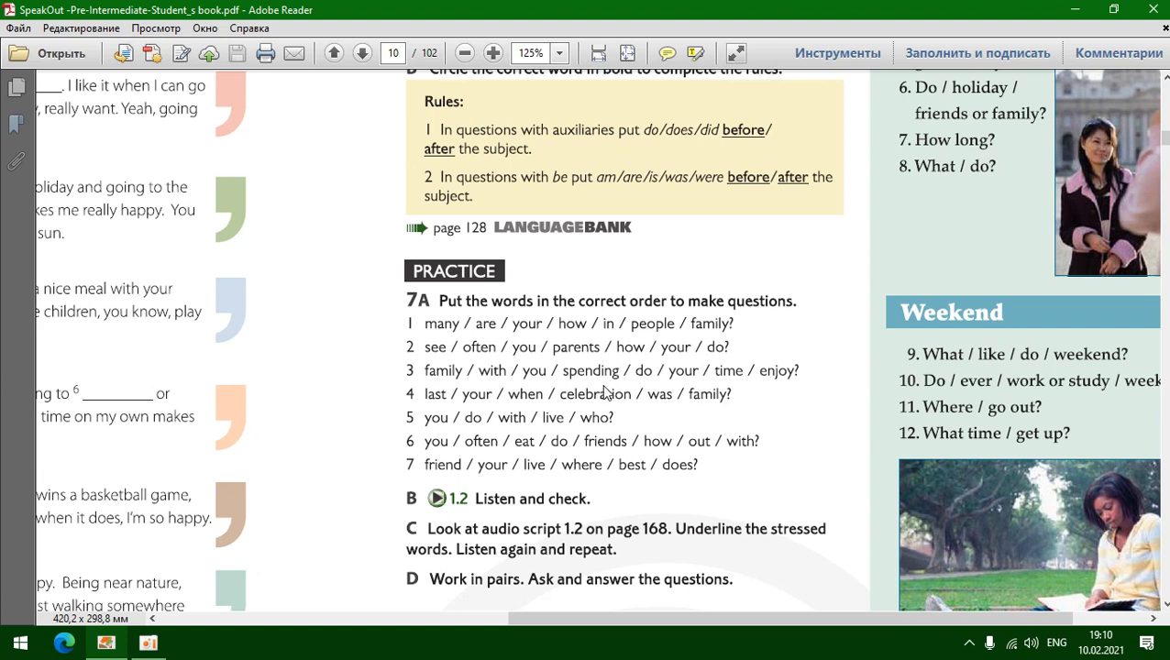
mouse_move(809, 389)
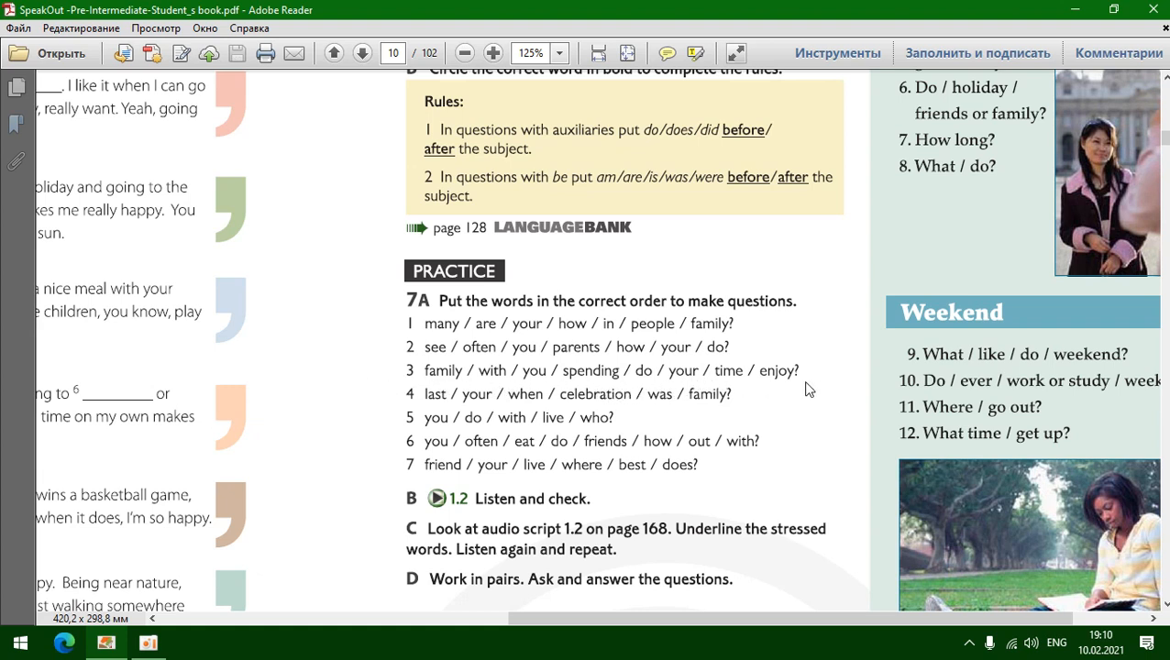
mouse_move(674, 388)
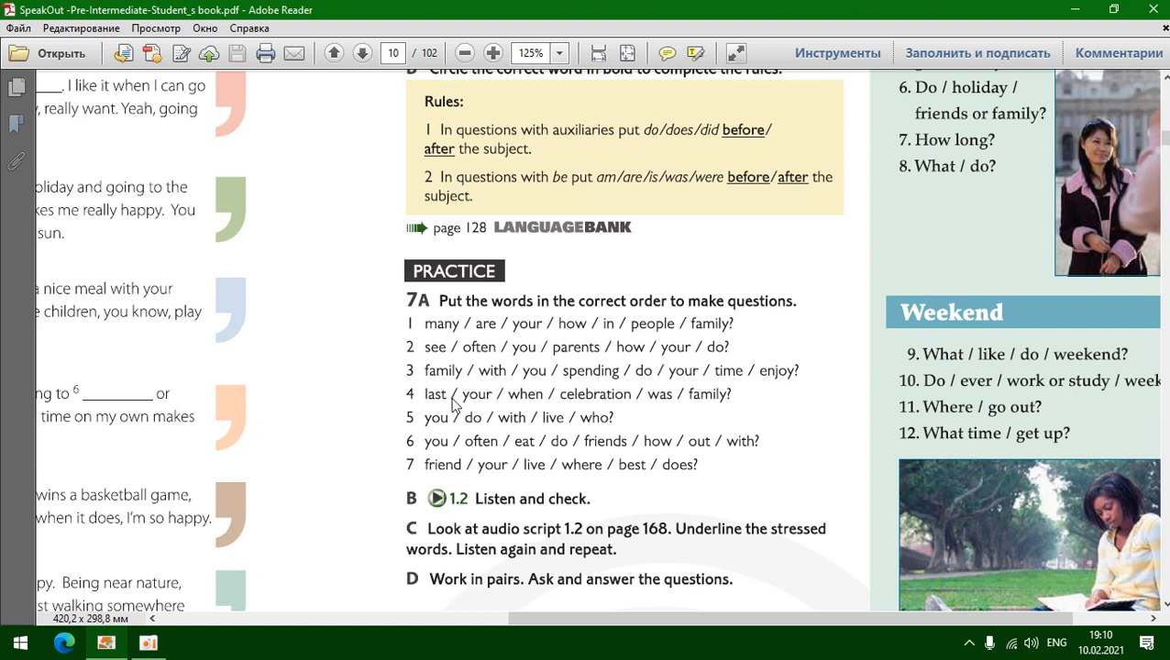
mouse_move(556, 414)
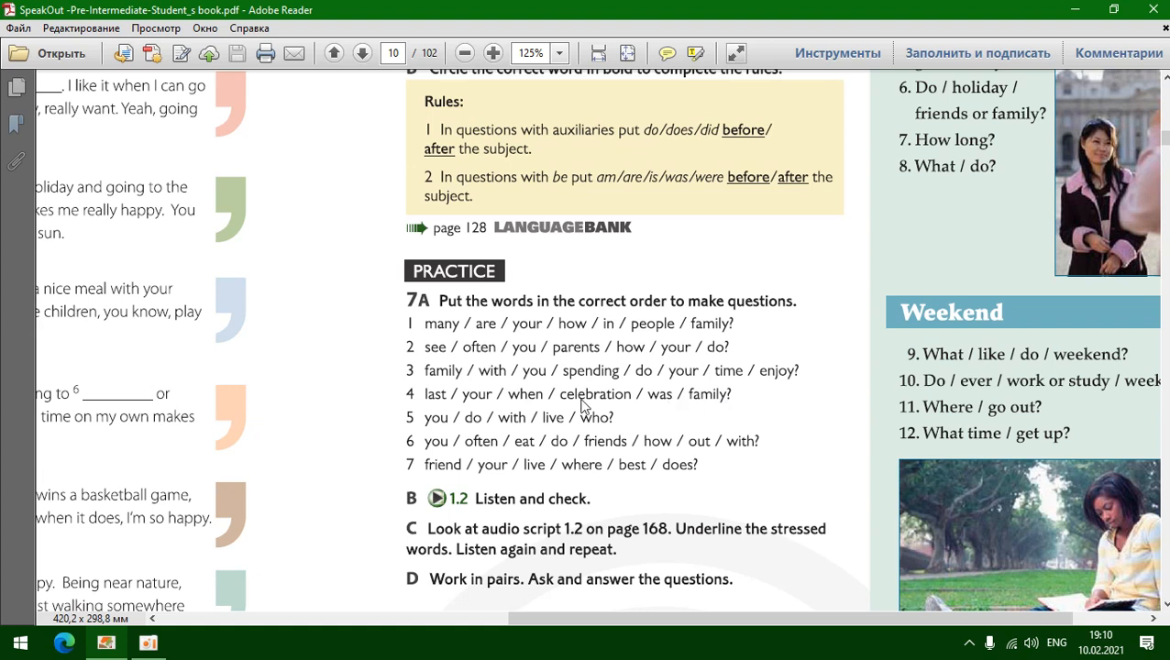
mouse_move(538, 412)
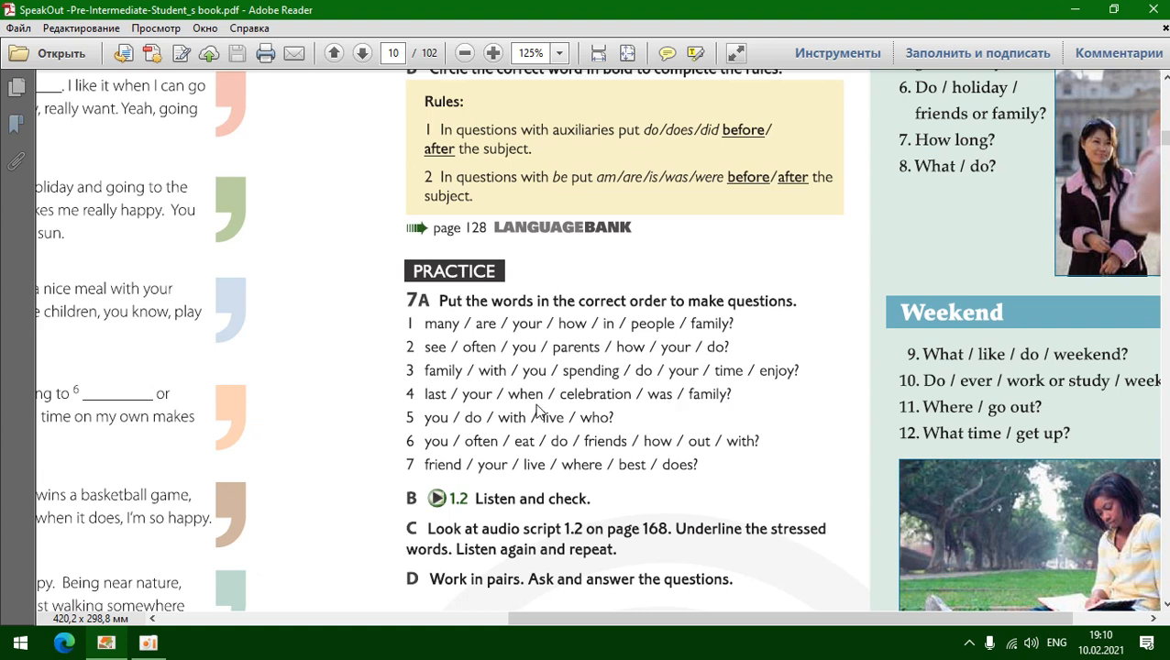
mouse_move(419, 429)
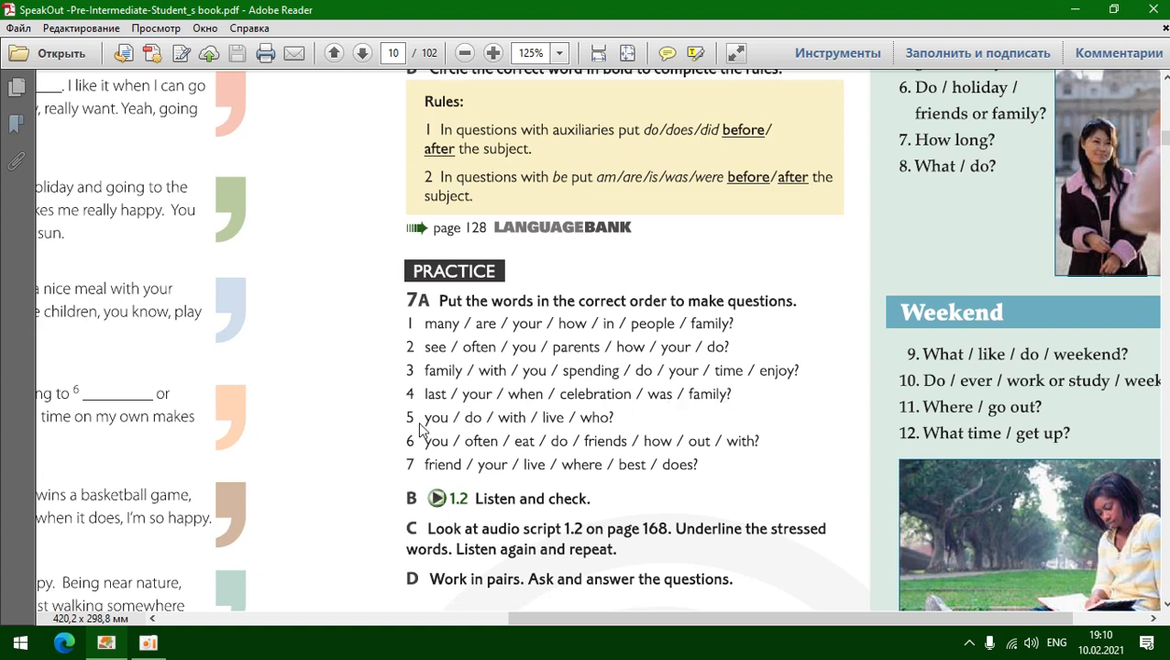
mouse_move(540, 431)
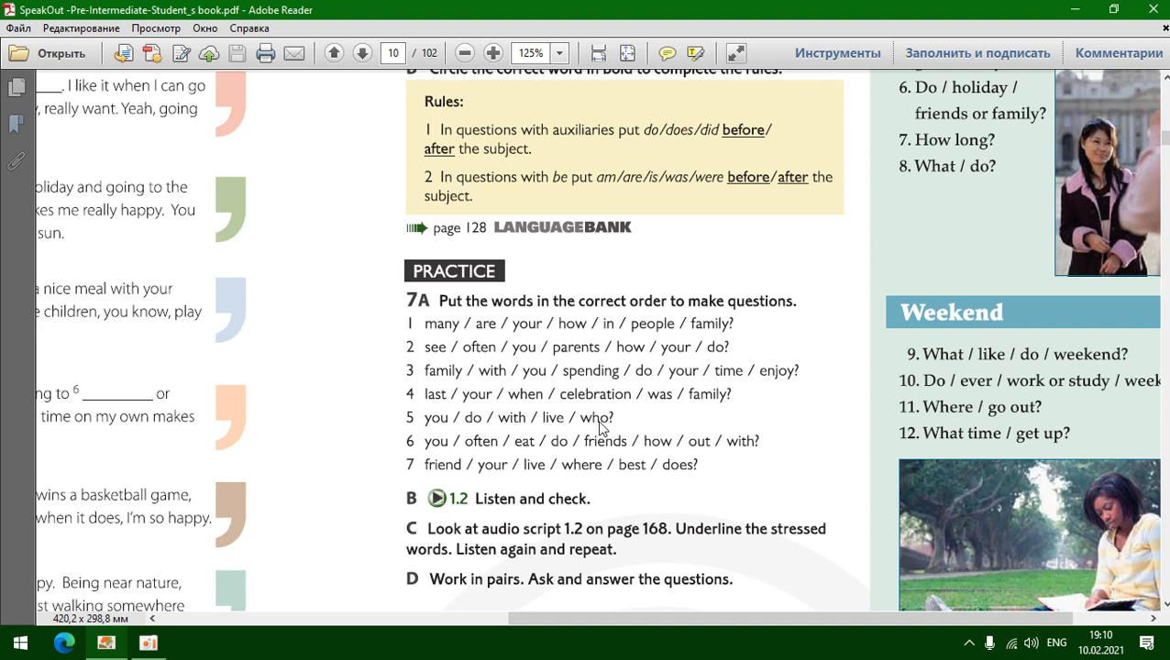
mouse_move(528, 427)
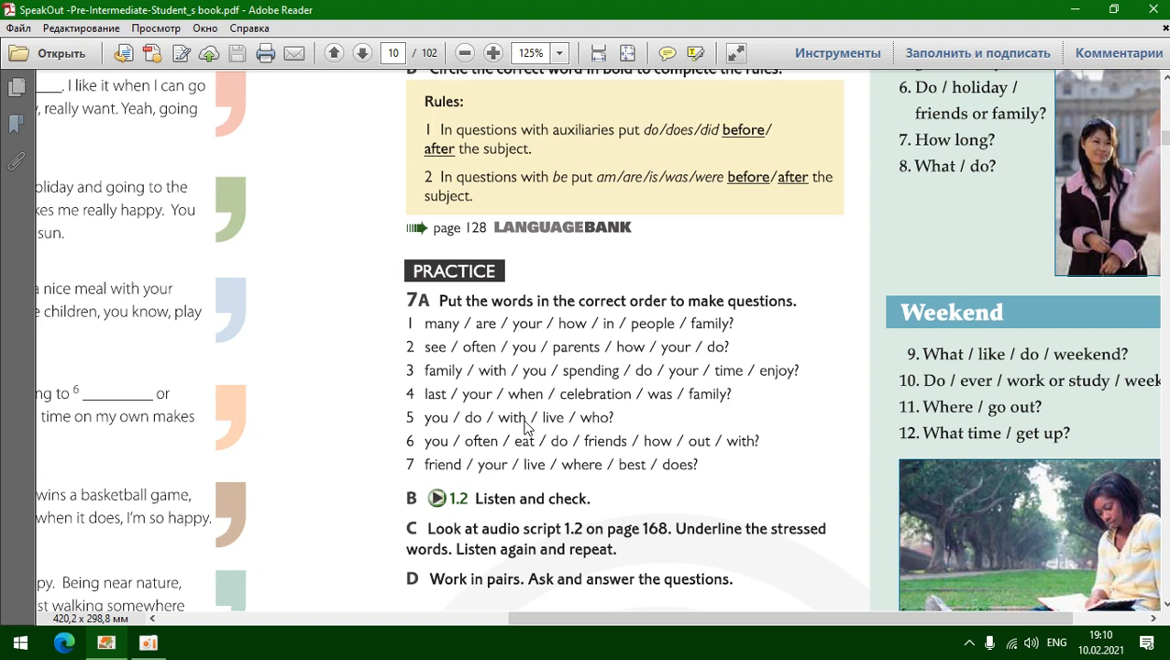
mouse_move(502, 458)
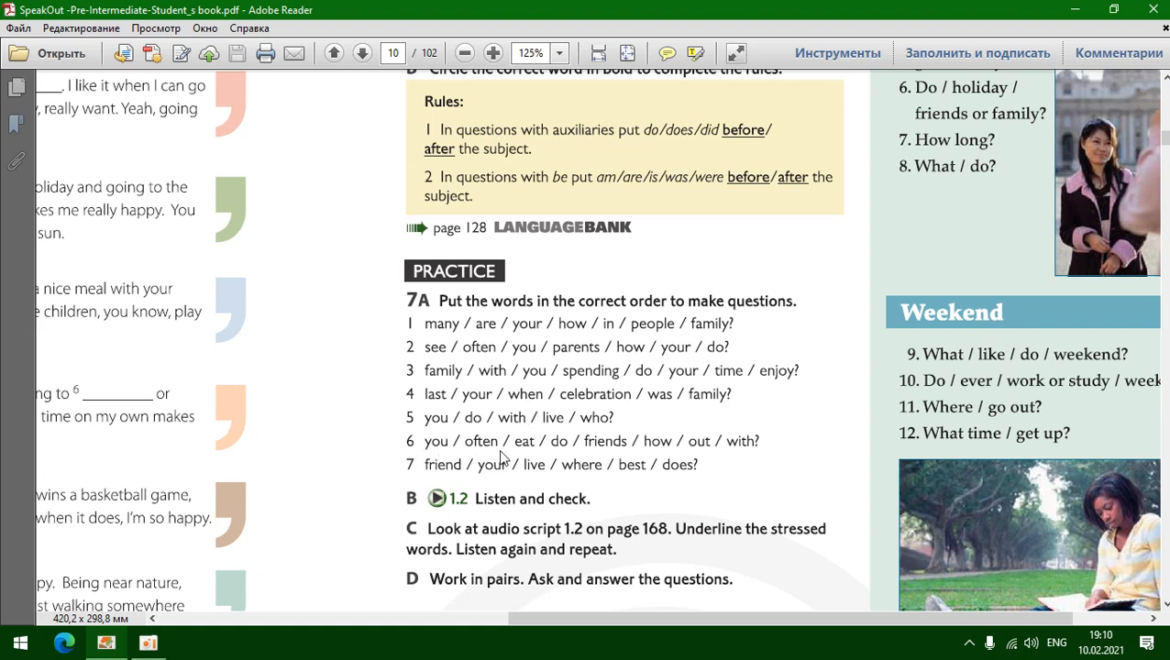
mouse_move(750, 458)
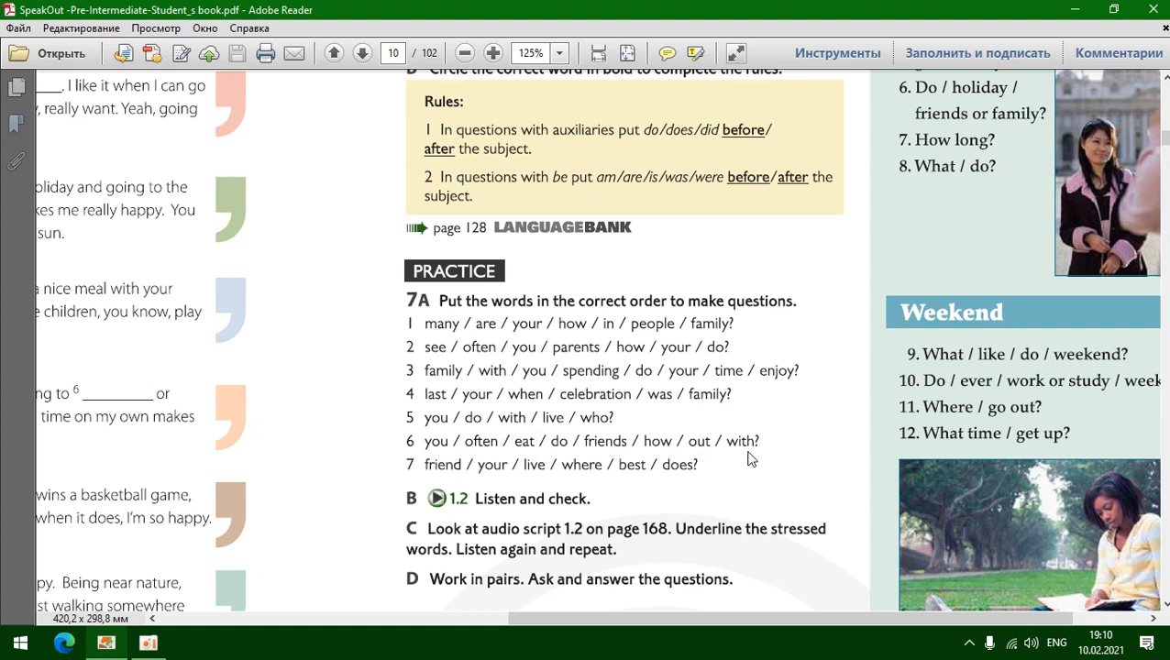
mouse_move(562, 451)
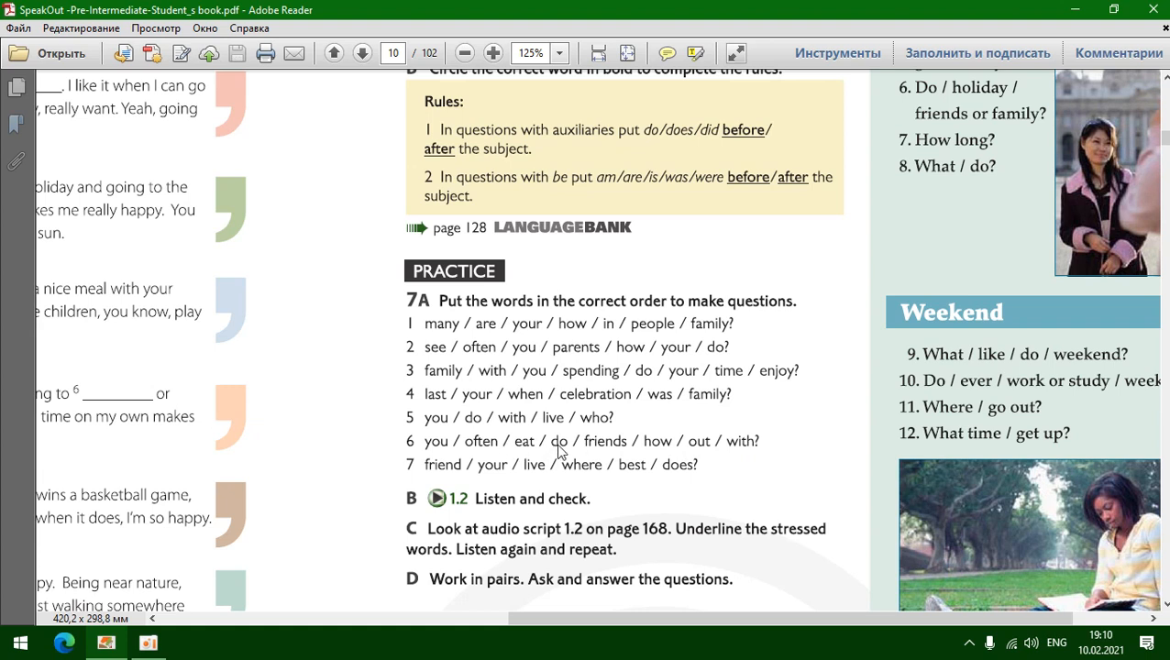
mouse_move(586, 455)
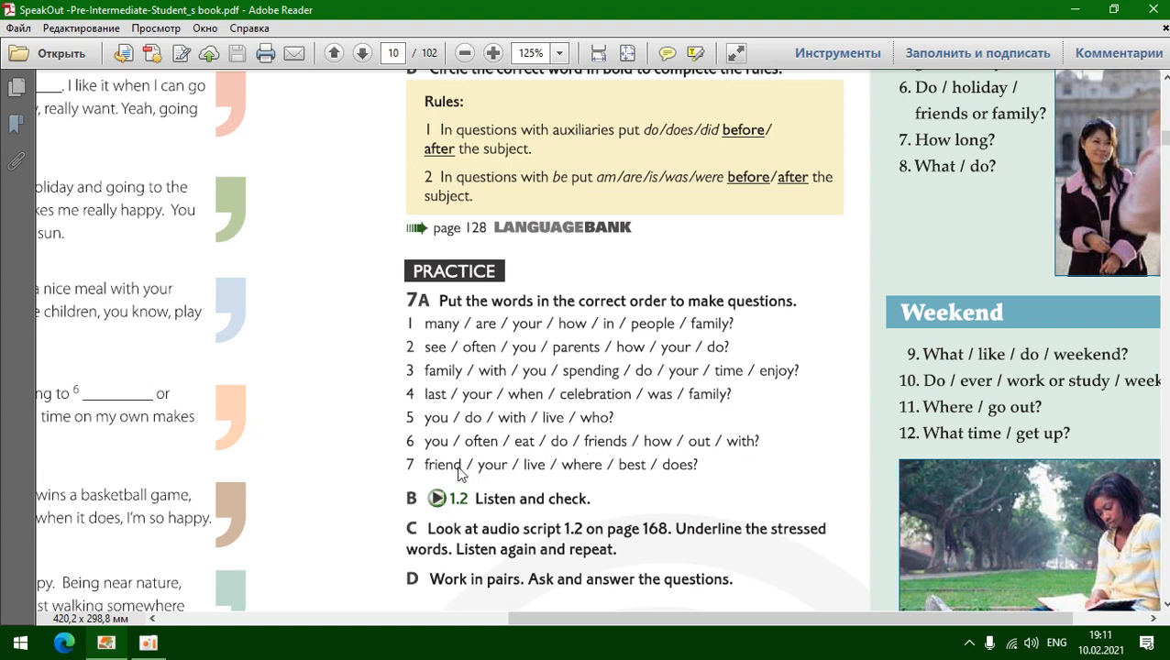
mouse_move(548, 475)
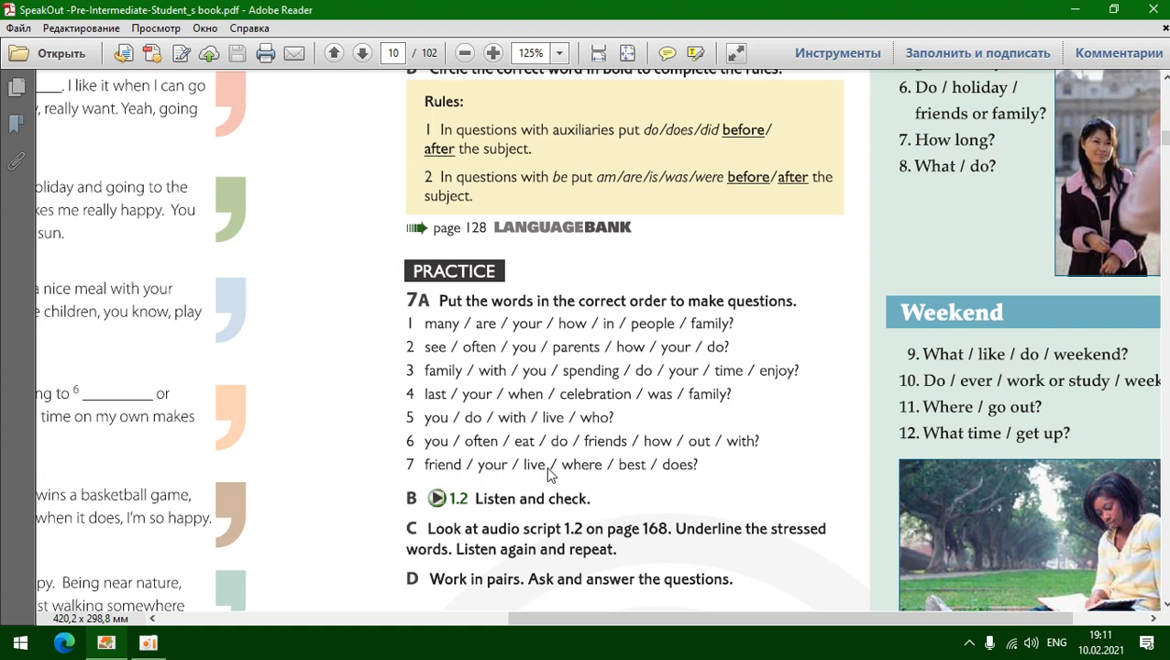
mouse_move(703, 473)
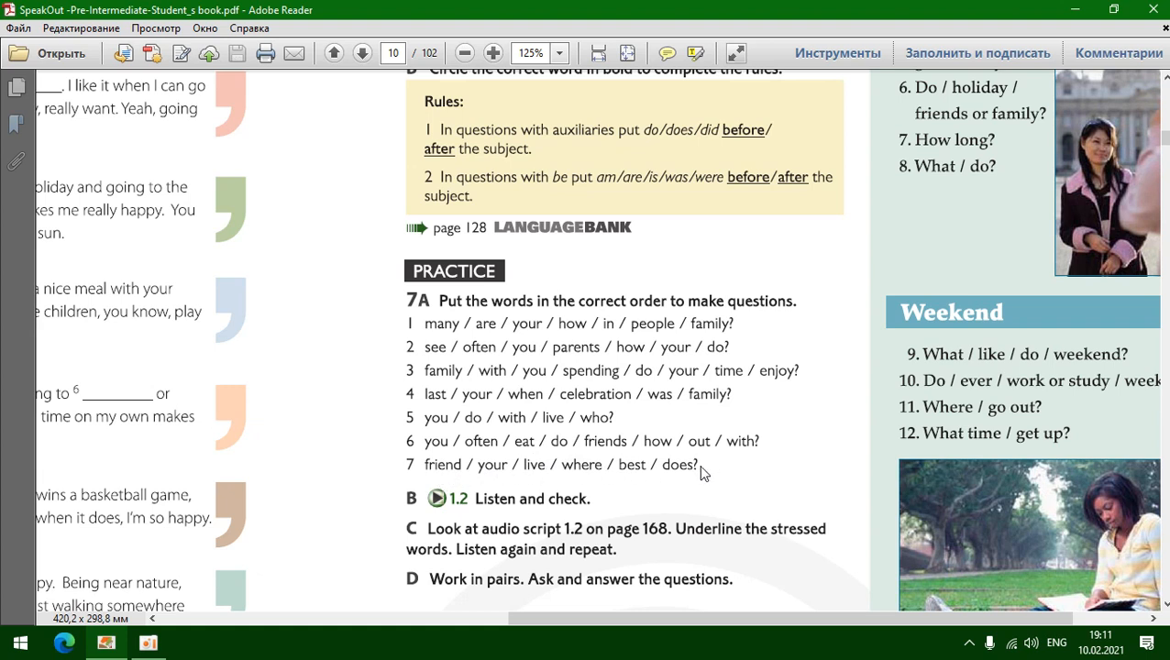
mouse_move(578, 477)
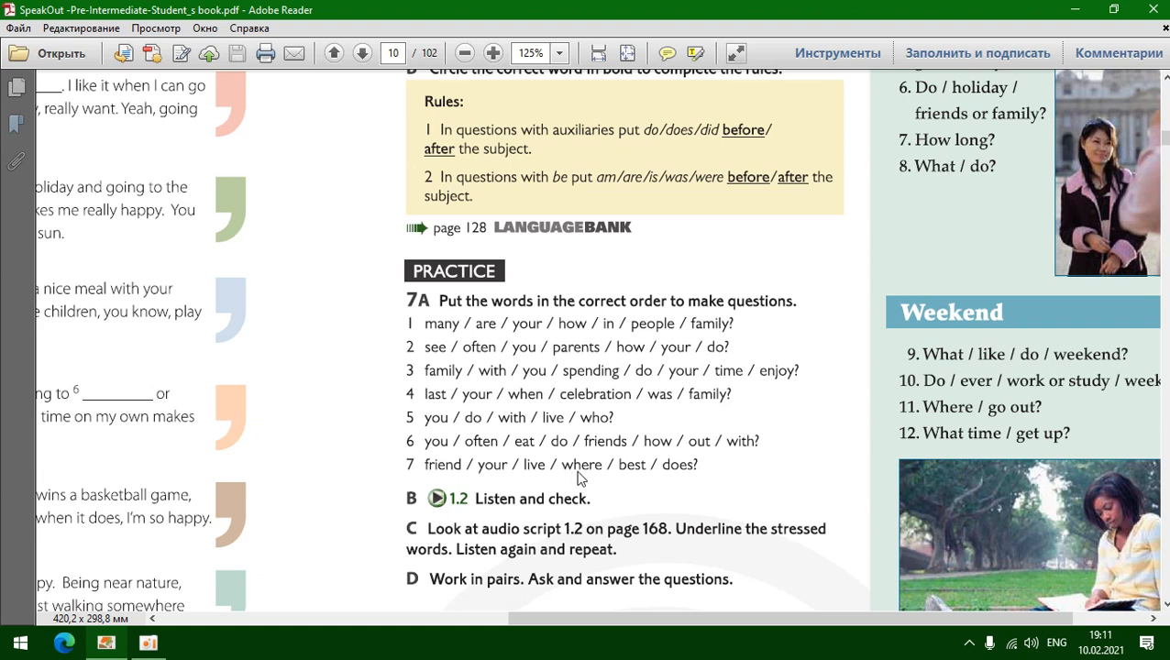
mouse_move(550, 475)
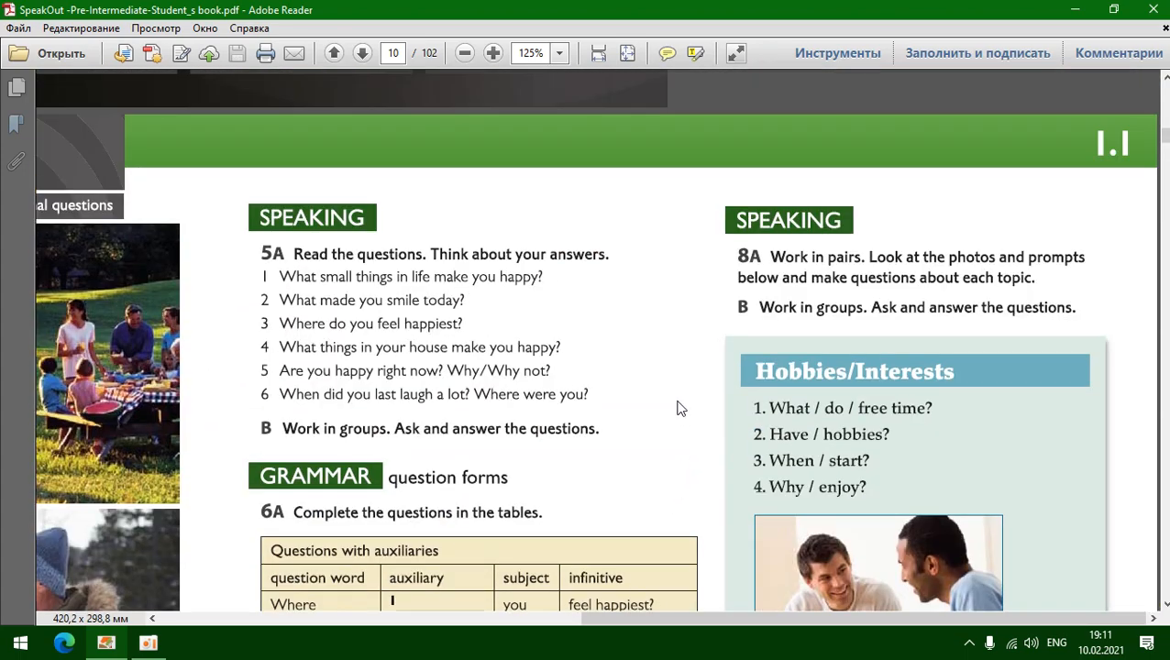
- Scroll back up to Grammar 6A's question-form tables and Speaking 8A's Hobbies/Interests prompts
scroll(down, 3)
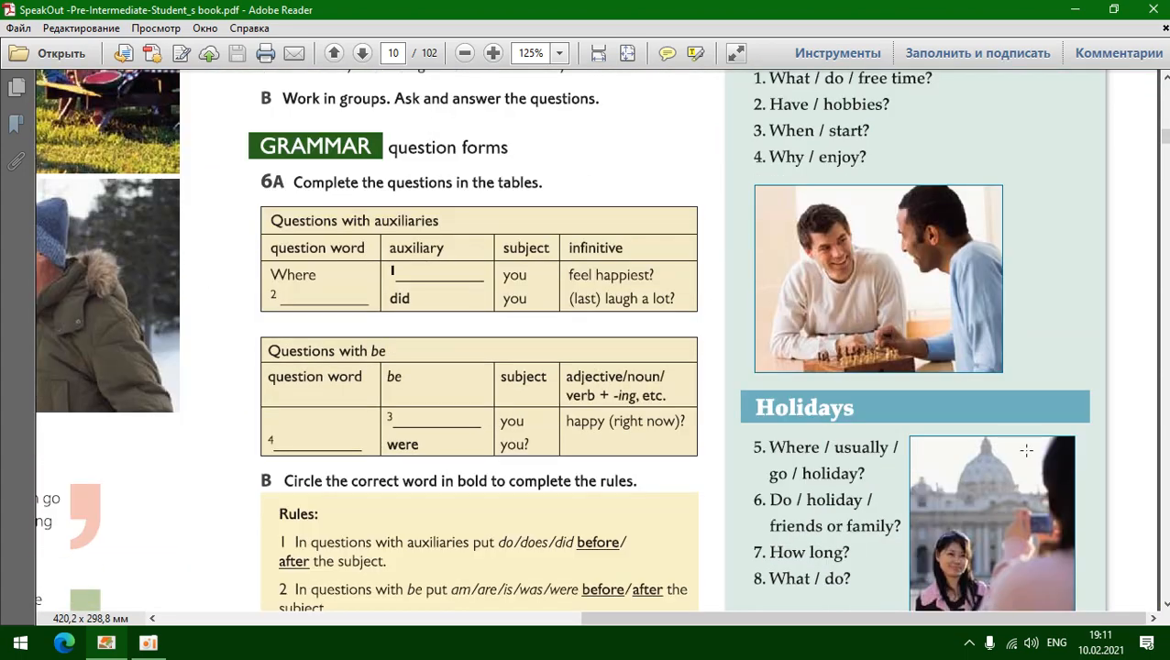
scroll(up, 3)
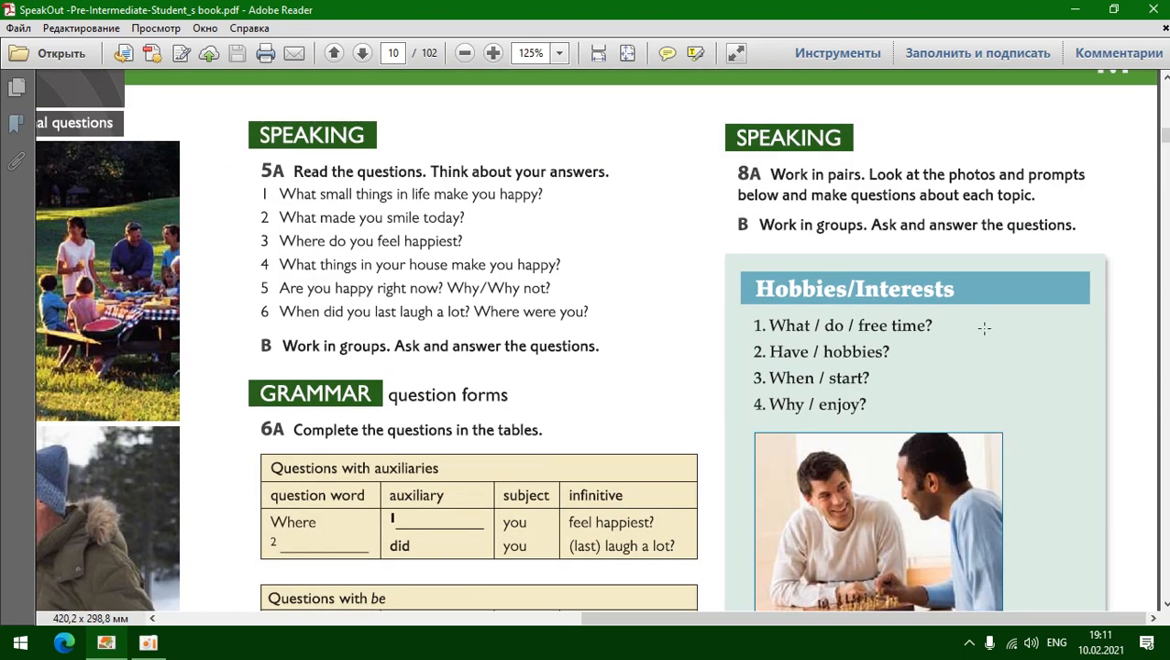
mouse_move(1029, 289)
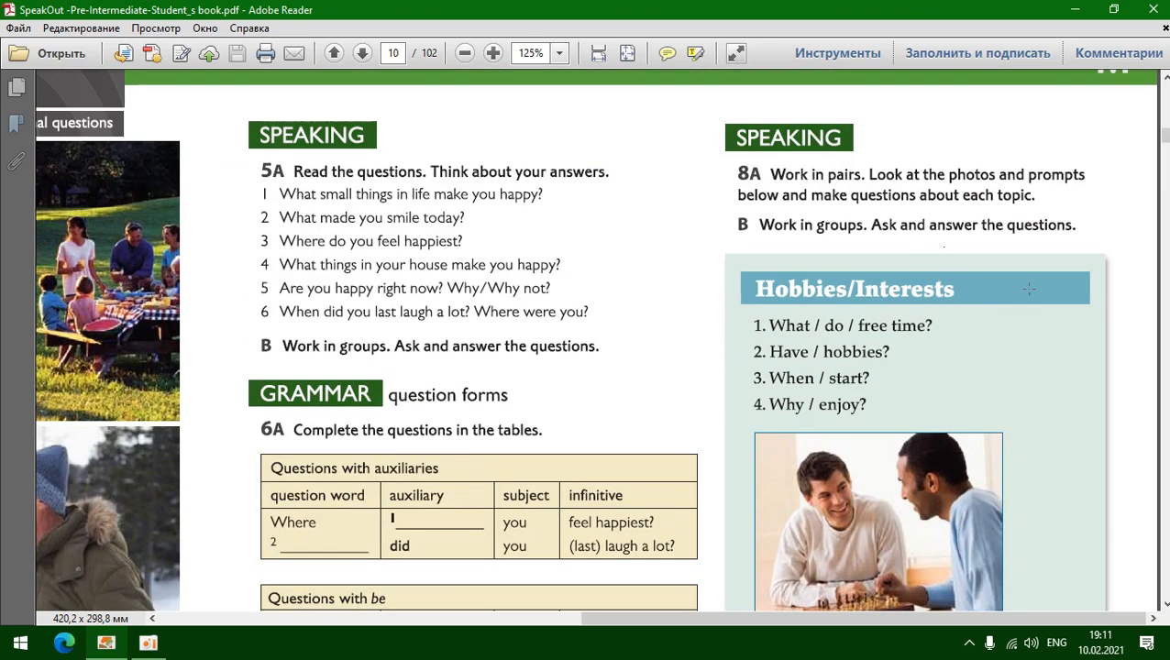
scroll(down, 3)
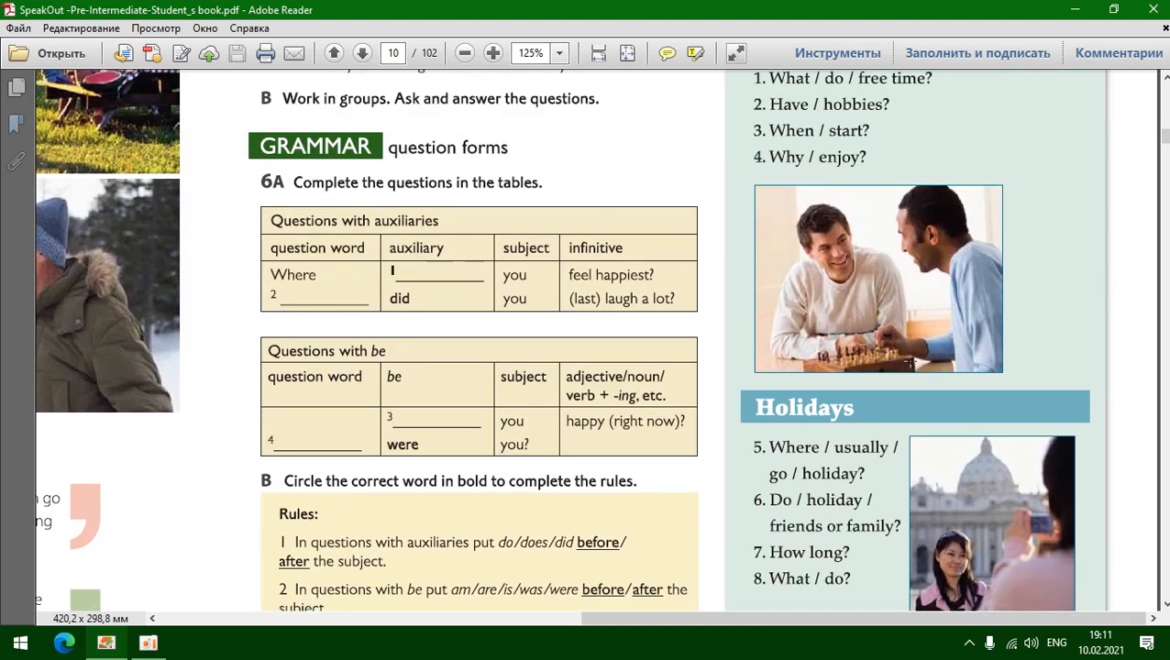
scroll(up, 3)
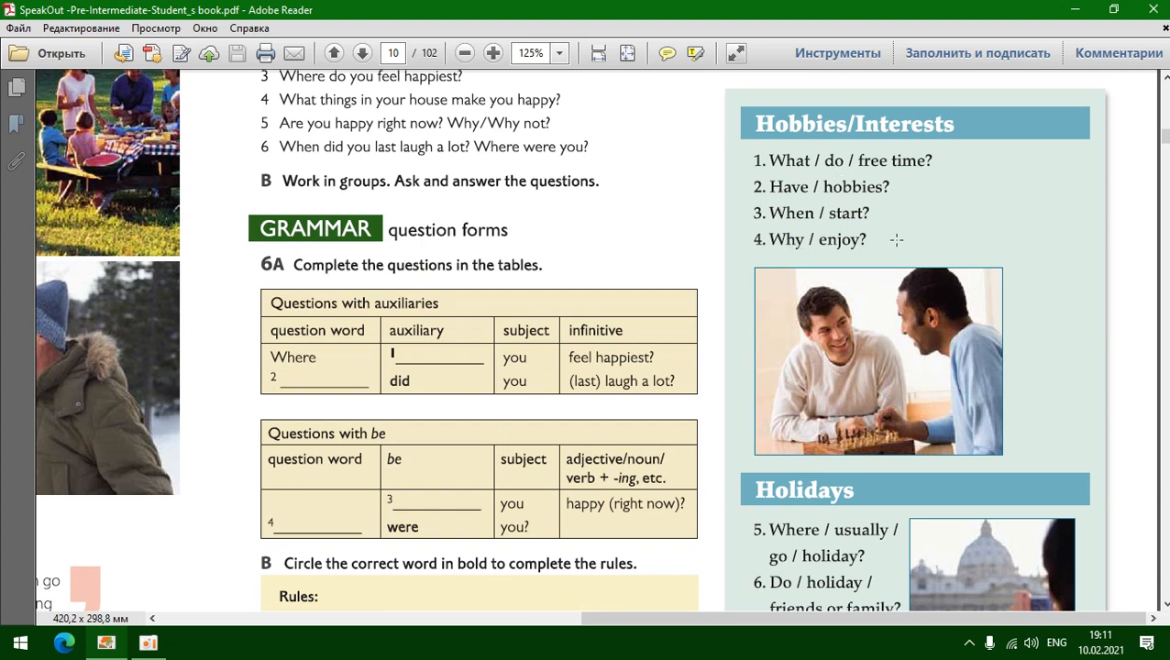
mouse_move(952, 249)
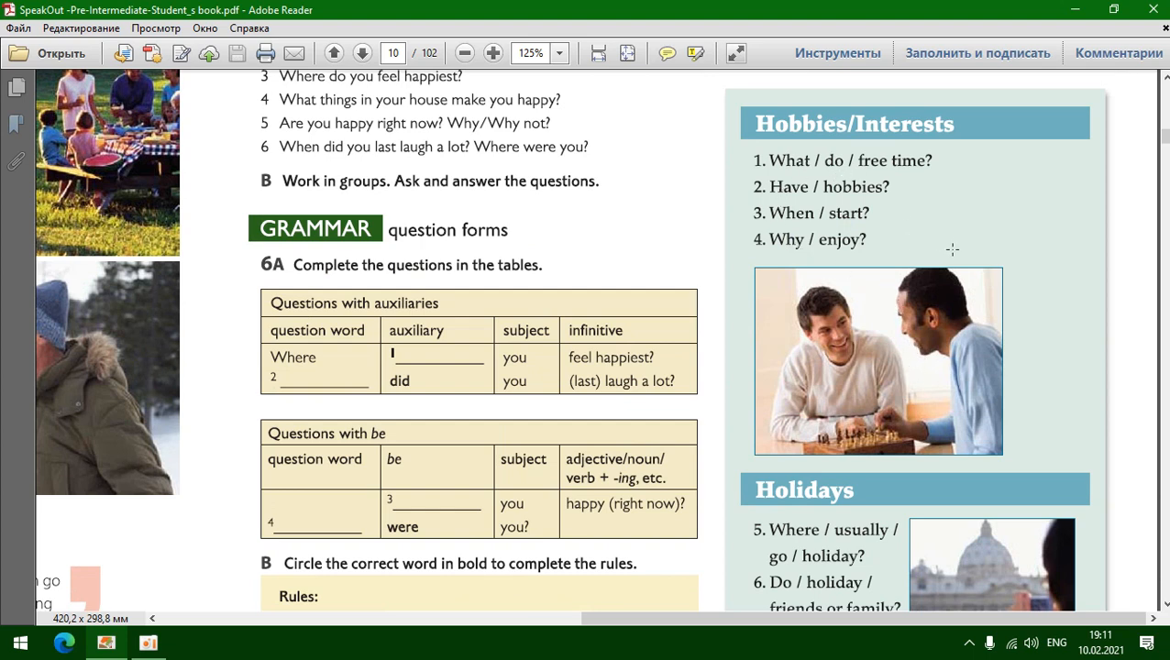
mouse_move(911, 218)
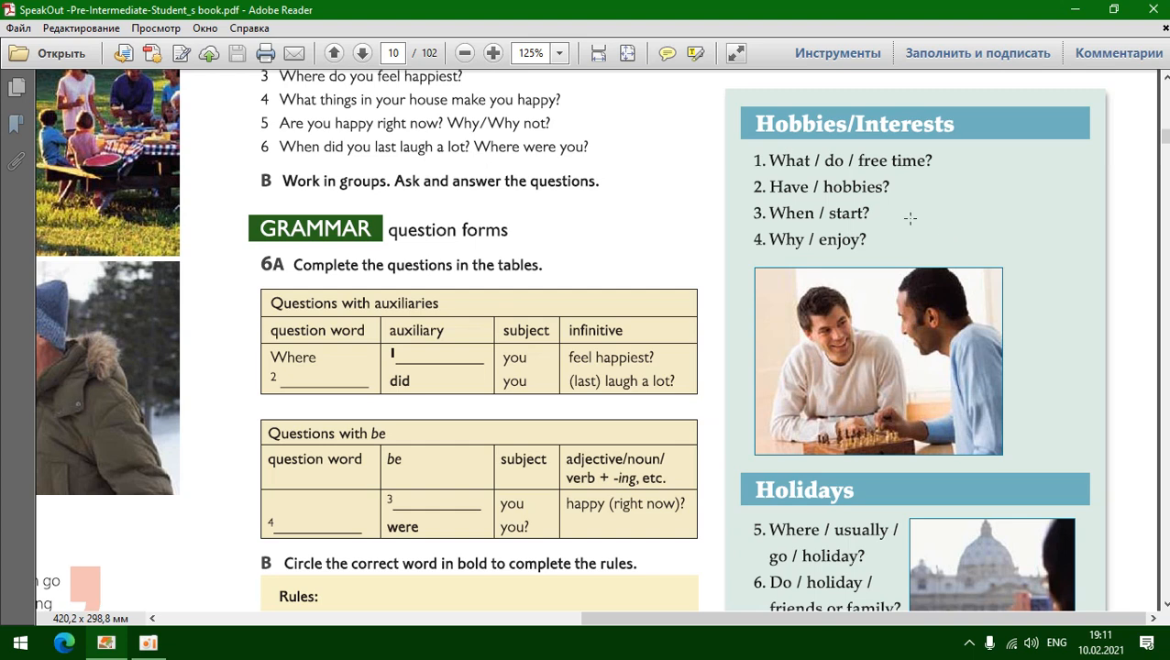
mouse_move(768, 174)
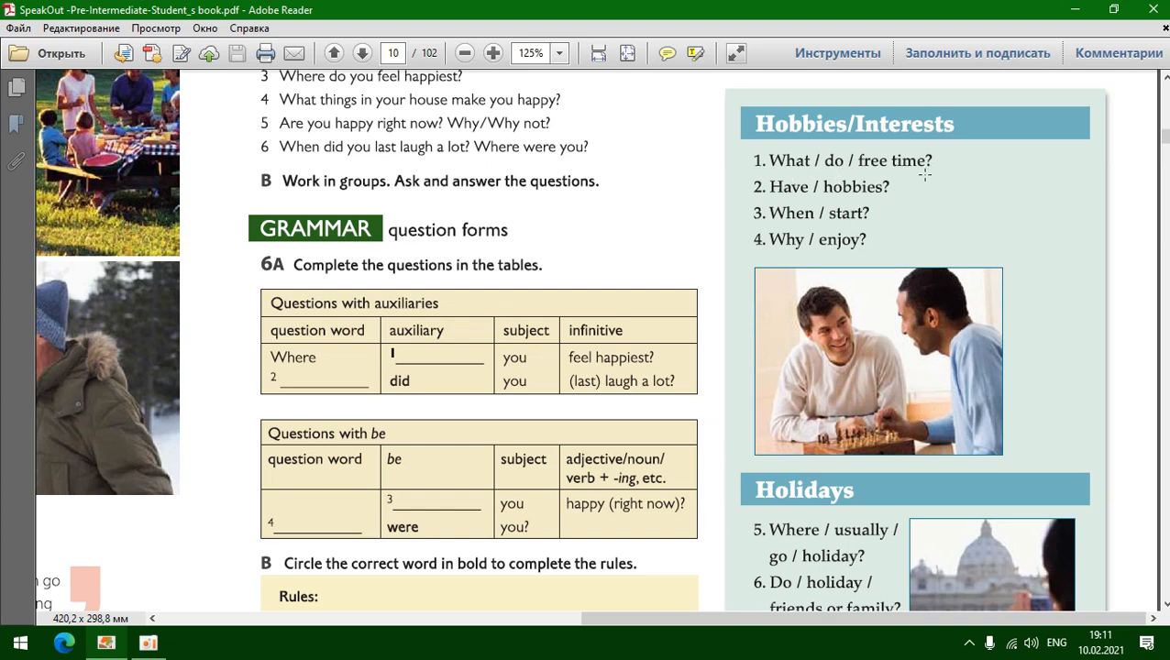
scroll(down, 3)
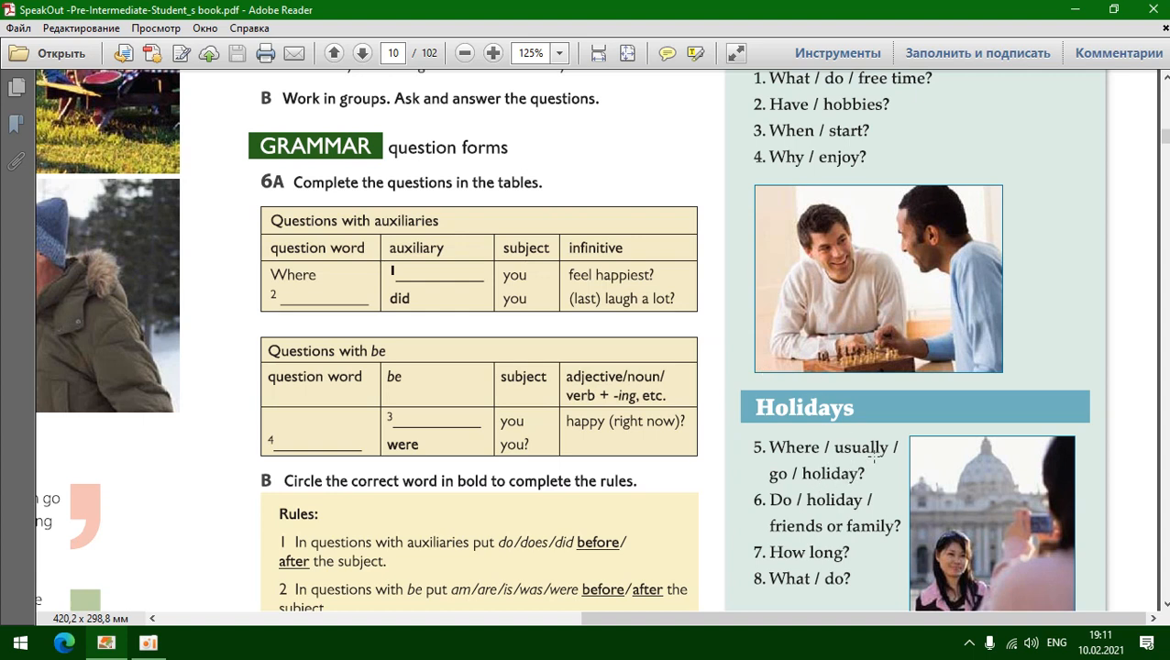
scroll(down, 3)
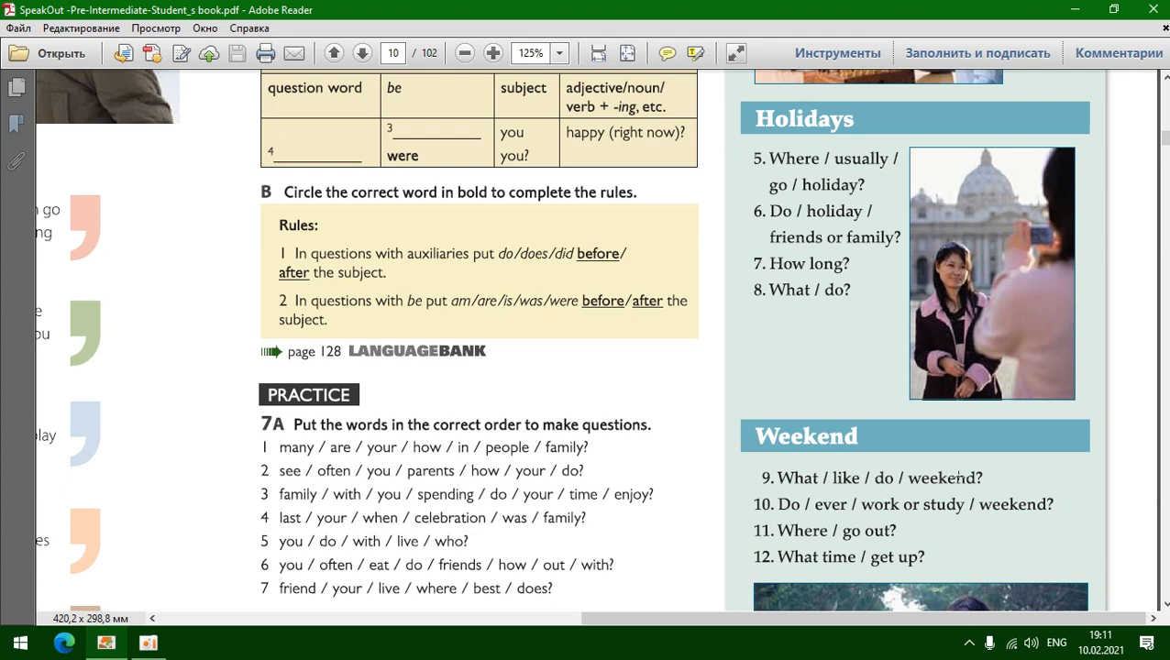
scroll(down, 3)
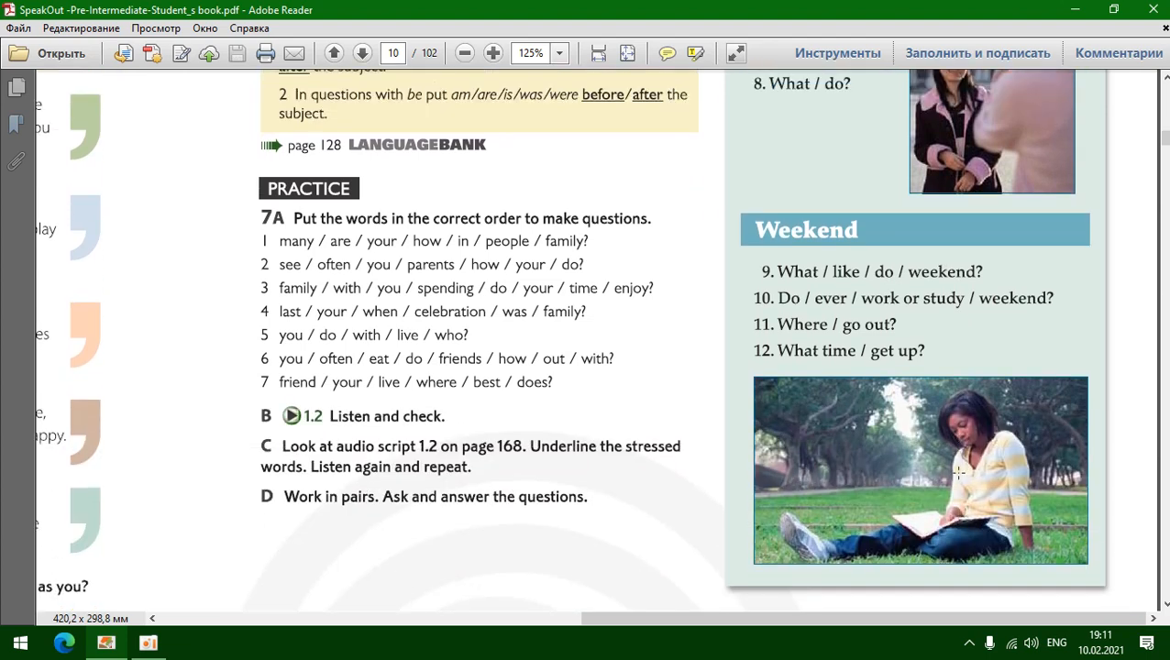
scroll(up, 3)
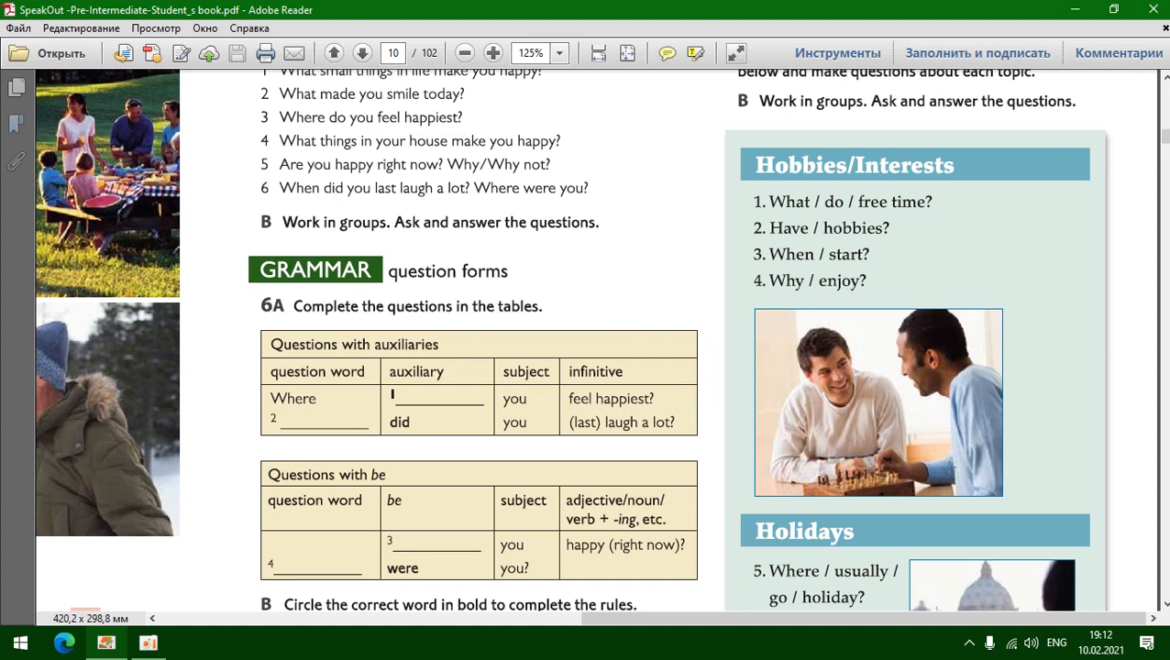
click(149, 642)
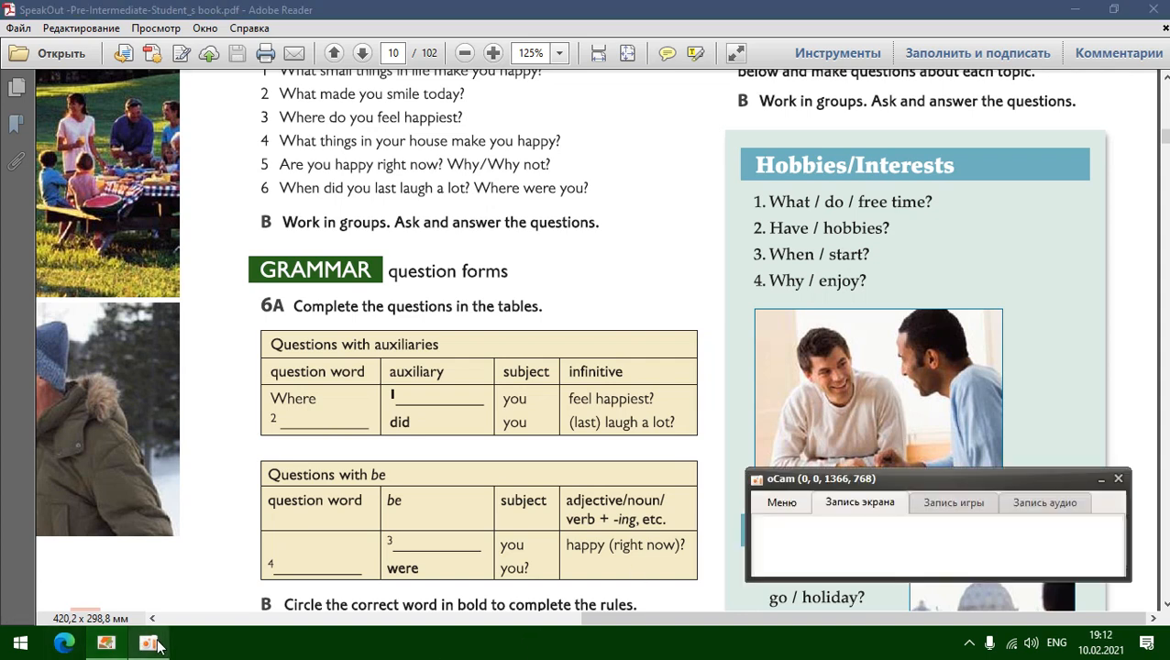